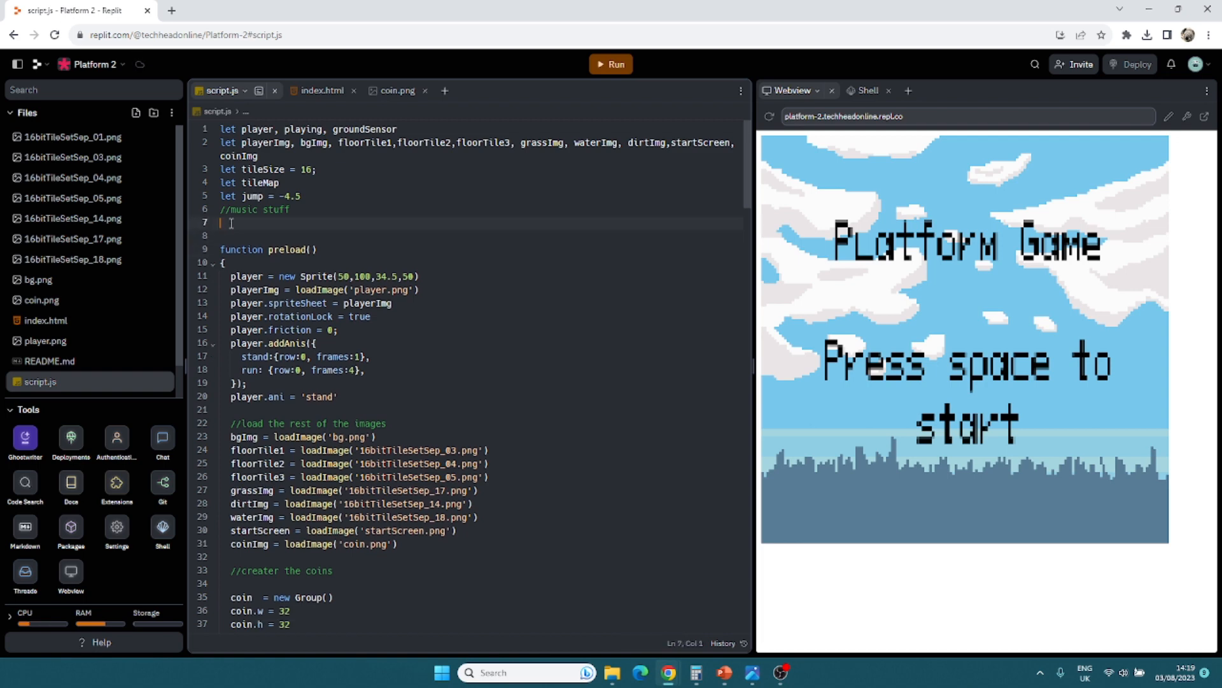
Step: Declare let backgroundMusic, let coinSound and let score under the //music stuff comment
{"action": "type", "text": "let backgroundMusic"}
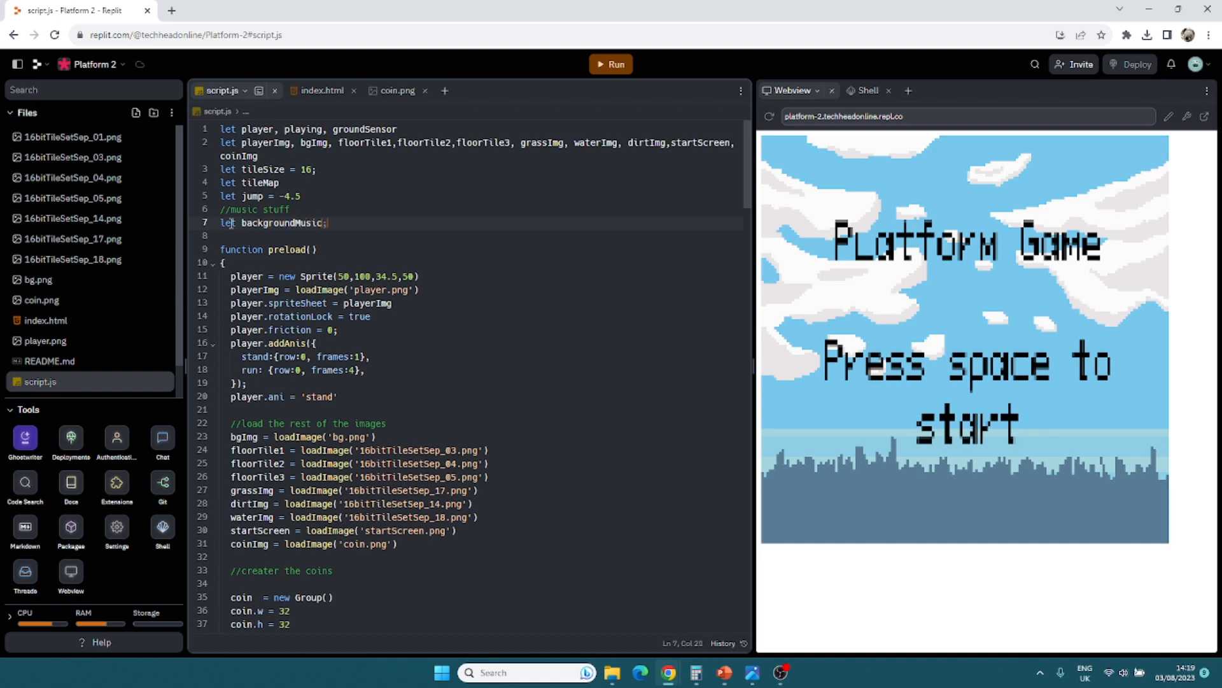
{"action": "type", "text": "let coinSound;"}
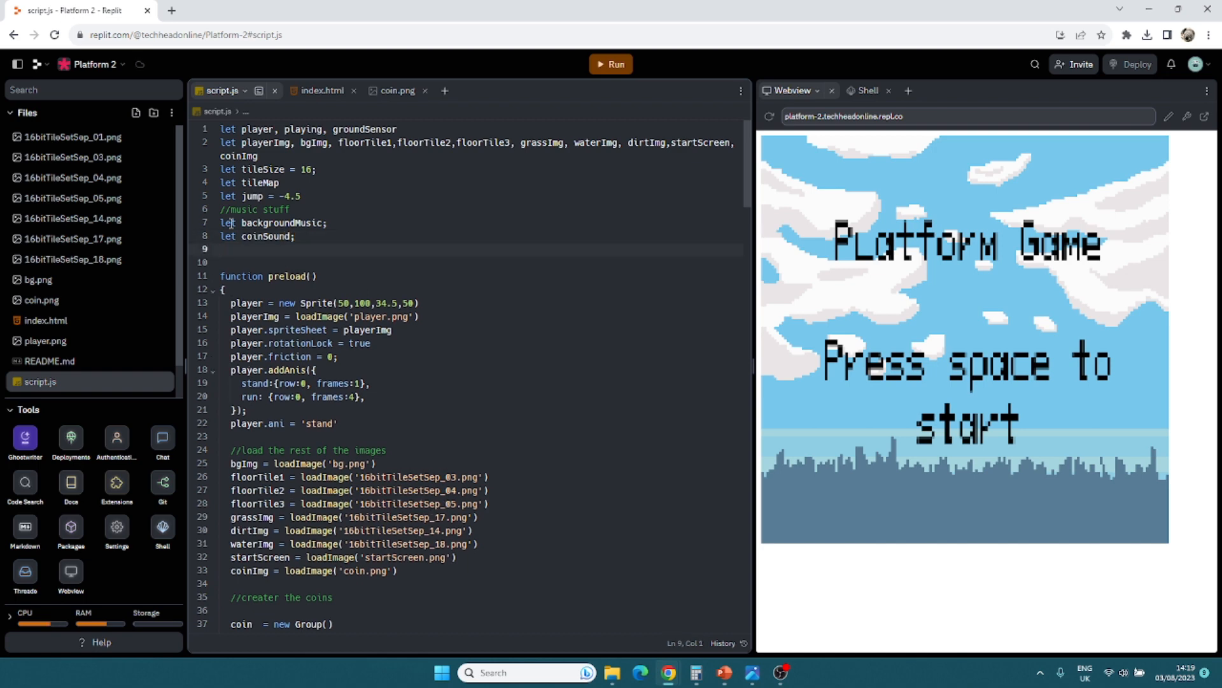
{"action": "type", "text": "let sco"}
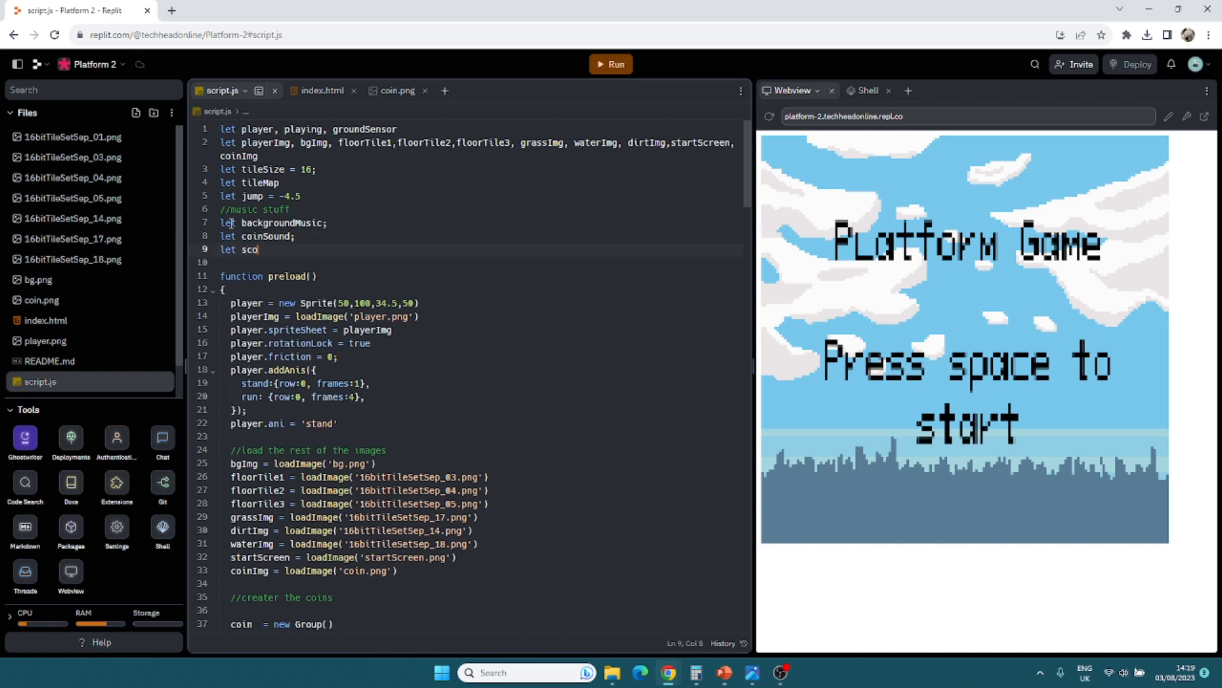
{"action": "type", "text": "re"}
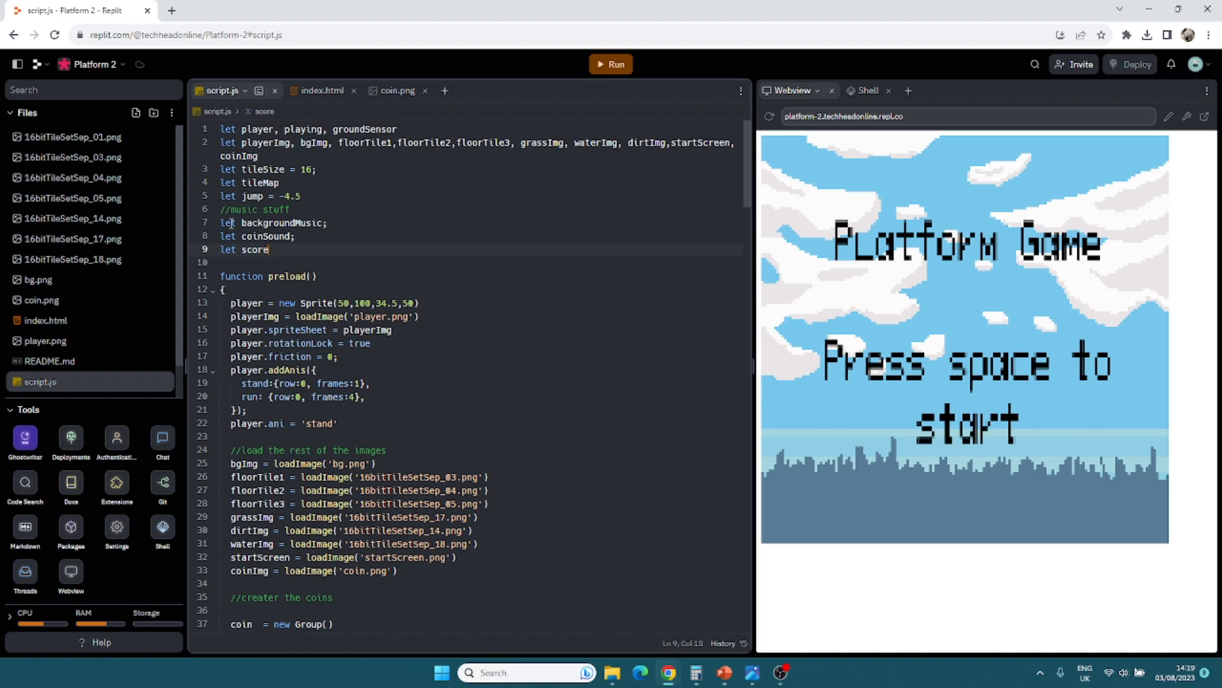
{"action": "scroll", "scroll_direction": "down", "scroll_amount": 3}
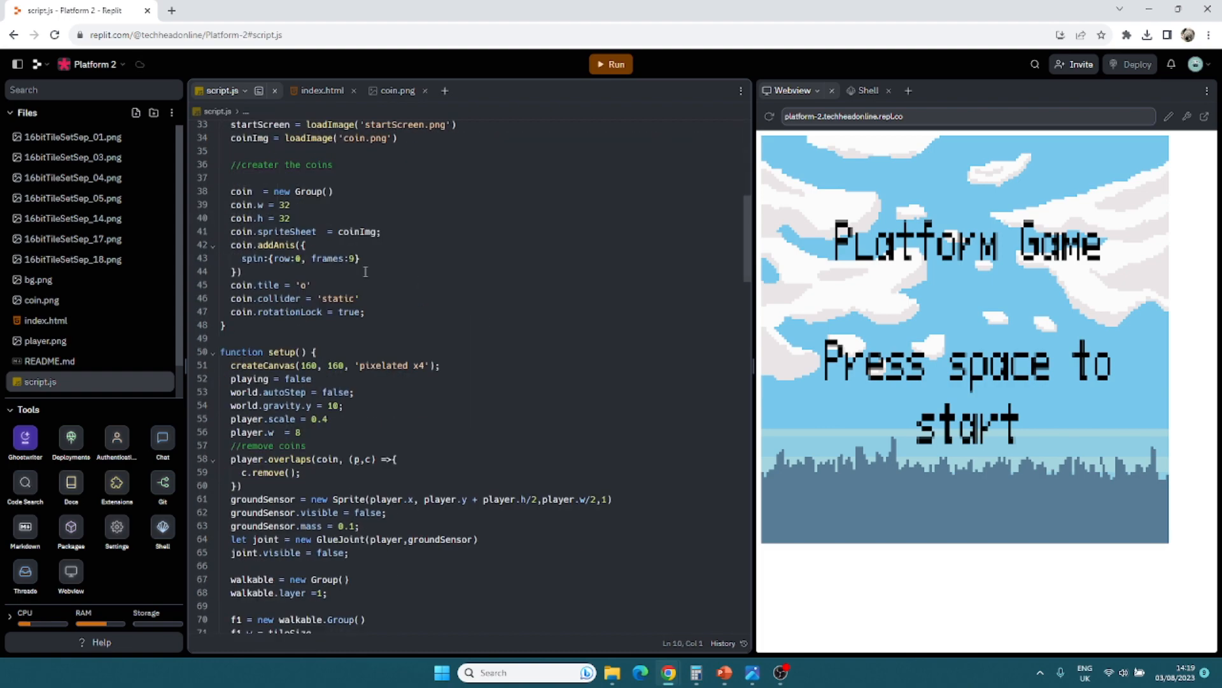
{"action": "scroll", "scroll_direction": "down", "scroll_amount": 3}
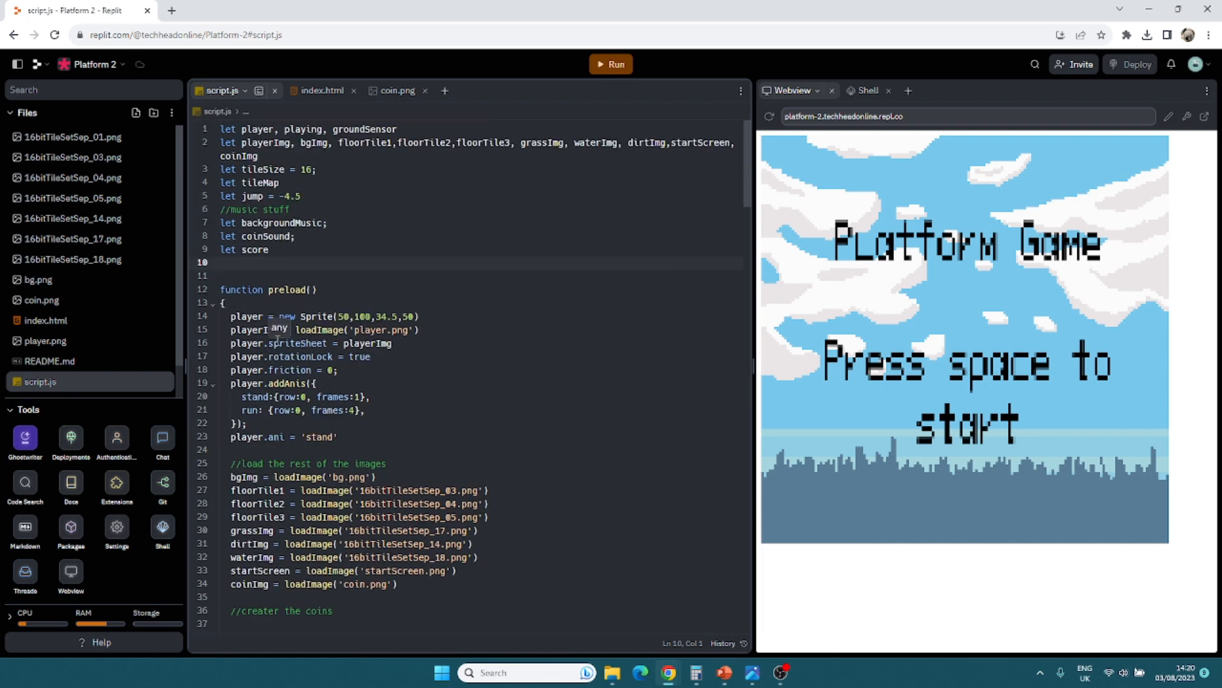
{"action": "mouse_move", "coordinate": [963, 328]}
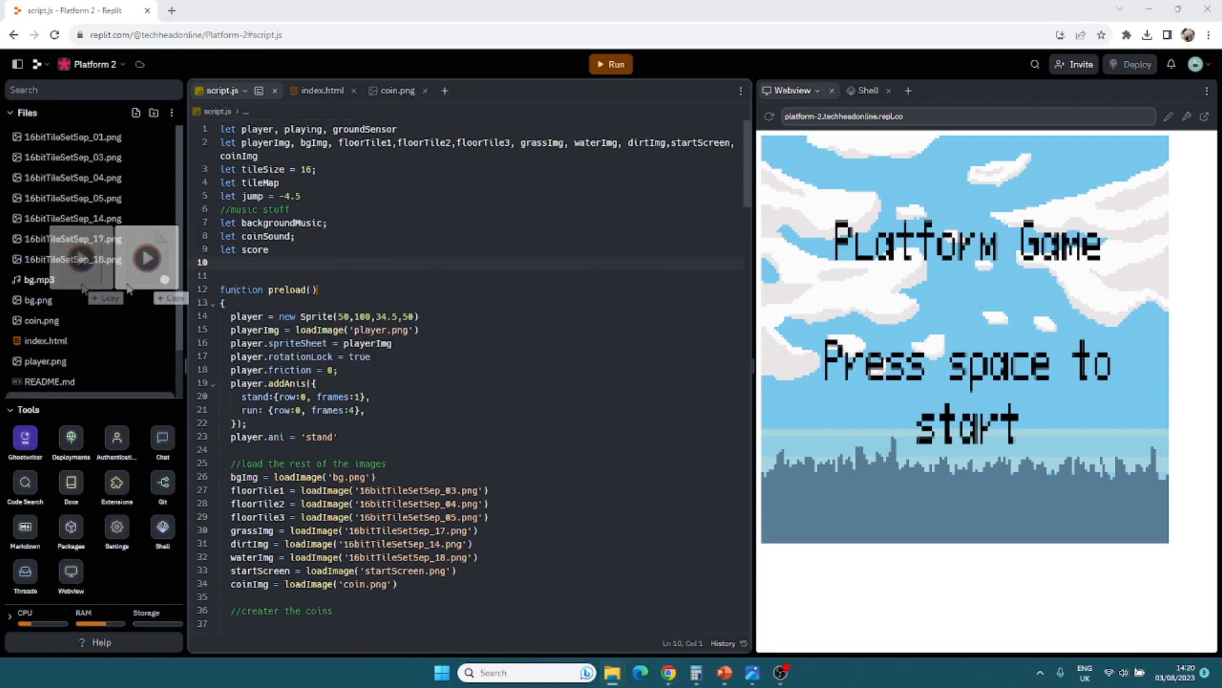
Step: Add a //loading sounds comment in preload and assign backgroundMusic = loadSound("bg.mp3")
{"action": "scroll", "scroll_direction": "down", "scroll_amount": 3}
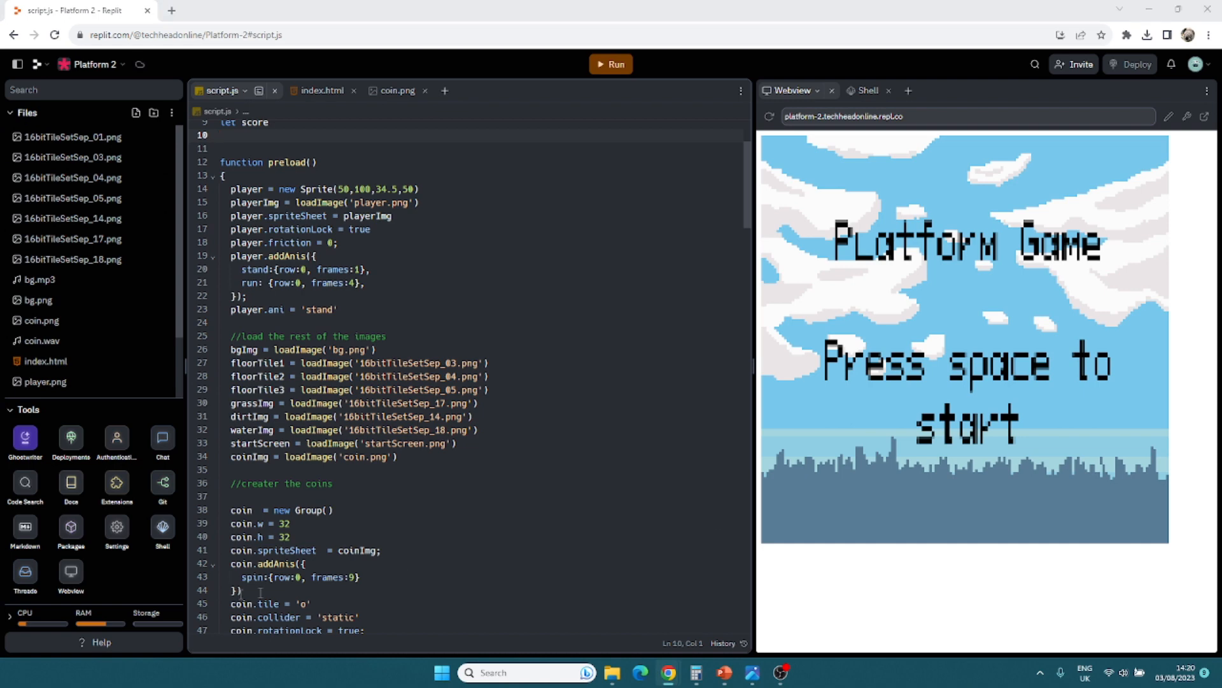
{"action": "scroll", "scroll_direction": "down", "scroll_amount": 3}
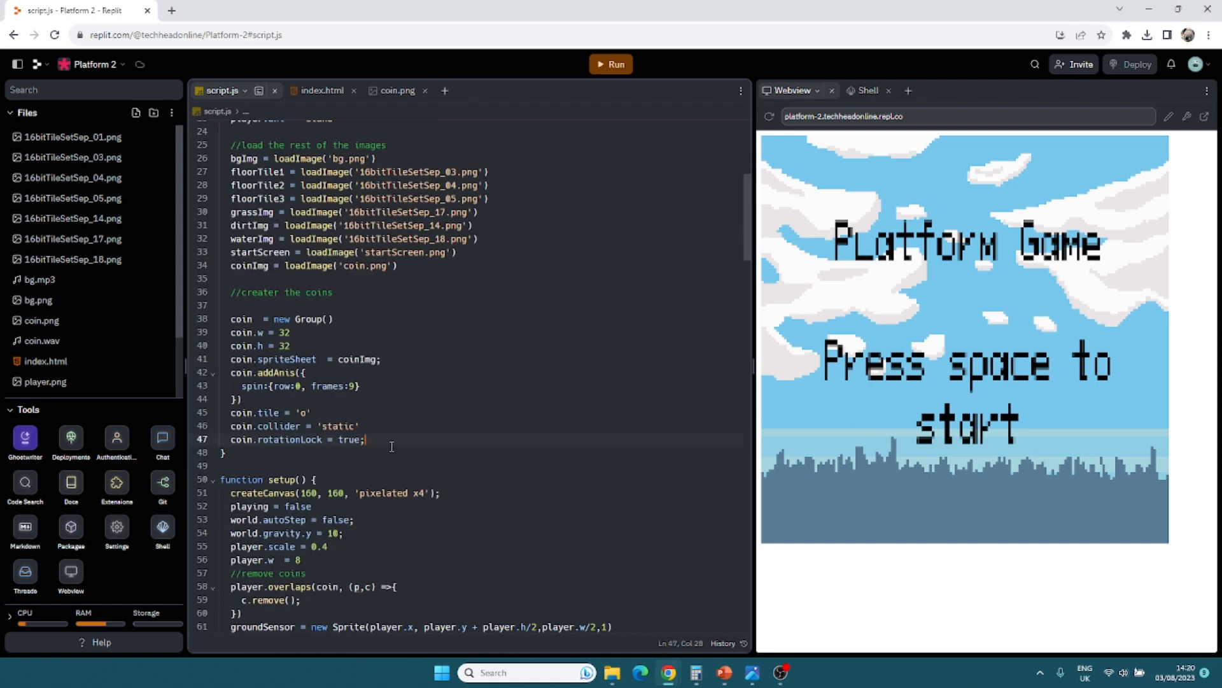
{"action": "type", "text": "//loading sounds in"}
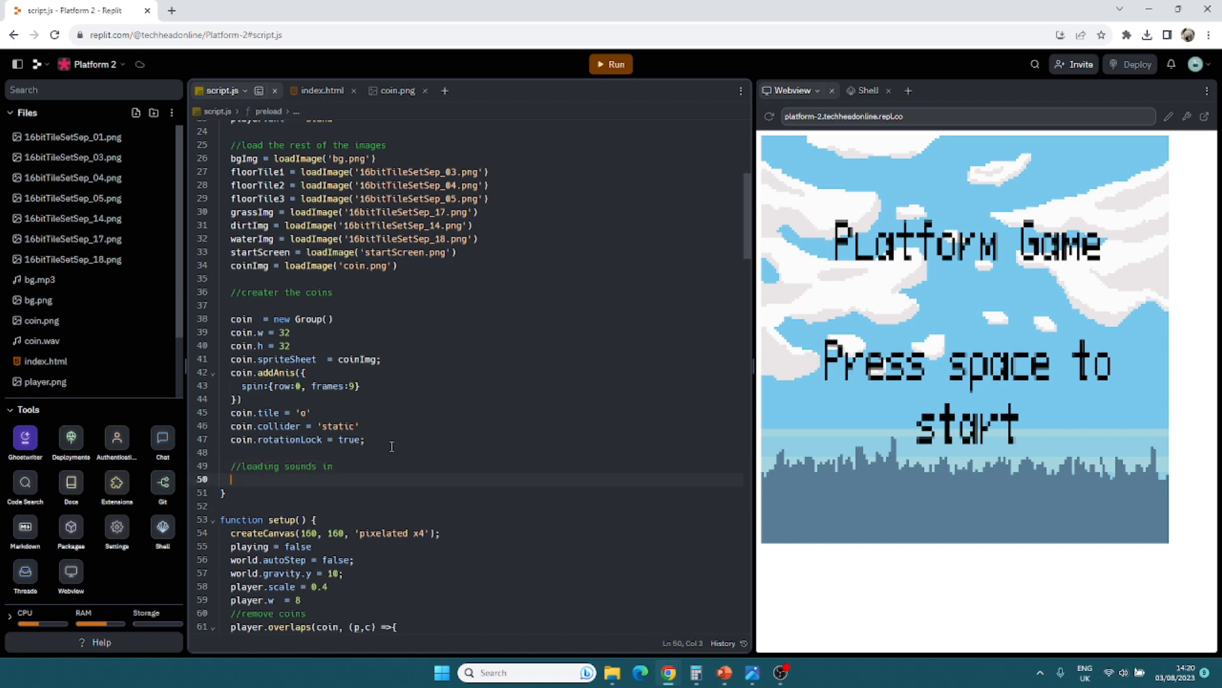
{"action": "type", "text": "backgroundMusic ="}
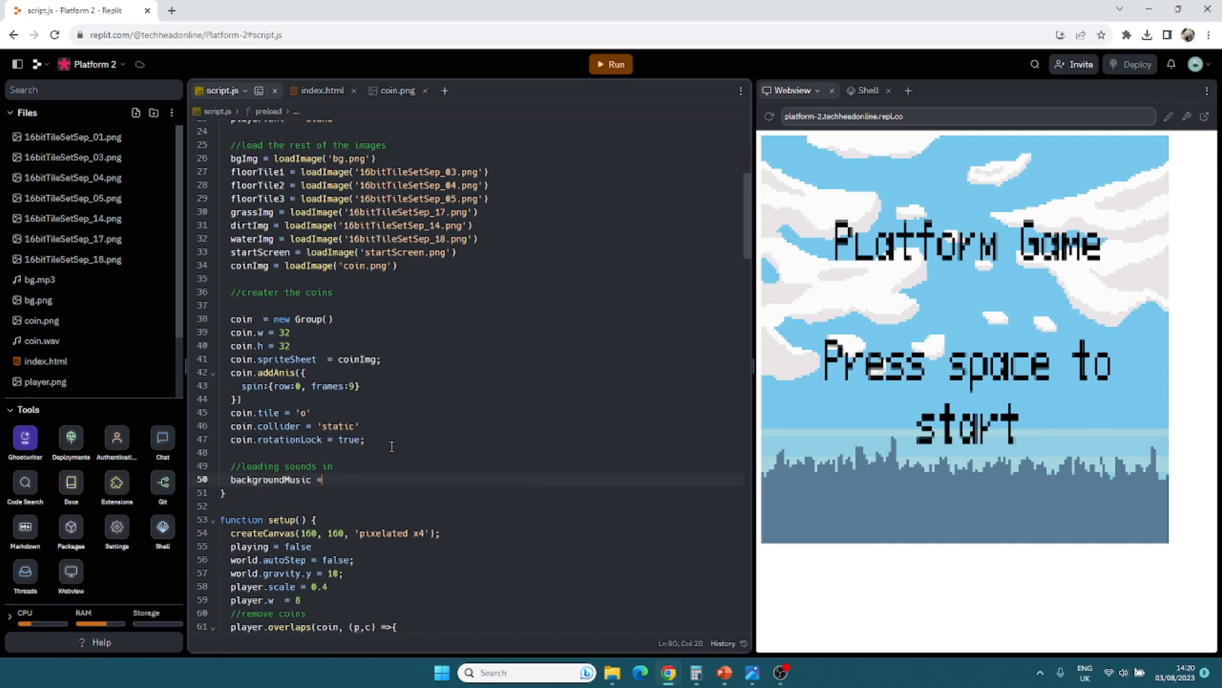
{"action": "type", "text": "loadSound*()"}
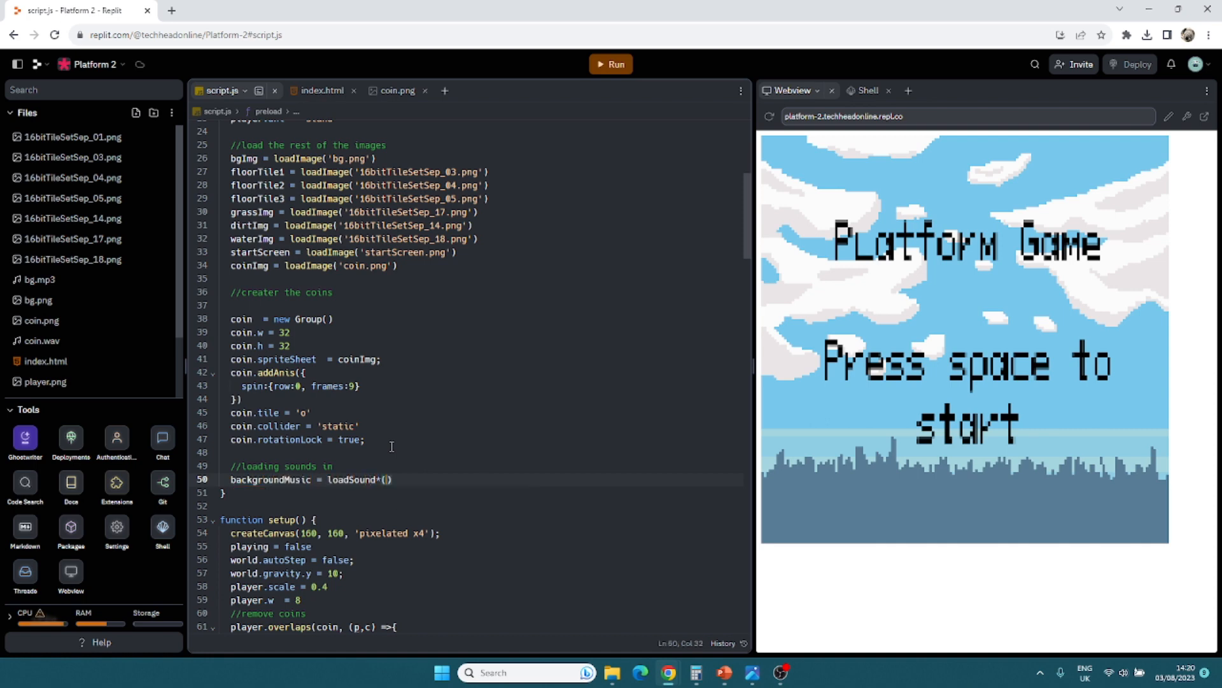
{"action": "type", "text": "bg.m"}
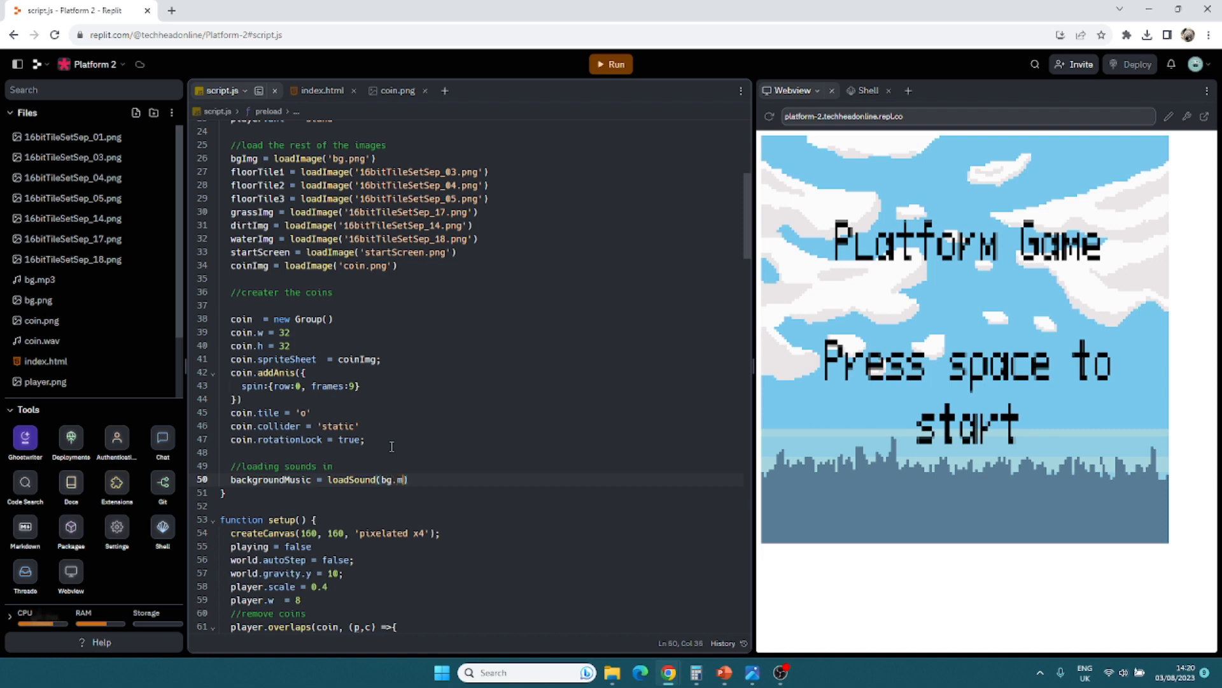
{"action": "type", "text": "p3\""}
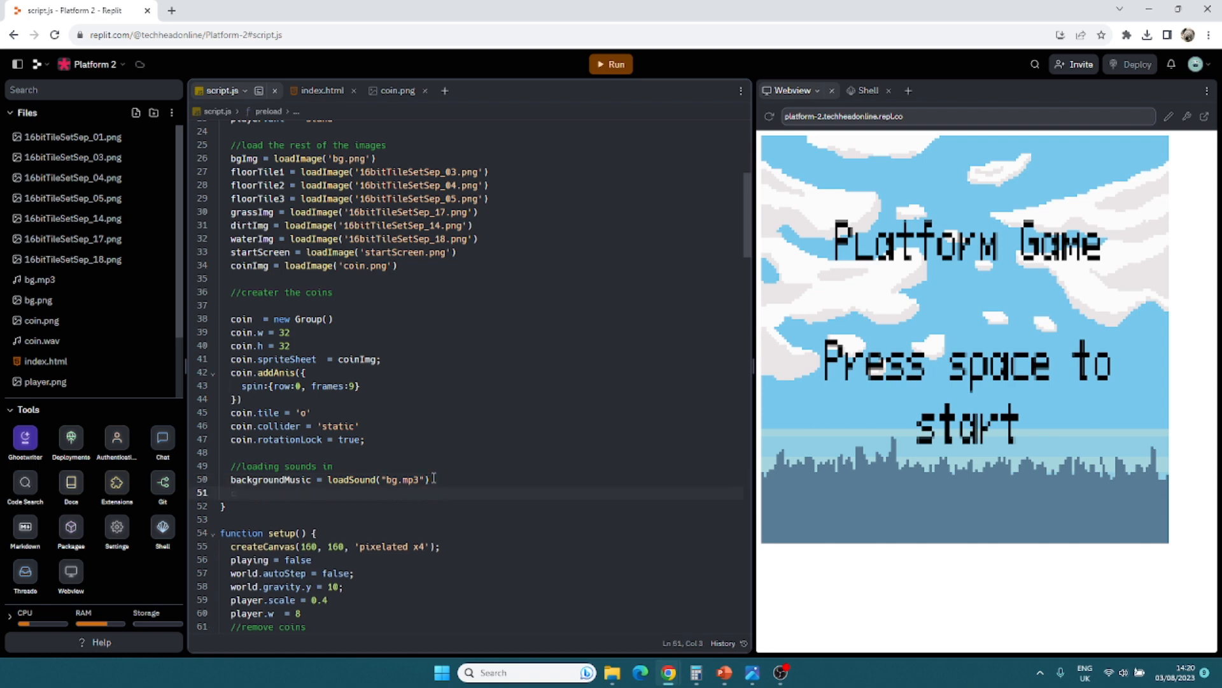
Step: Assign coinSound = loadSound("coin.wav") below it in preload
{"action": "type", "text": "coinSound ="}
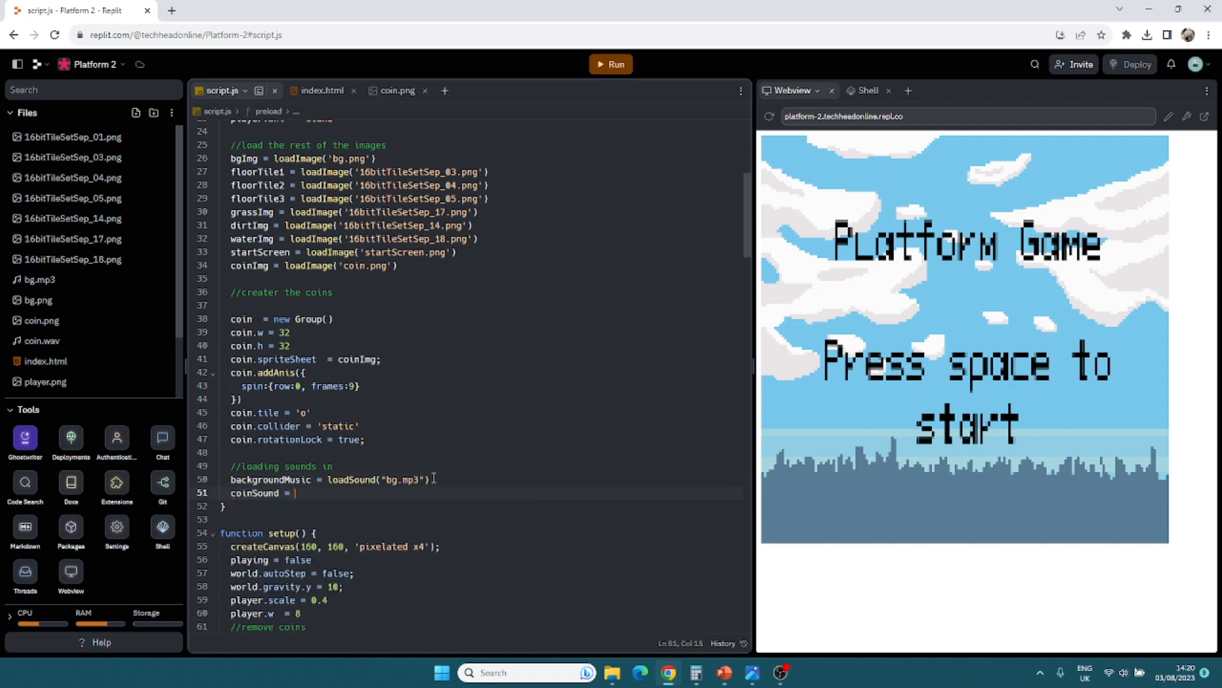
{"action": "type", "text": "loadSound"}
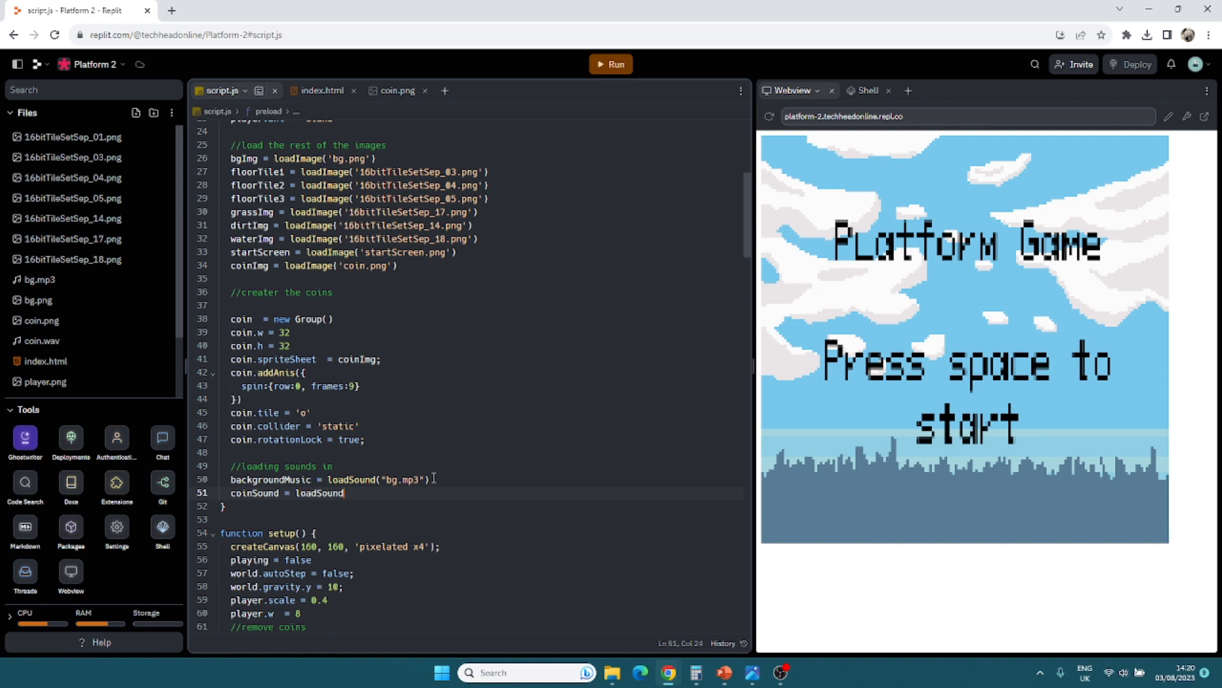
{"action": "type", "text": "(\"c\""}
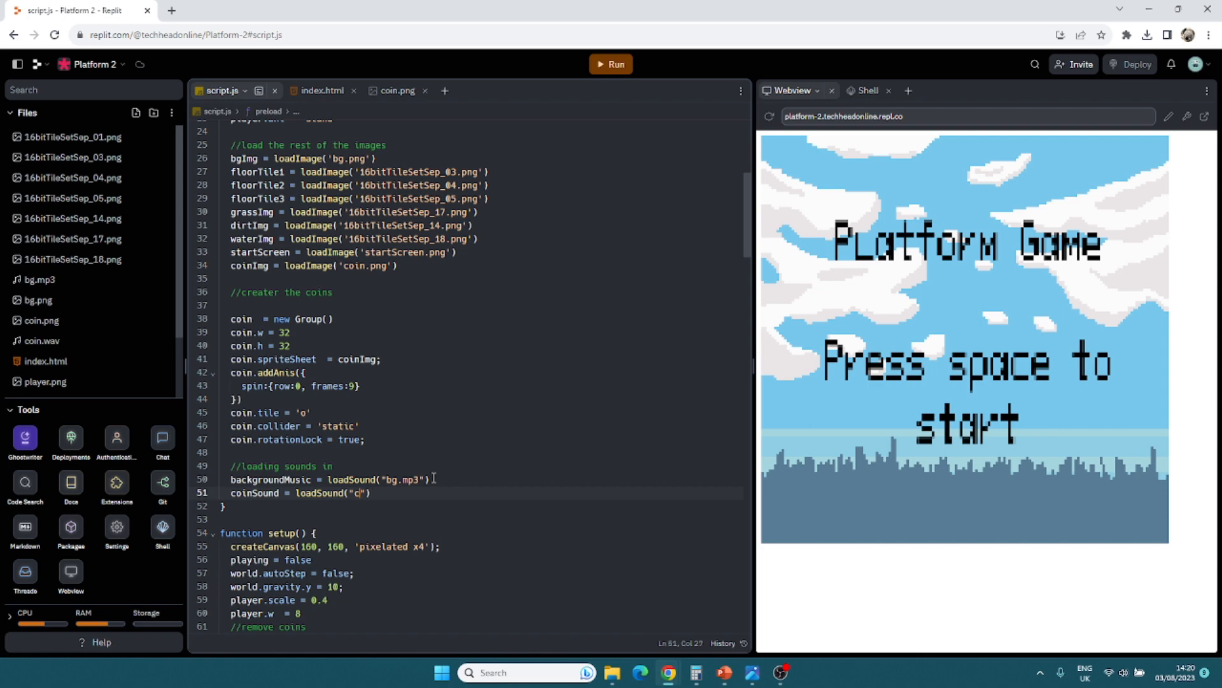
{"action": "type", "text": "oin.wav"}
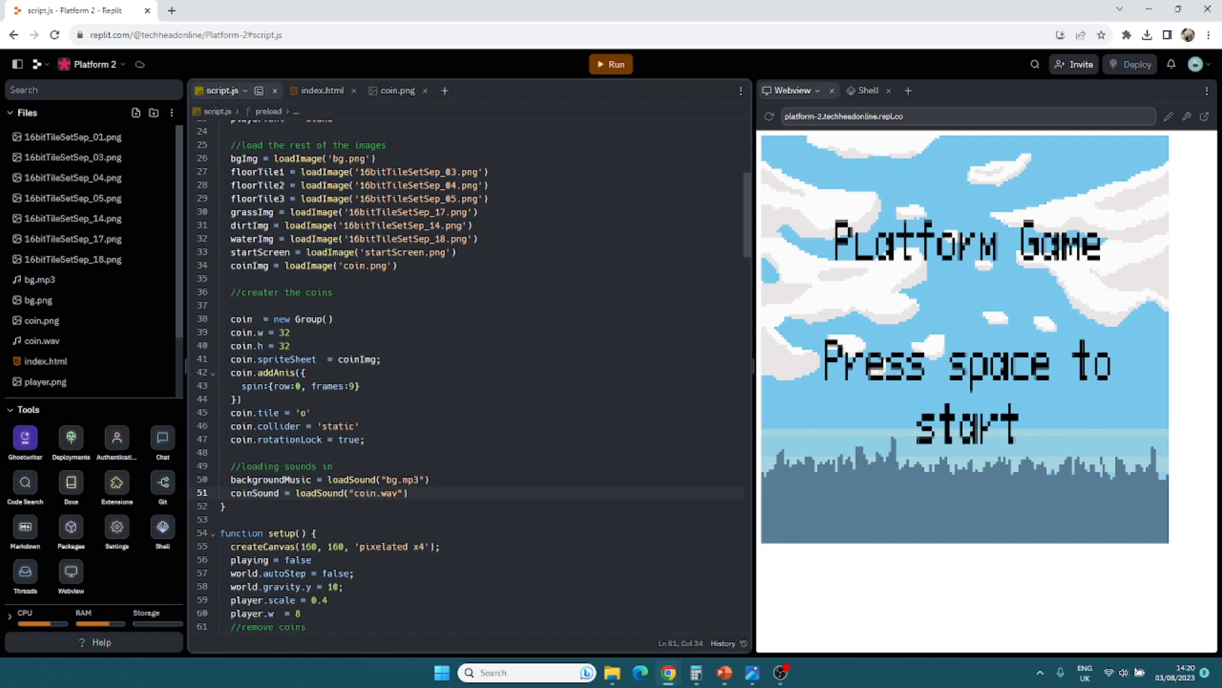
Step: Add coinSound.play() and a score increment in the player.overlaps(coin) callback
{"action": "scroll", "scroll_direction": "down", "scroll_amount": 3}
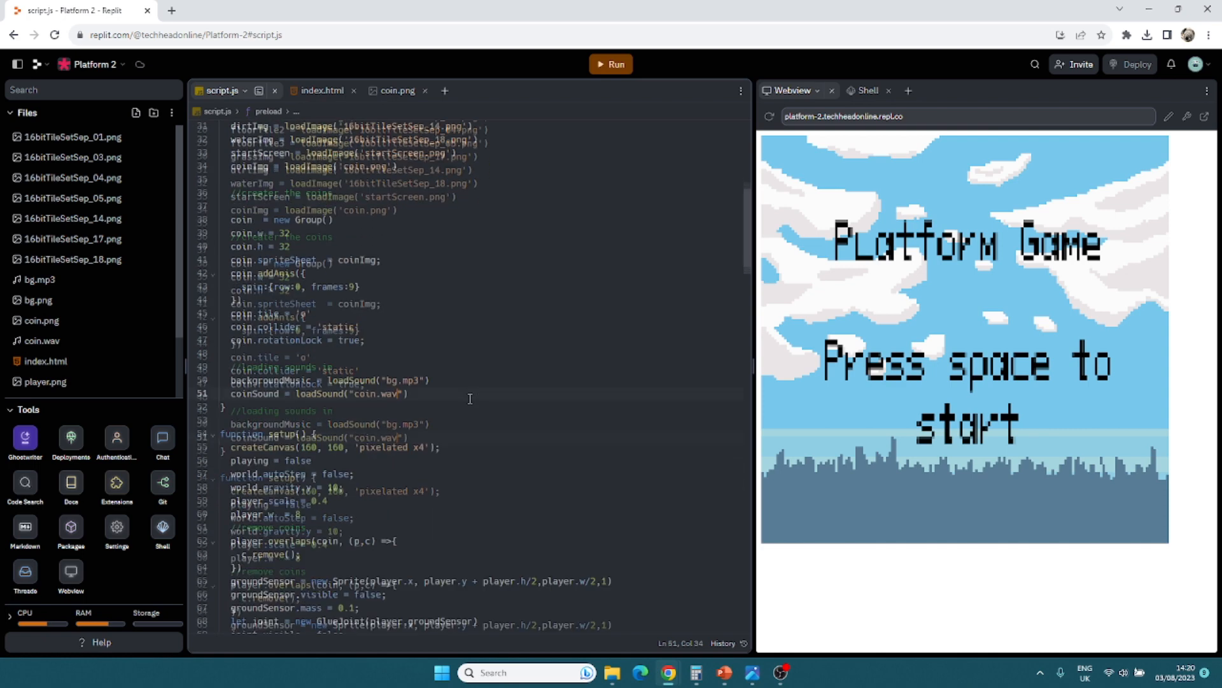
{"action": "scroll", "scroll_direction": "down", "scroll_amount": 3}
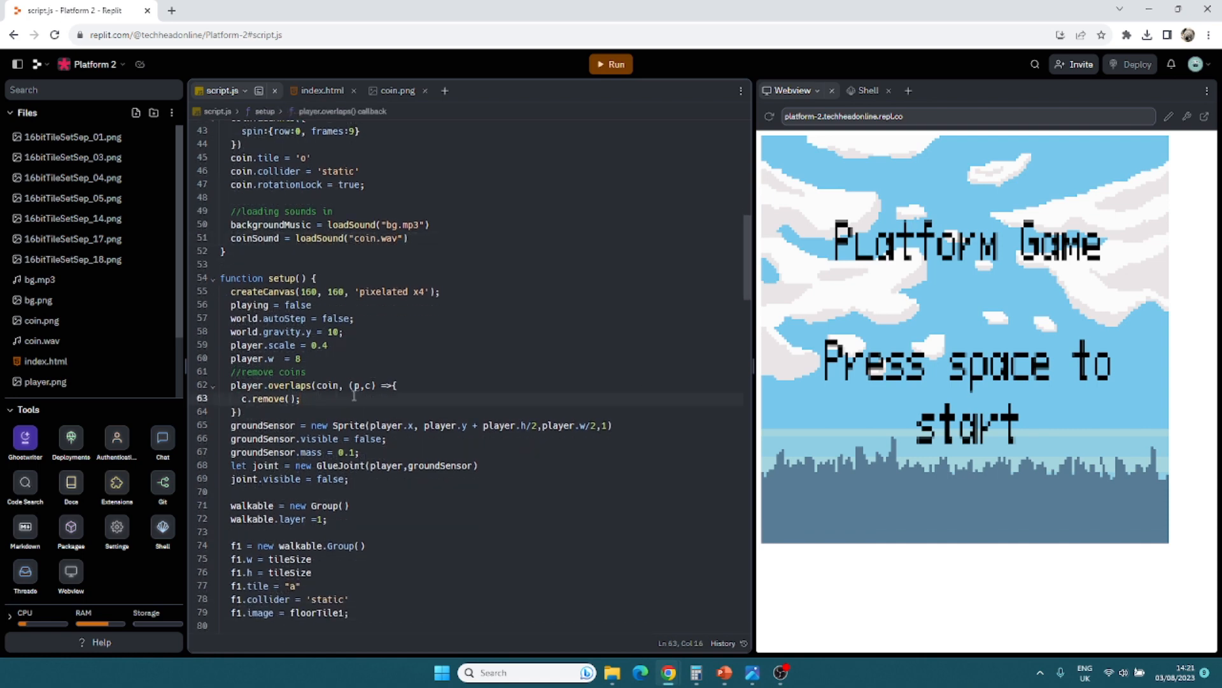
{"action": "type", "text": "coinSound."}
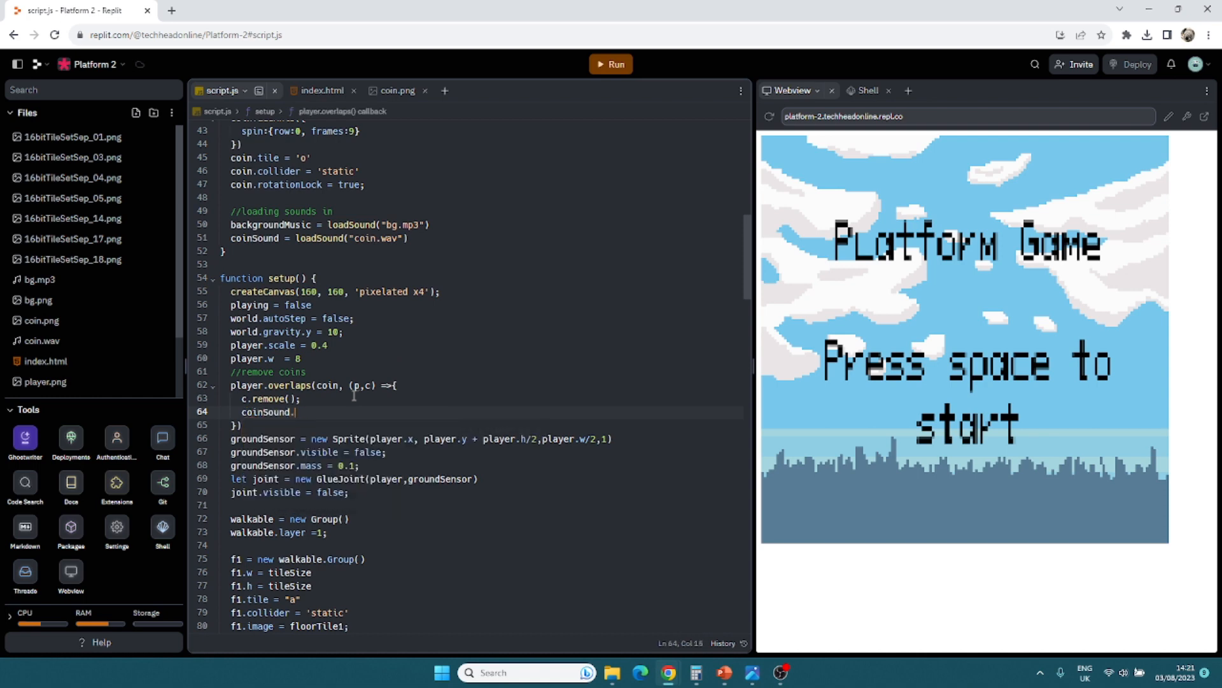
{"action": "type", "text": "play"}
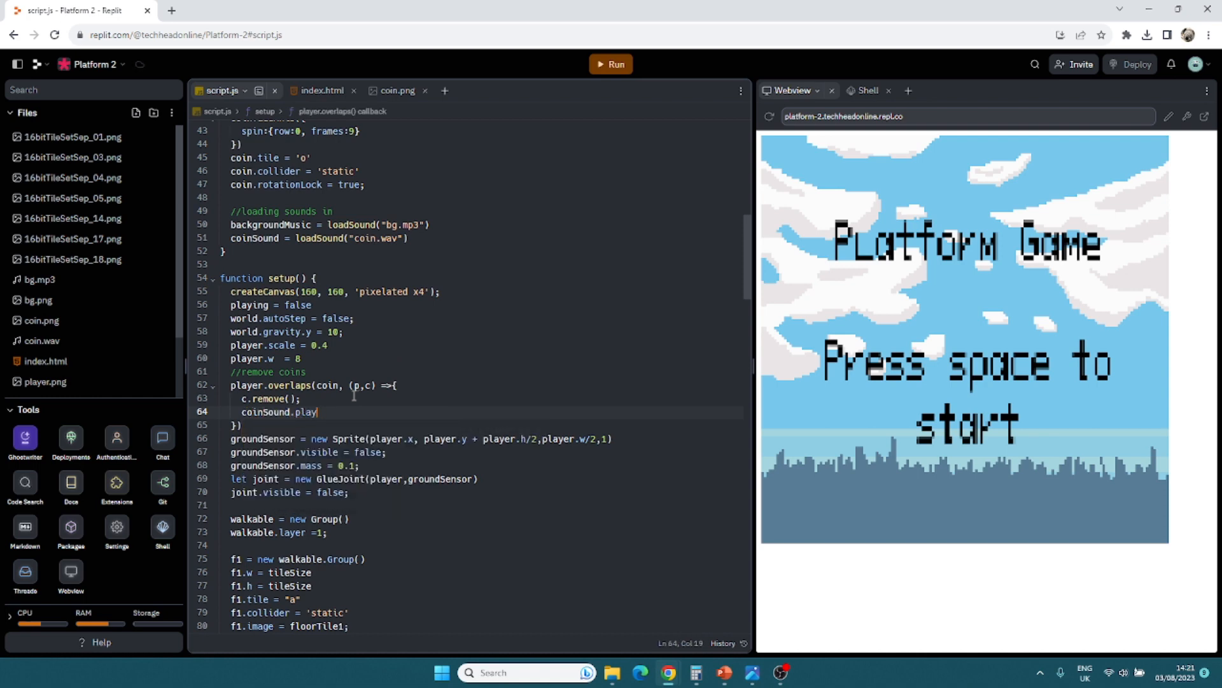
{"action": "type", "text": "()"}
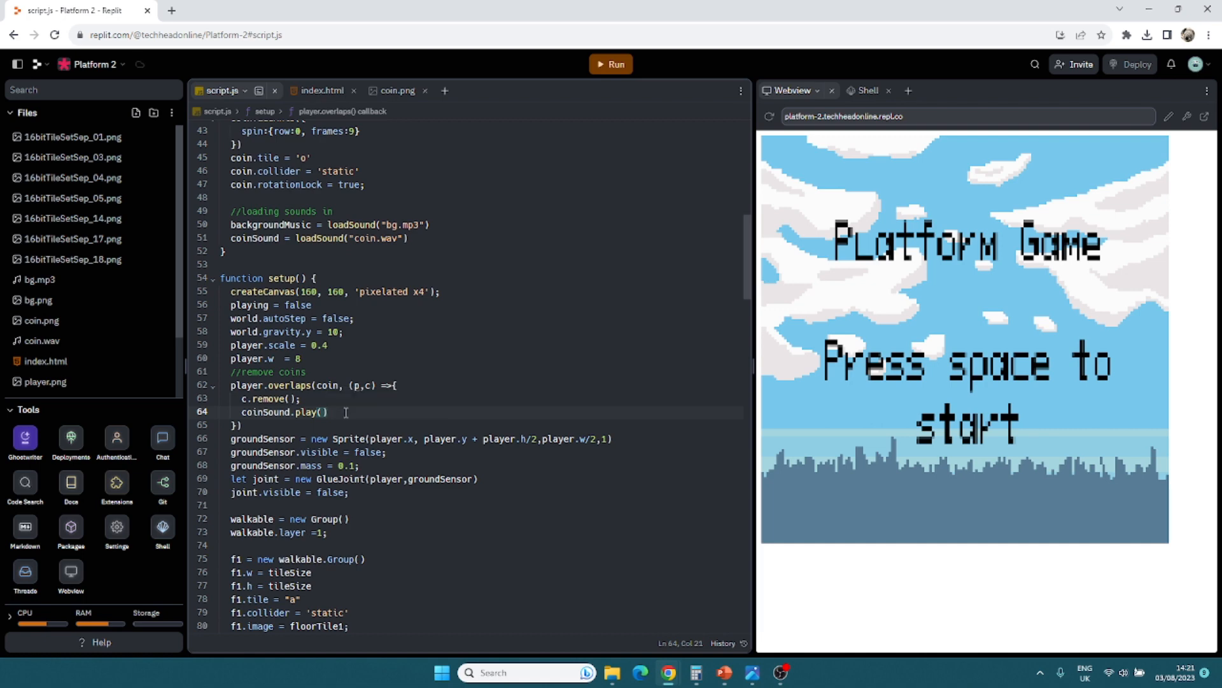
{"action": "type", "text": "score+"}
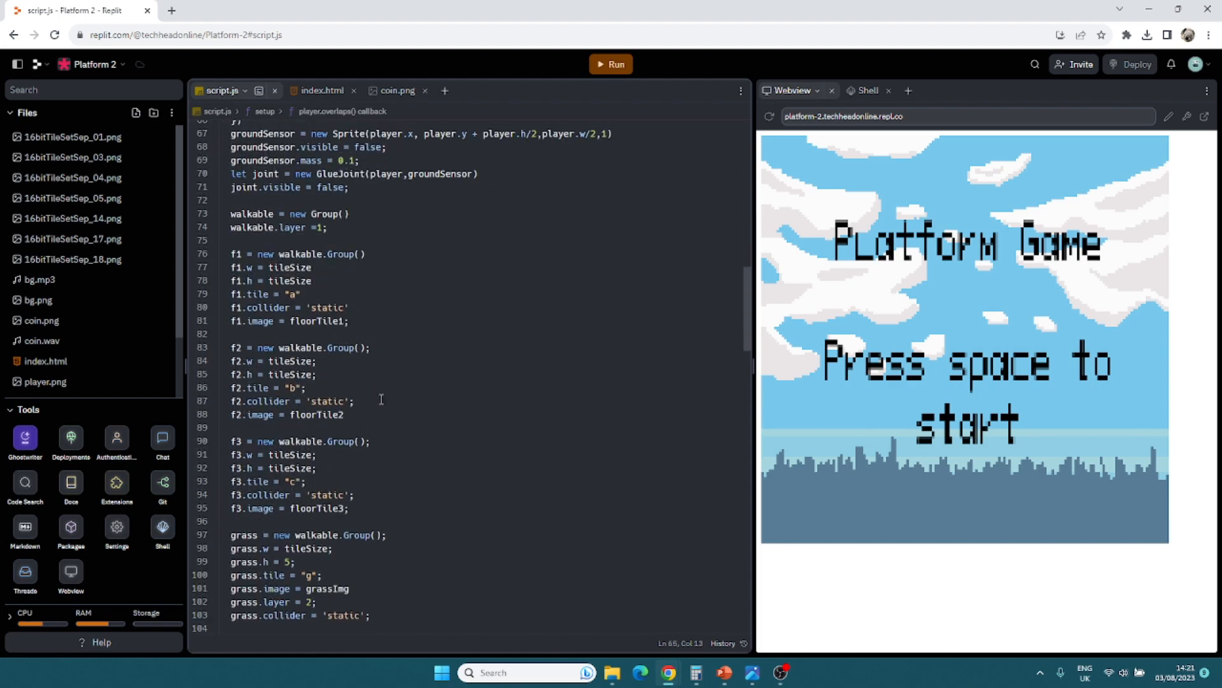
{"action": "scroll", "scroll_direction": "down", "scroll_amount": 3}
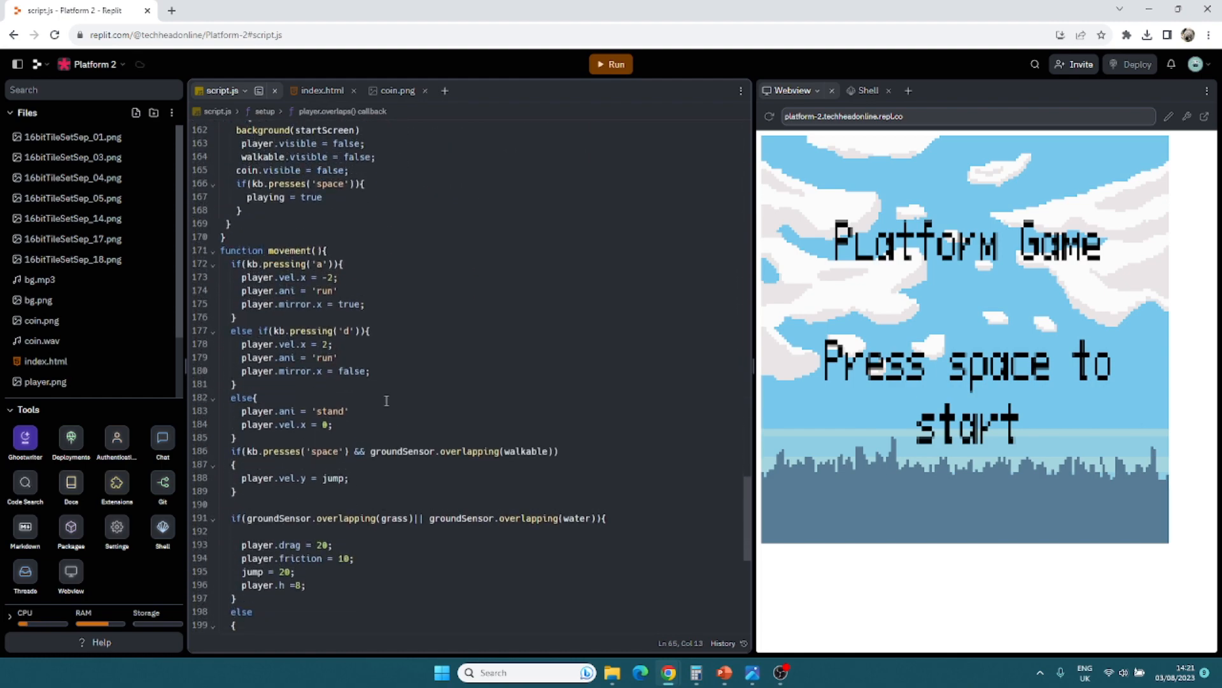
{"action": "scroll", "scroll_direction": "up", "scroll_amount": 3}
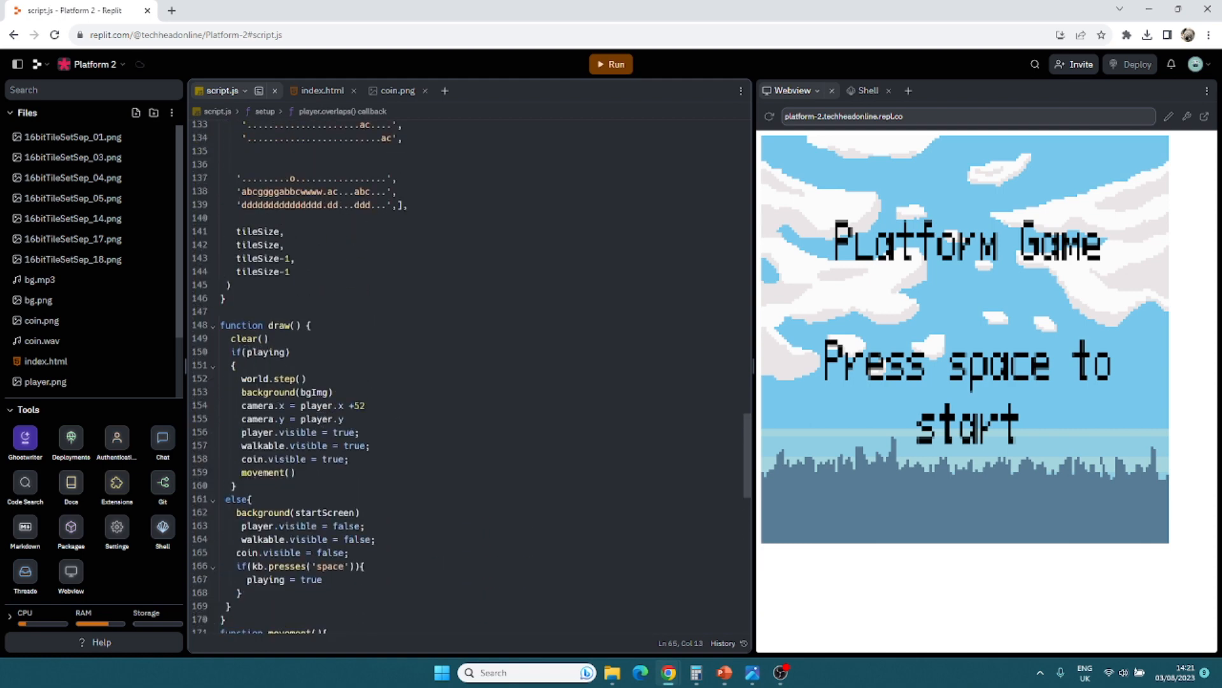
Step: Add if(!backgroundMusic.isPlaying()){ backgroundMusic.play() } inside draw()'s playing block
{"action": "left_click", "coordinate": [237, 366]}
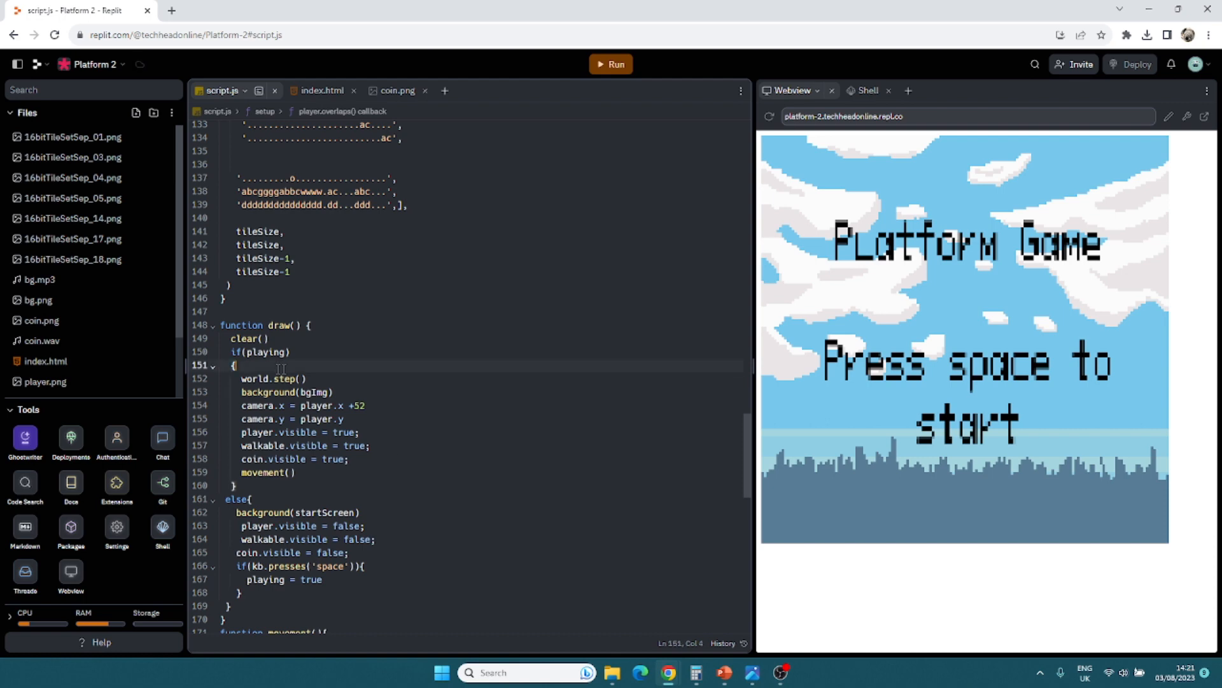
{"action": "key", "text": "Enter"}
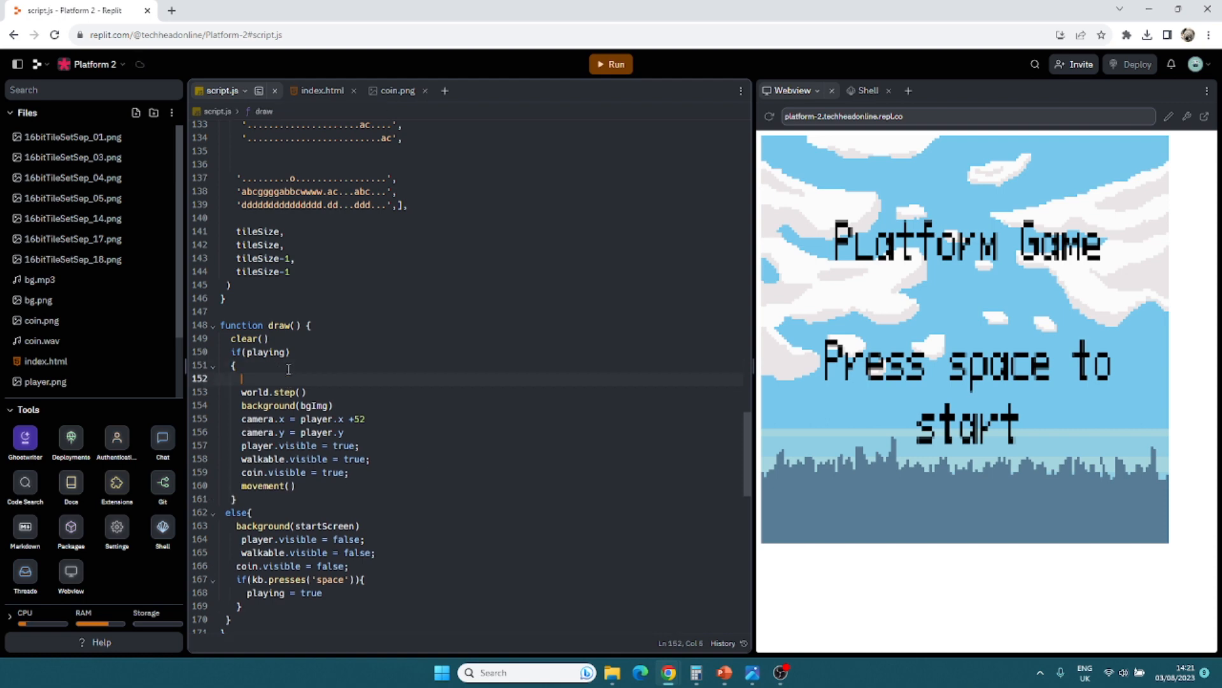
{"action": "type", "text": "if("}
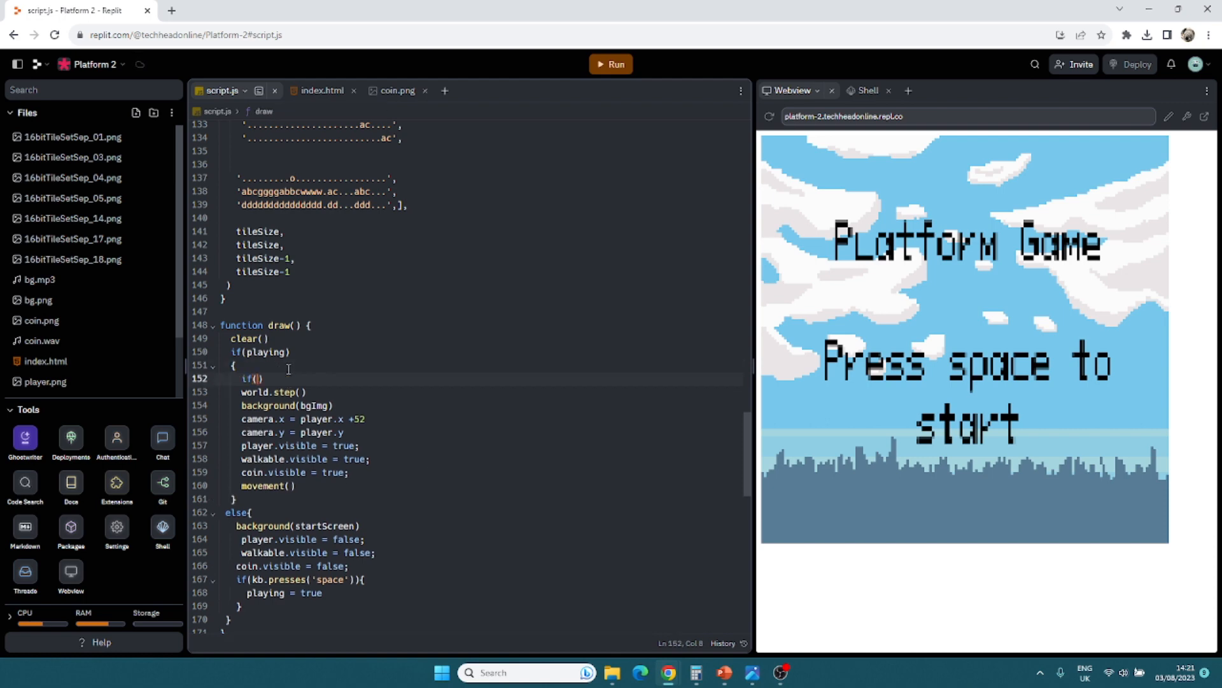
{"action": "type", "text": "!backgroundMusic"}
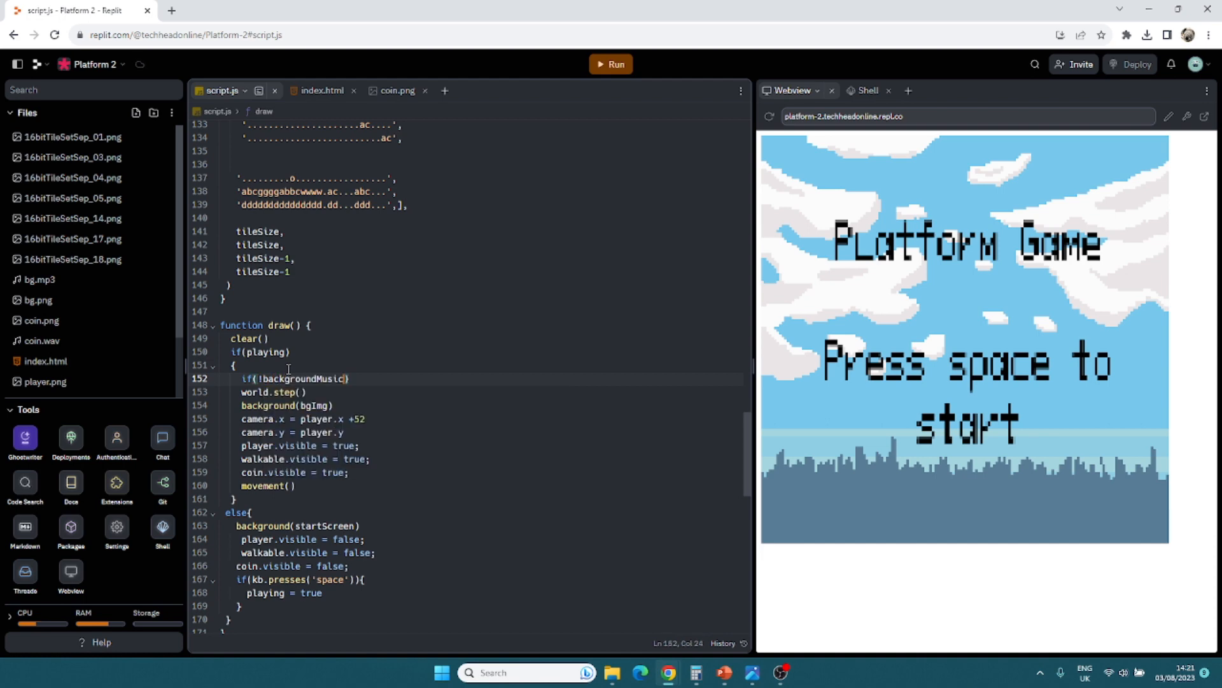
{"action": "type", "text": ".is"}
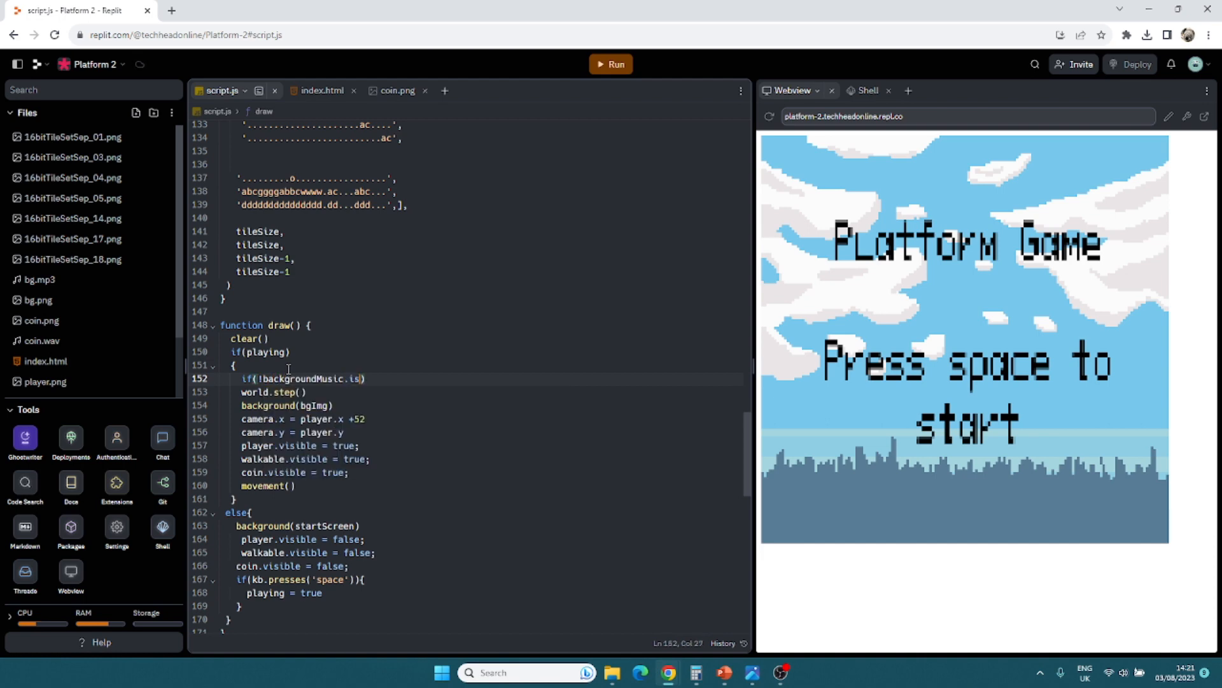
{"action": "type", "text": "Playing"}
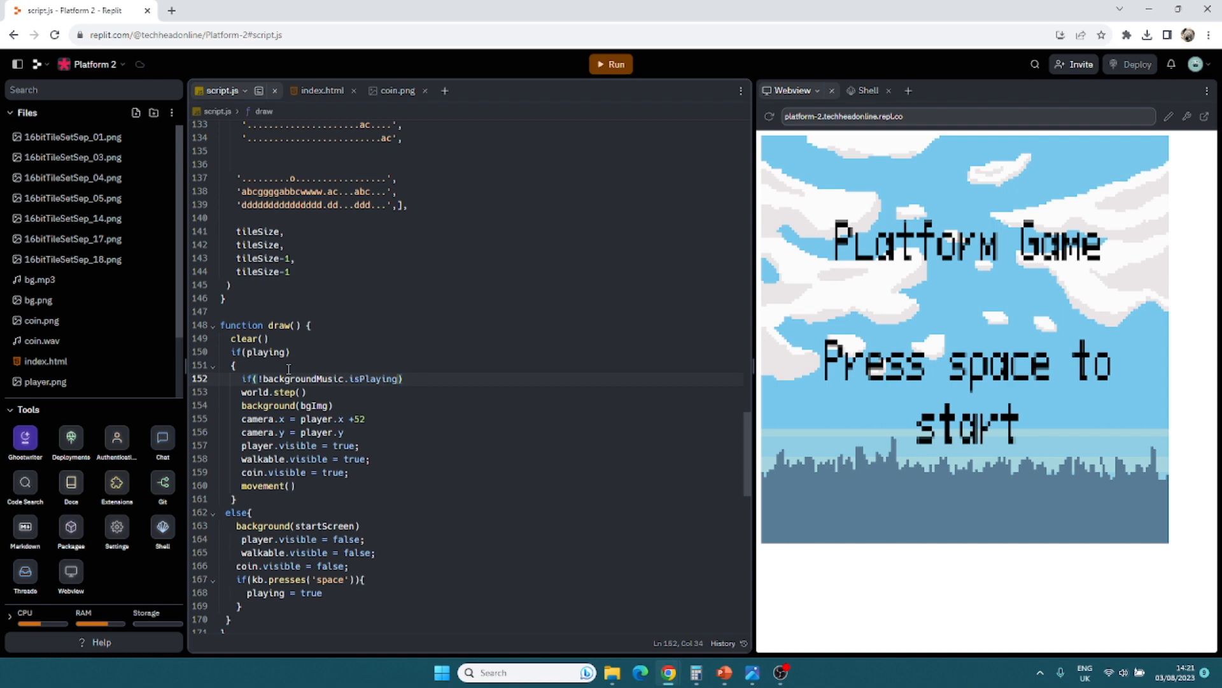
{"action": "type", "text": "(){}"}
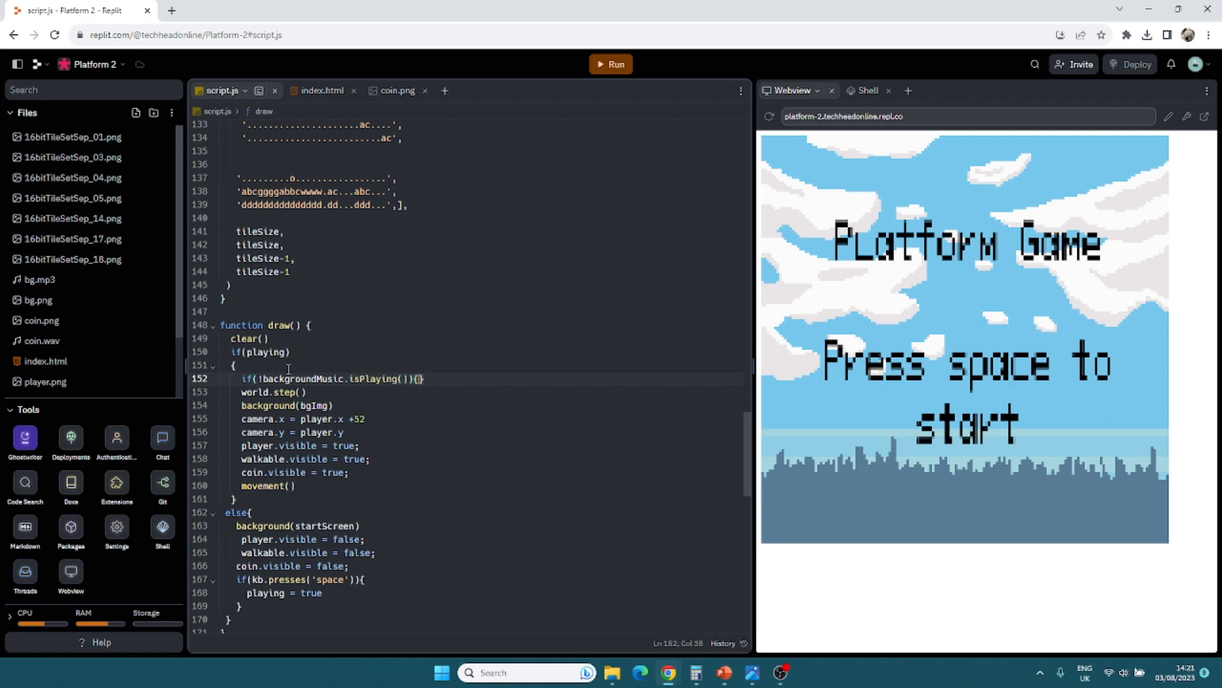
{"action": "key", "text": "enter"}
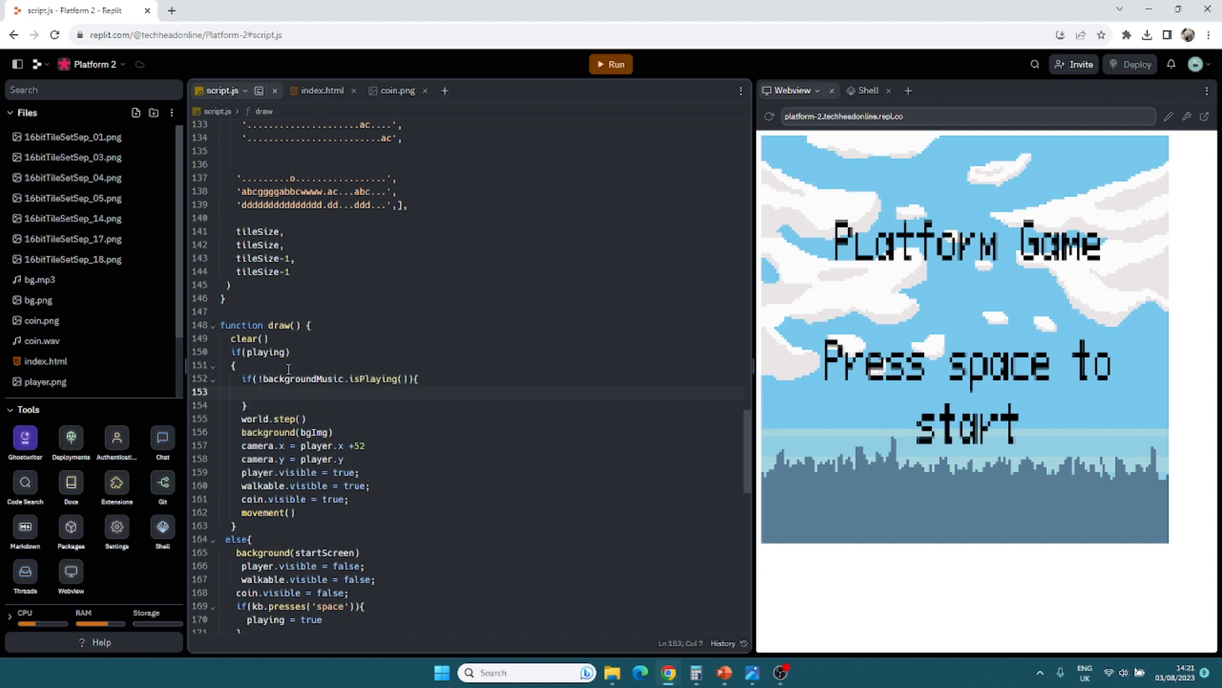
{"action": "type", "text": "backgroundMusic."}
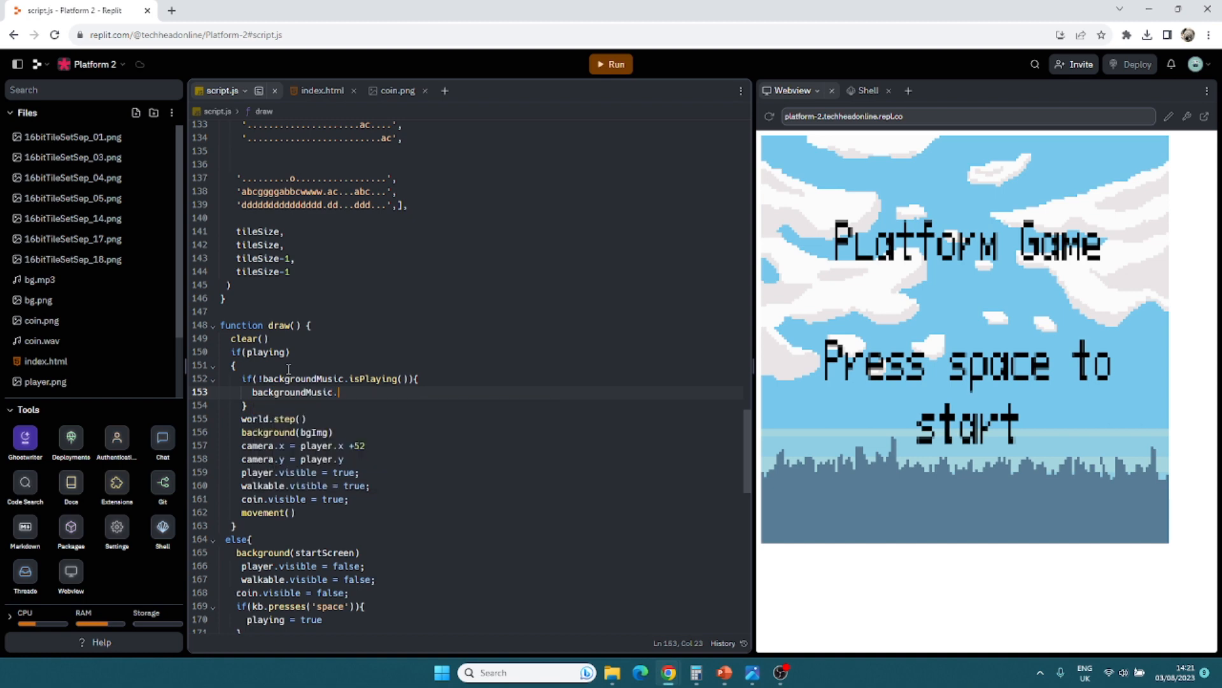
{"action": "type", "text": "play()"}
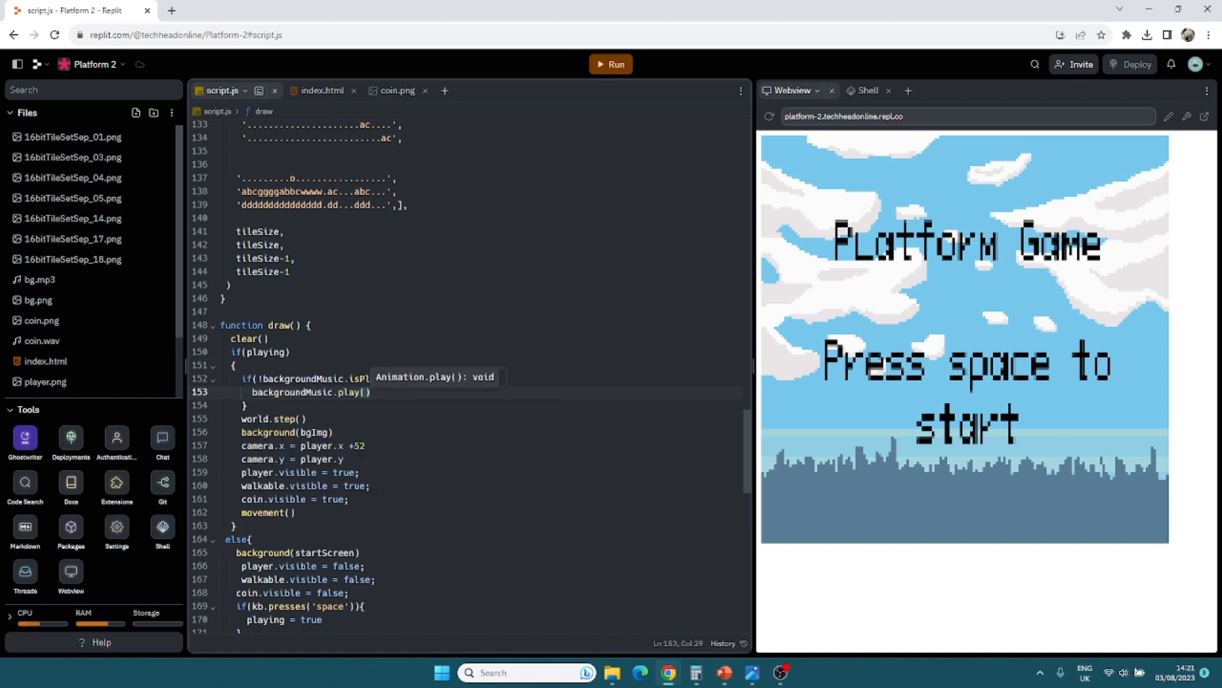
{"action": "left_click", "coordinate": [360, 446]}
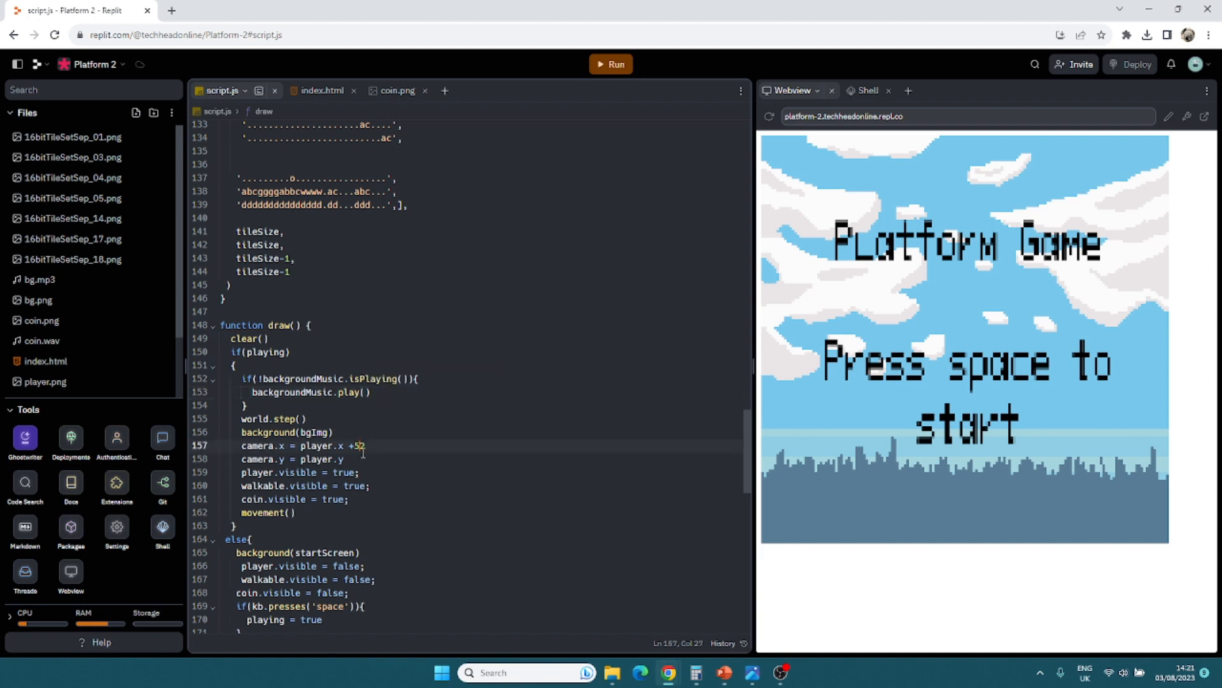
{"action": "left_click", "coordinate": [370, 485]}
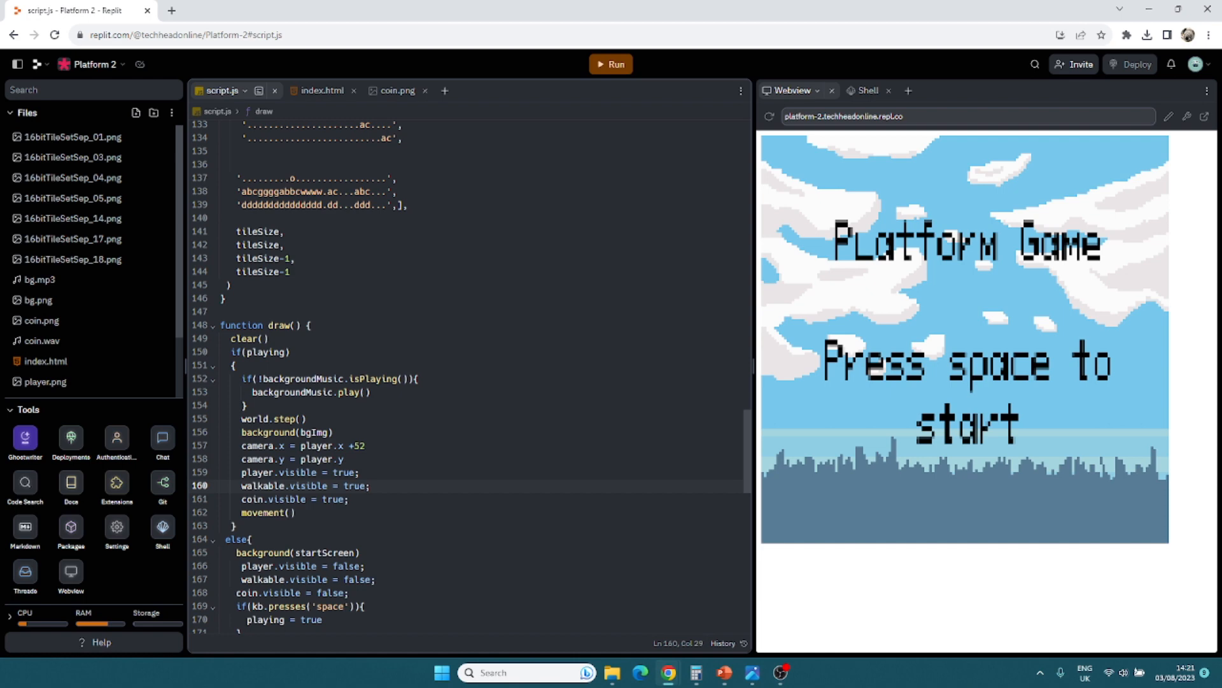
{"action": "mouse_move", "coordinate": [289, 531]}
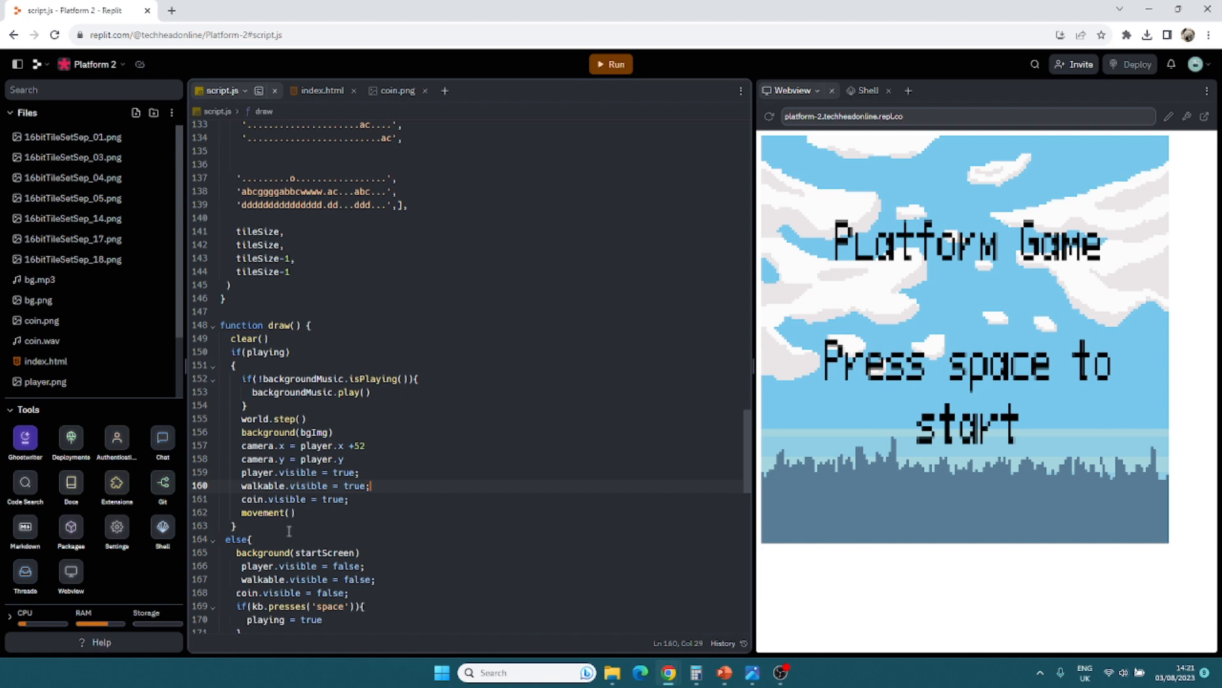
Step: Add backgroundMusic.stop() in draw()'s else branch for the start screen
{"action": "scroll", "scroll_direction": "down", "scroll_amount": 3}
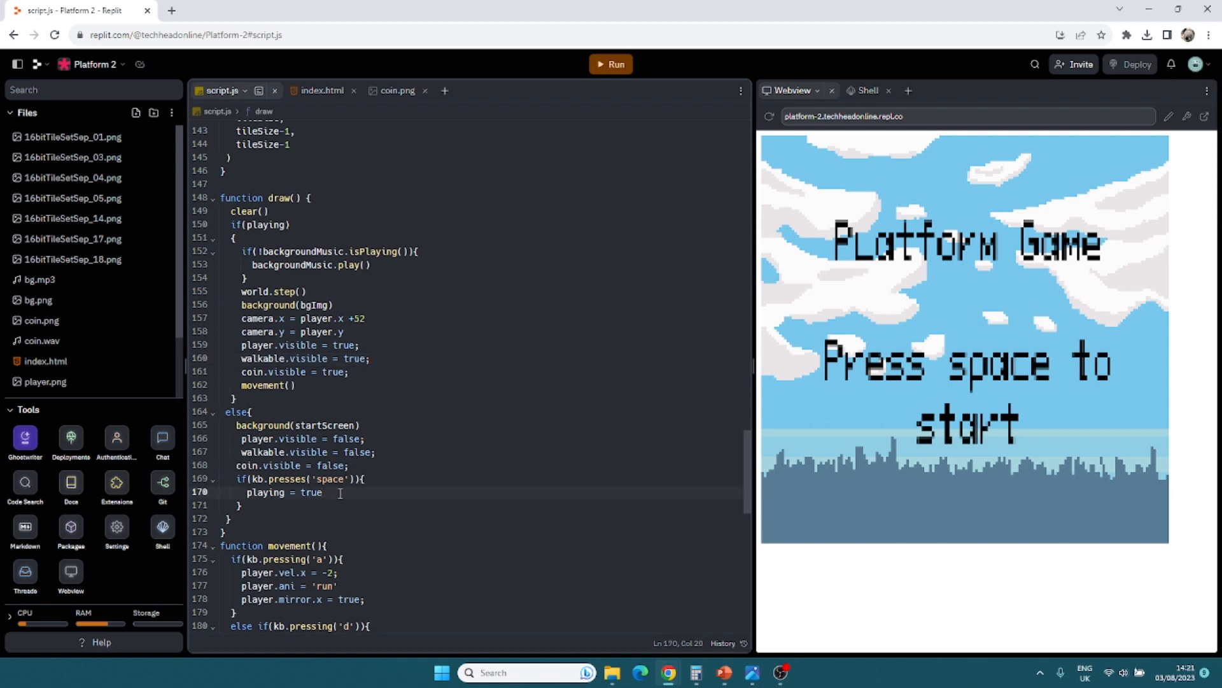
{"action": "type", "text": "backgroundMusic.stop"}
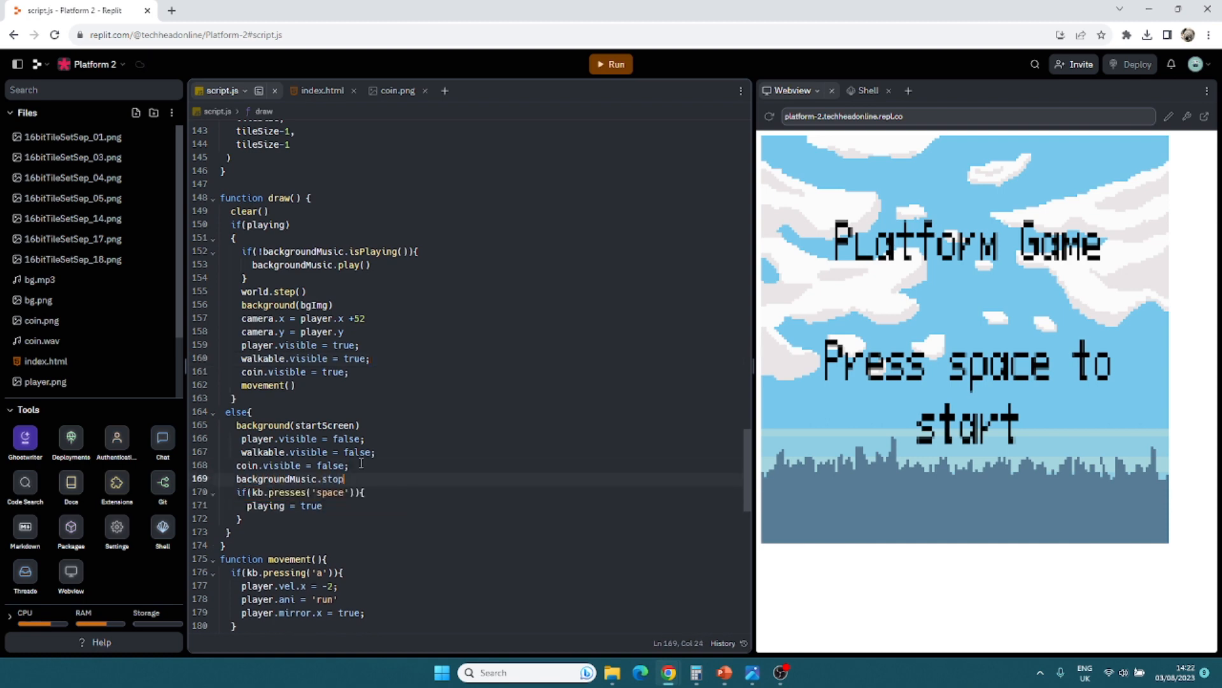
{"action": "type", "text": "()"}
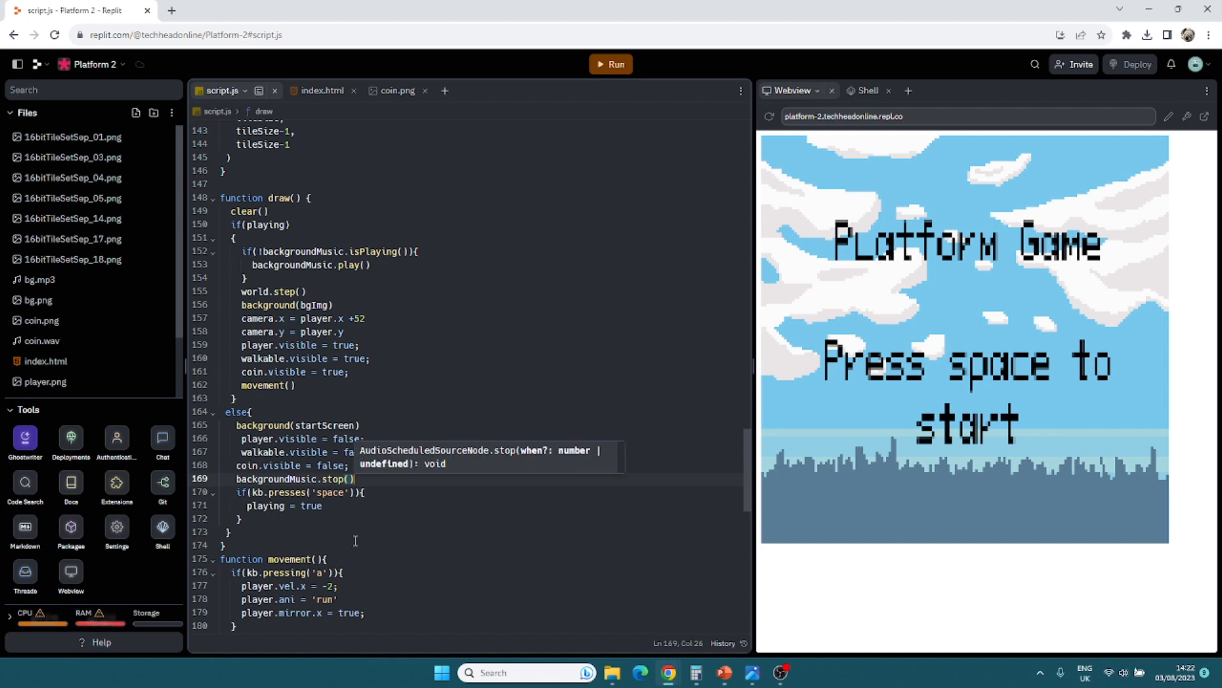
{"action": "type", "text": "bac"}
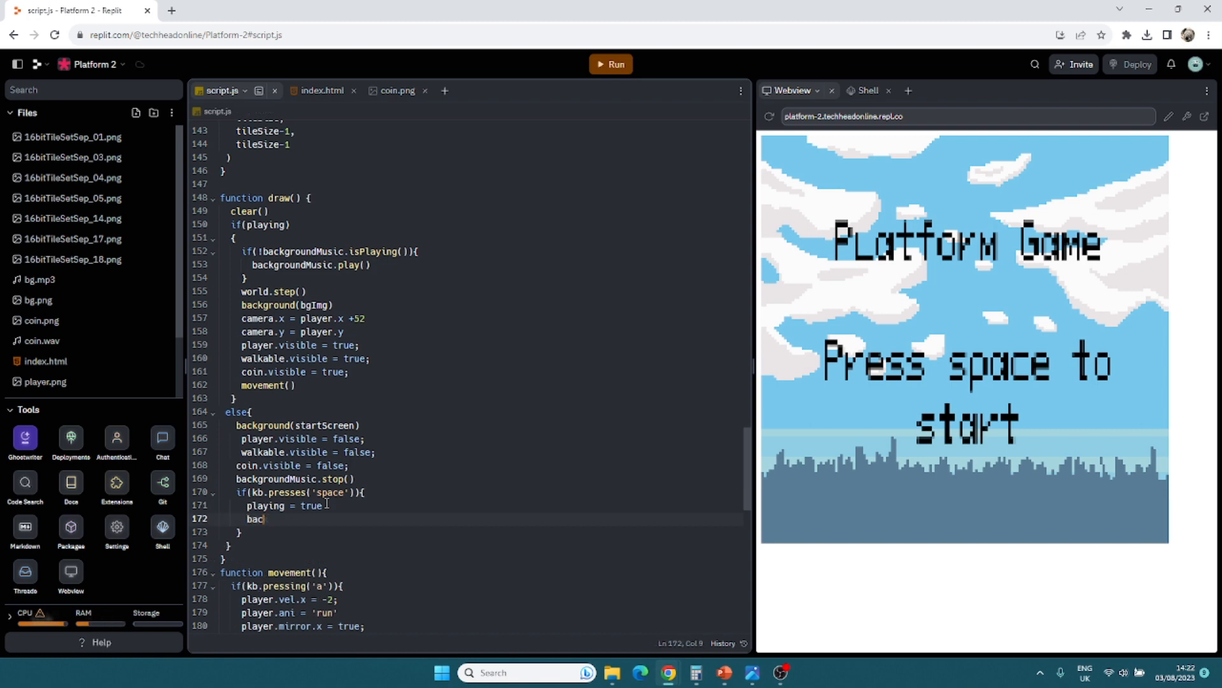
{"action": "key", "text": "Backspace"}
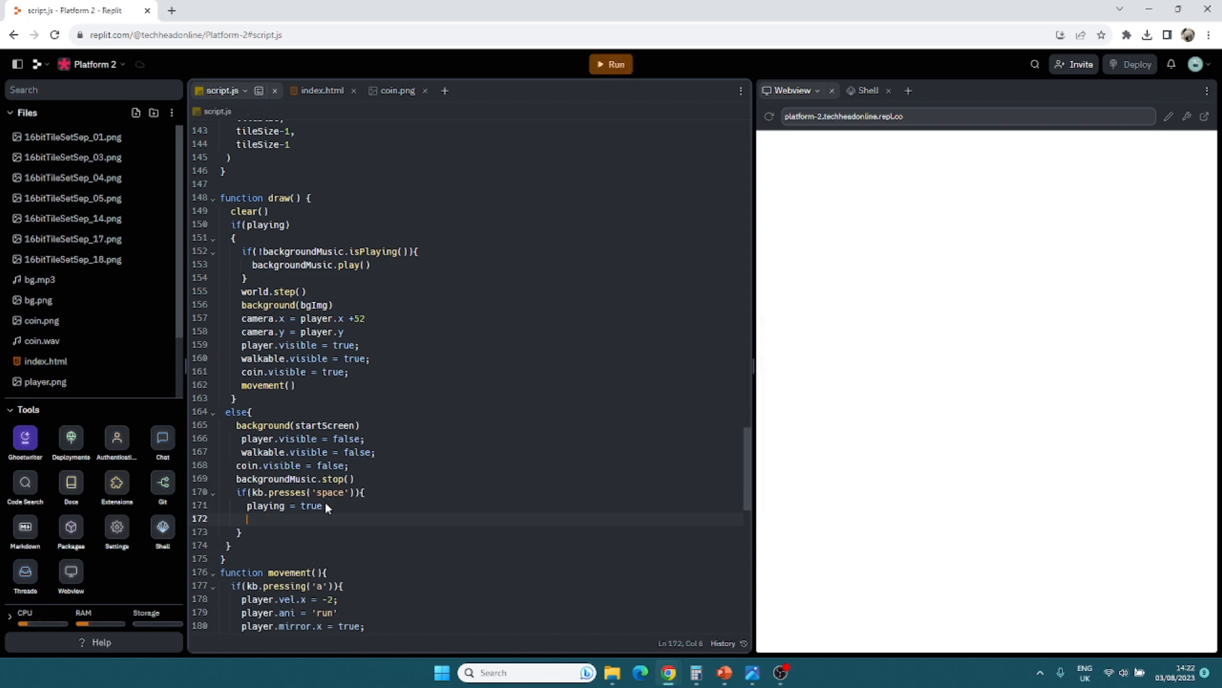
Step: Run the game to test it, then close the Shell and Webview panes
{"action": "left_click", "coordinate": [612, 64]}
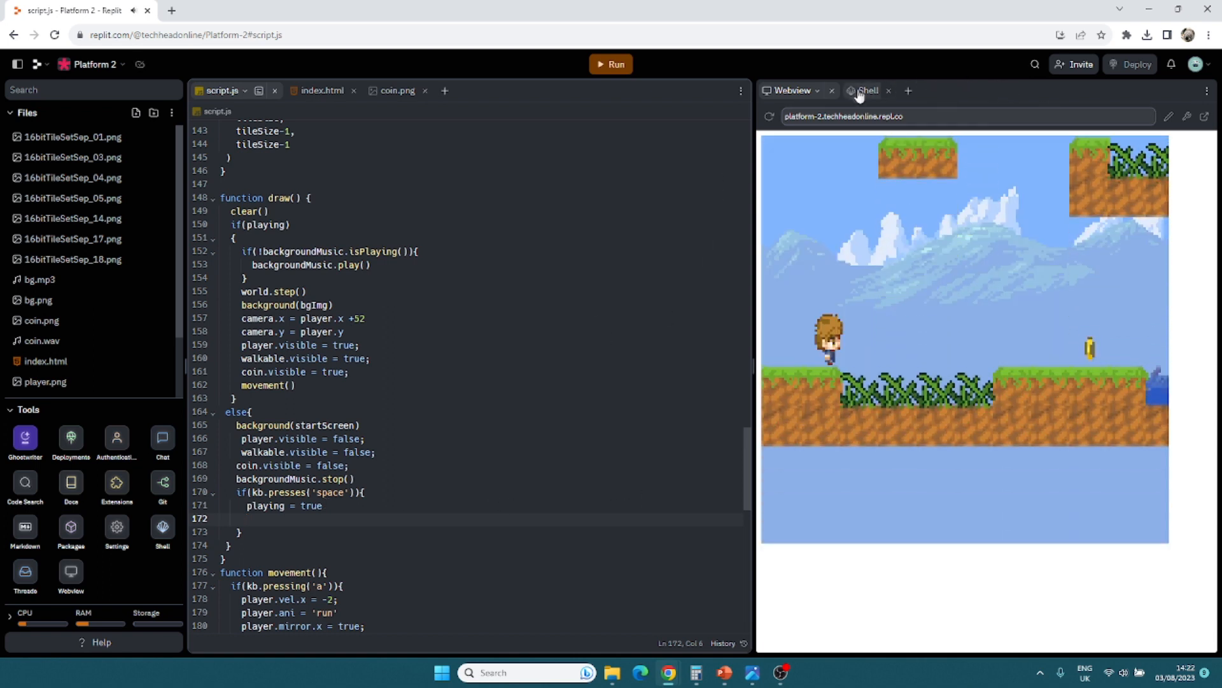
{"action": "left_click", "coordinate": [832, 91]}
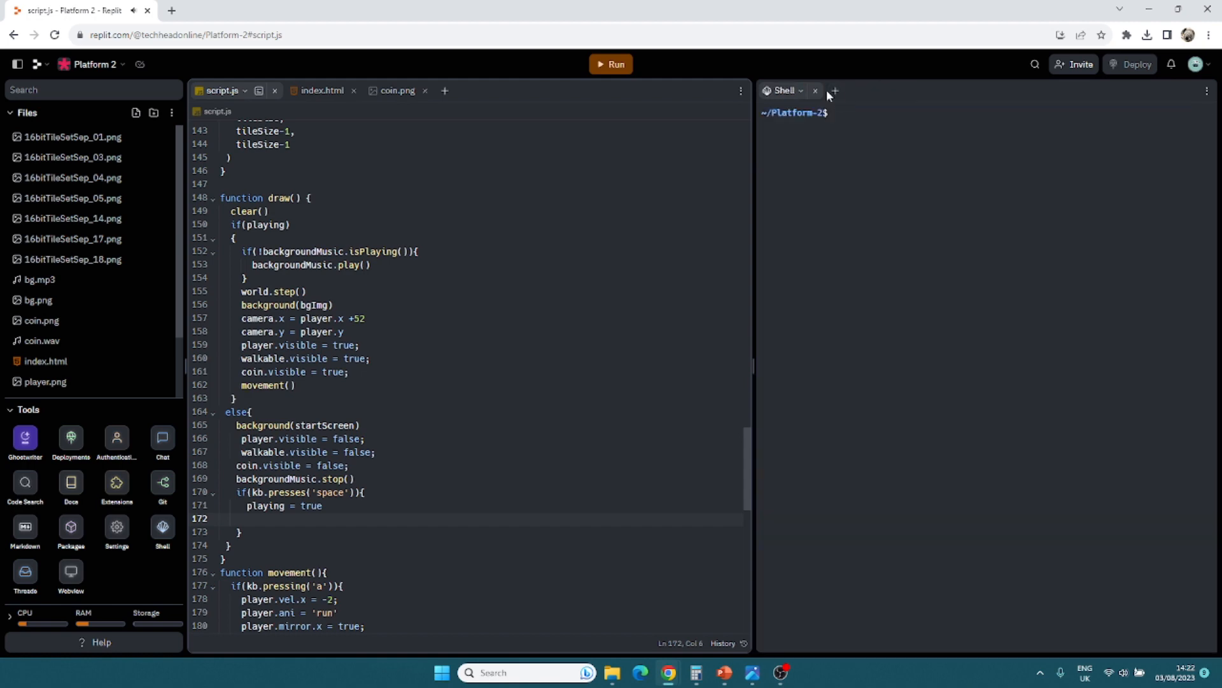
{"action": "mouse_move", "coordinate": [815, 90]}
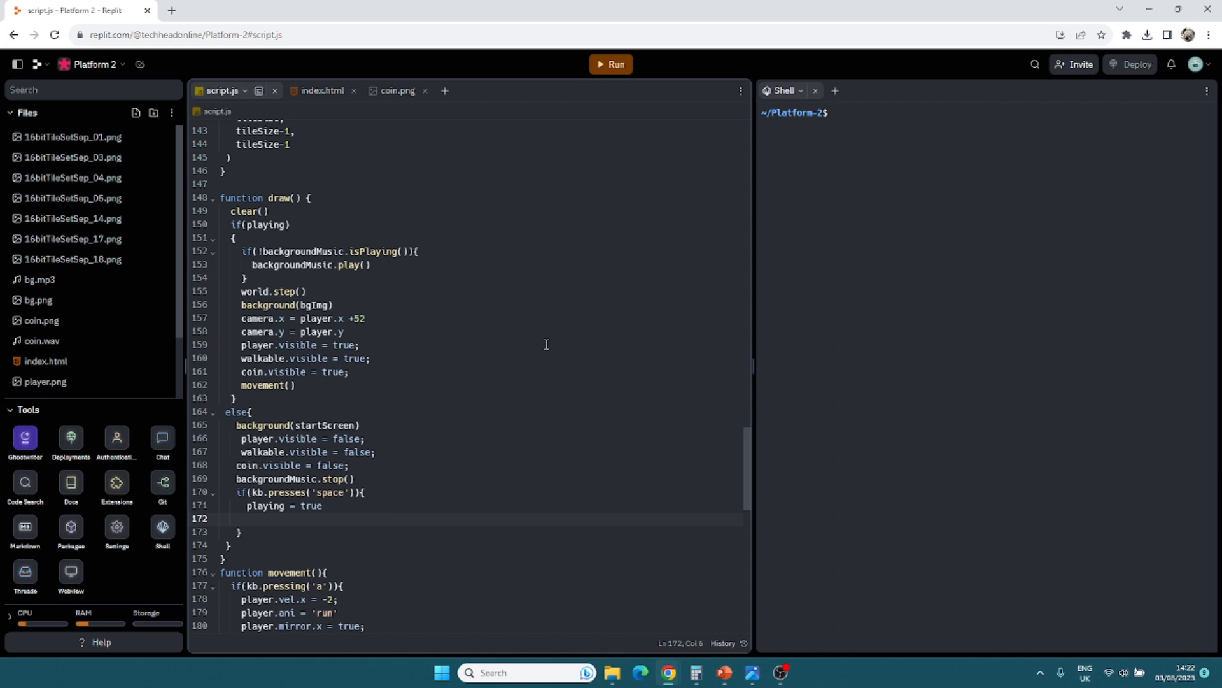
{"action": "mouse_move", "coordinate": [642, 355]}
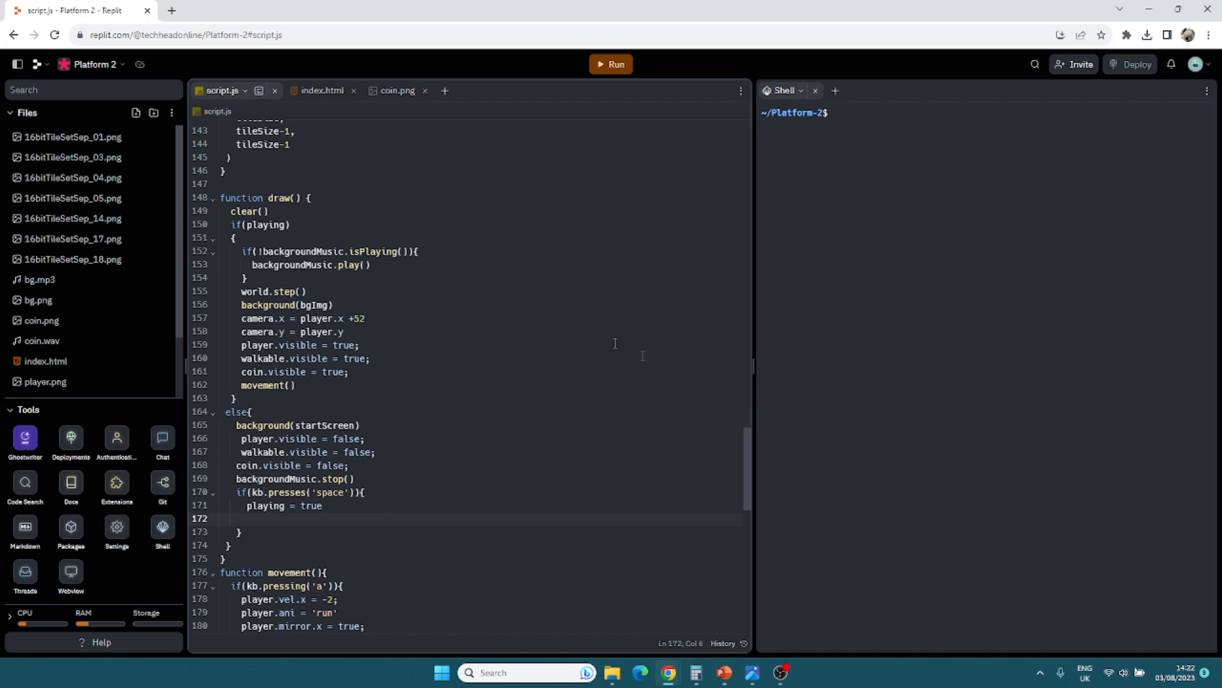
{"action": "mouse_move", "coordinate": [612, 95]}
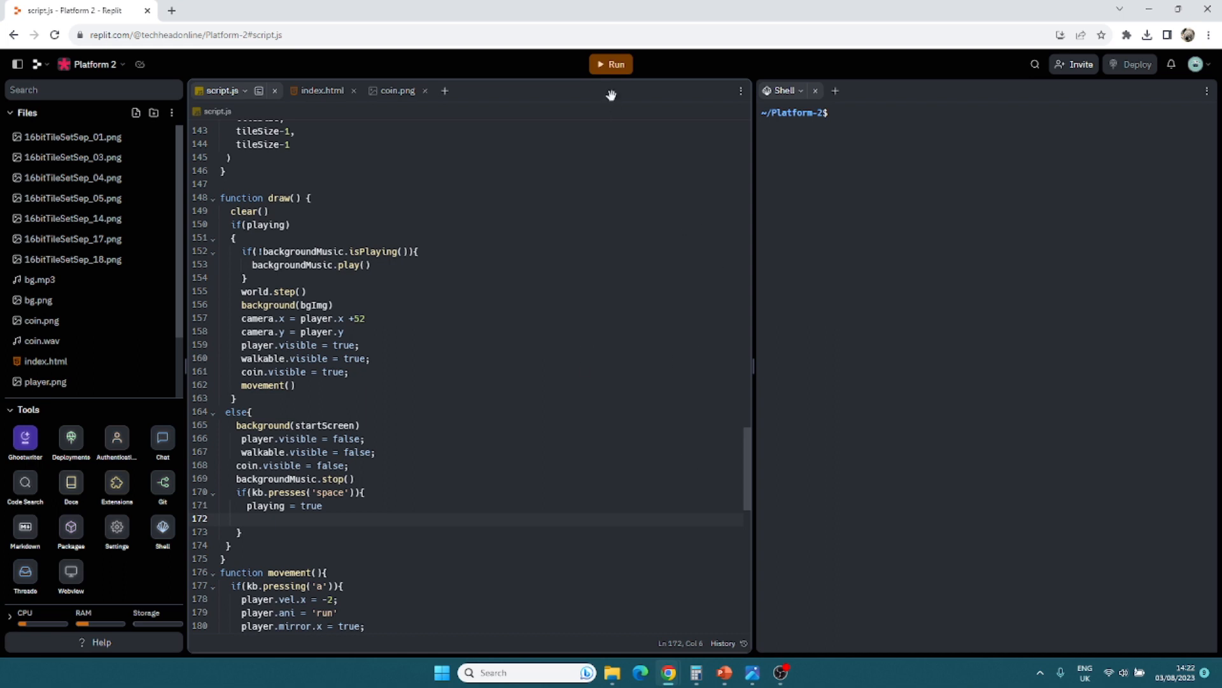
{"action": "mouse_move", "coordinate": [657, 414]}
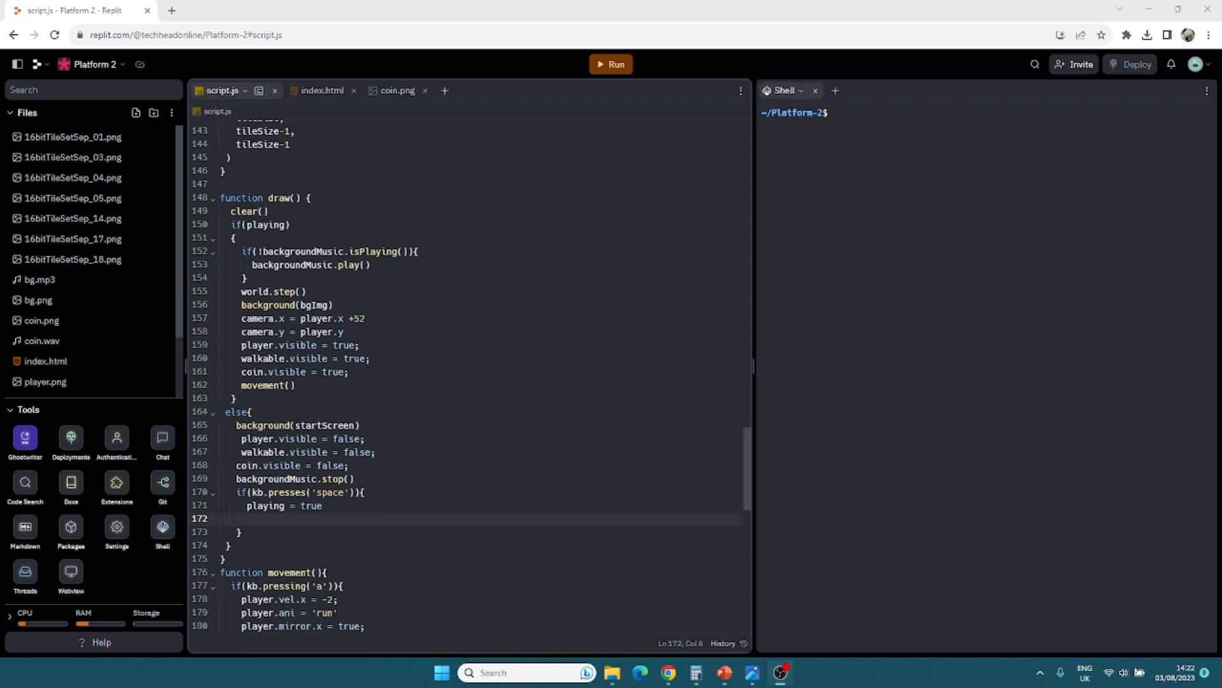
{"action": "mouse_move", "coordinate": [581, 96]}
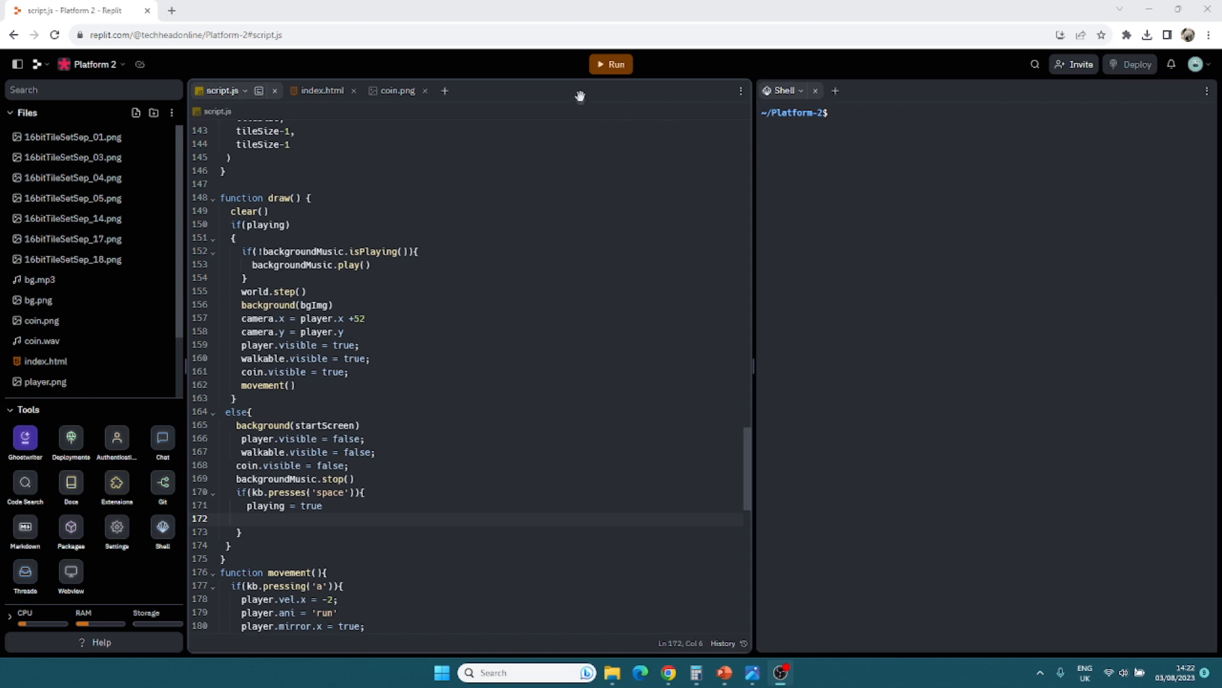
{"action": "left_click", "coordinate": [611, 63]}
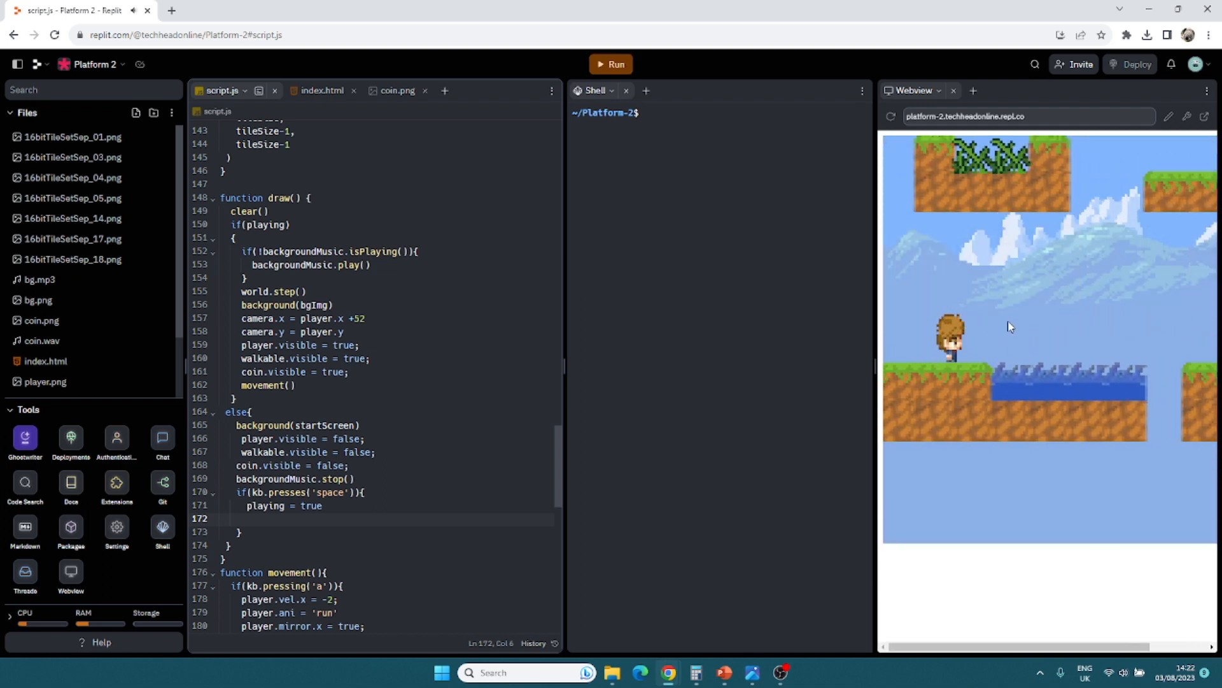
{"action": "left_click", "coordinate": [626, 91]}
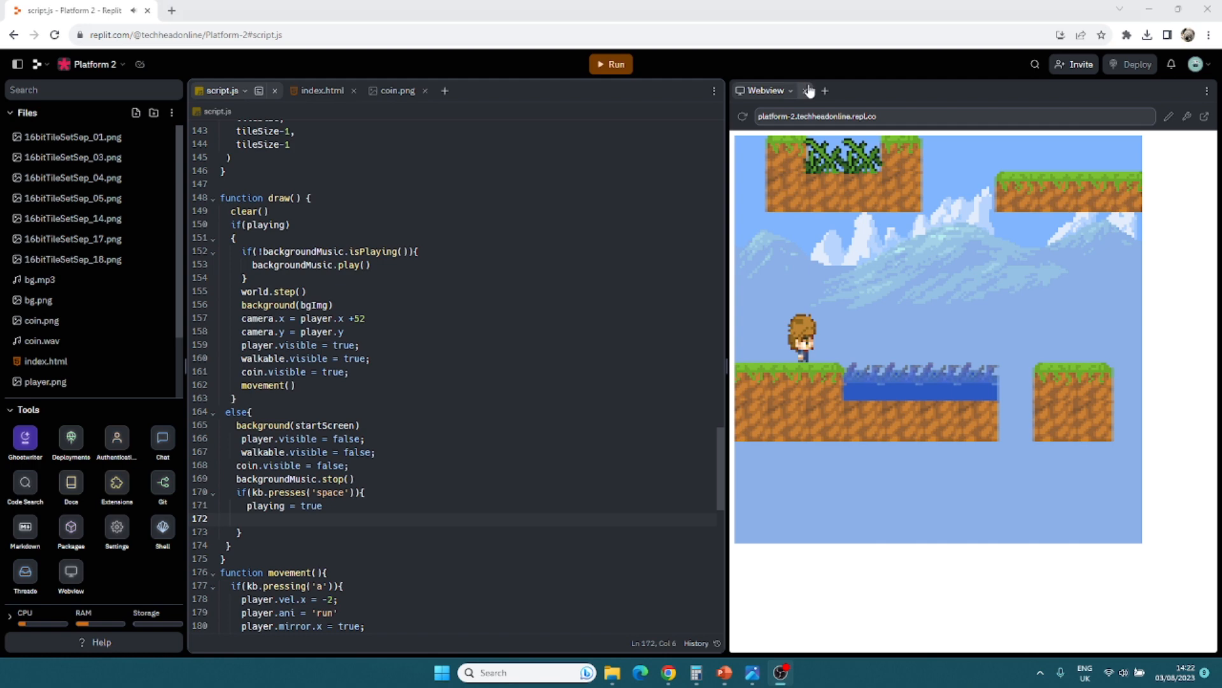
{"action": "left_click", "coordinate": [808, 91]}
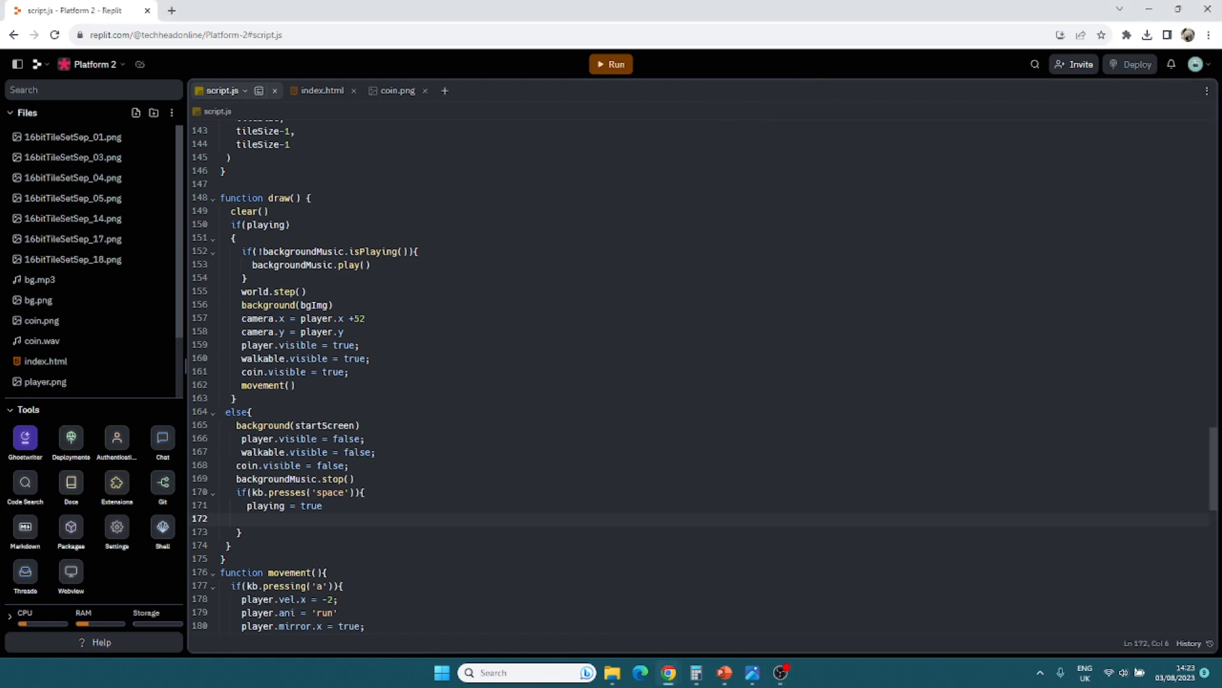
{"action": "mouse_move", "coordinate": [1046, 359]}
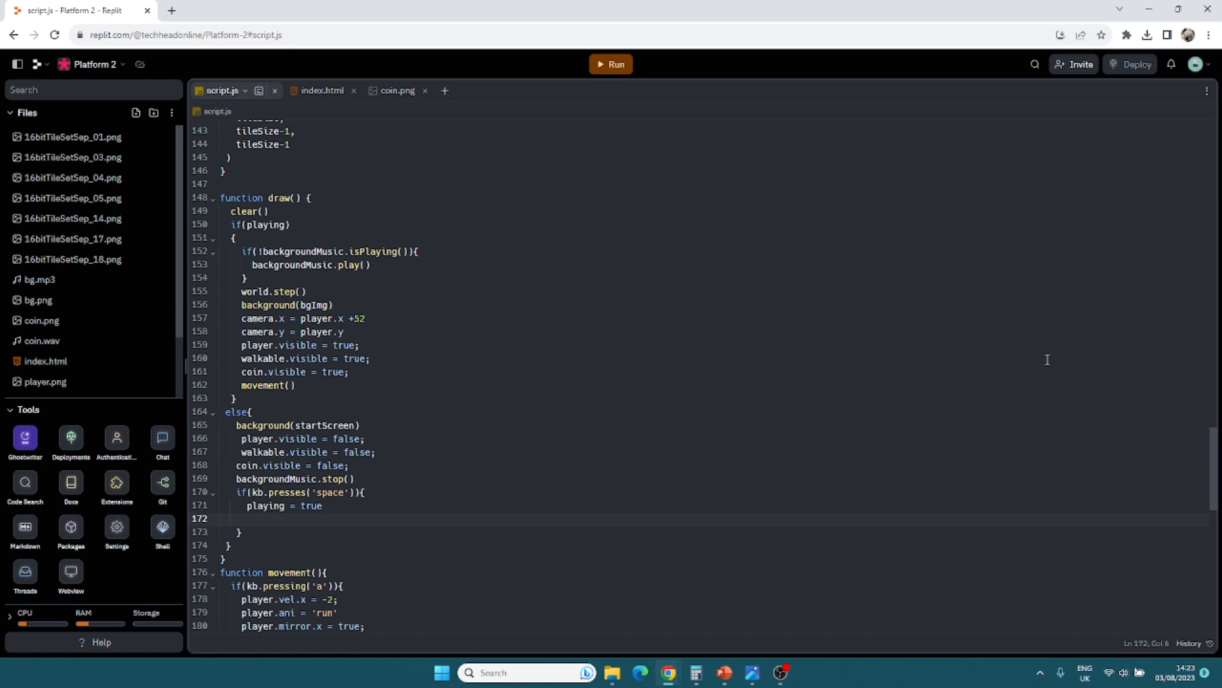
Step: After background(bgImg) in draw(), add fill(0) and textSize(10)
{"action": "scroll", "scroll_direction": "down", "scroll_amount": 3}
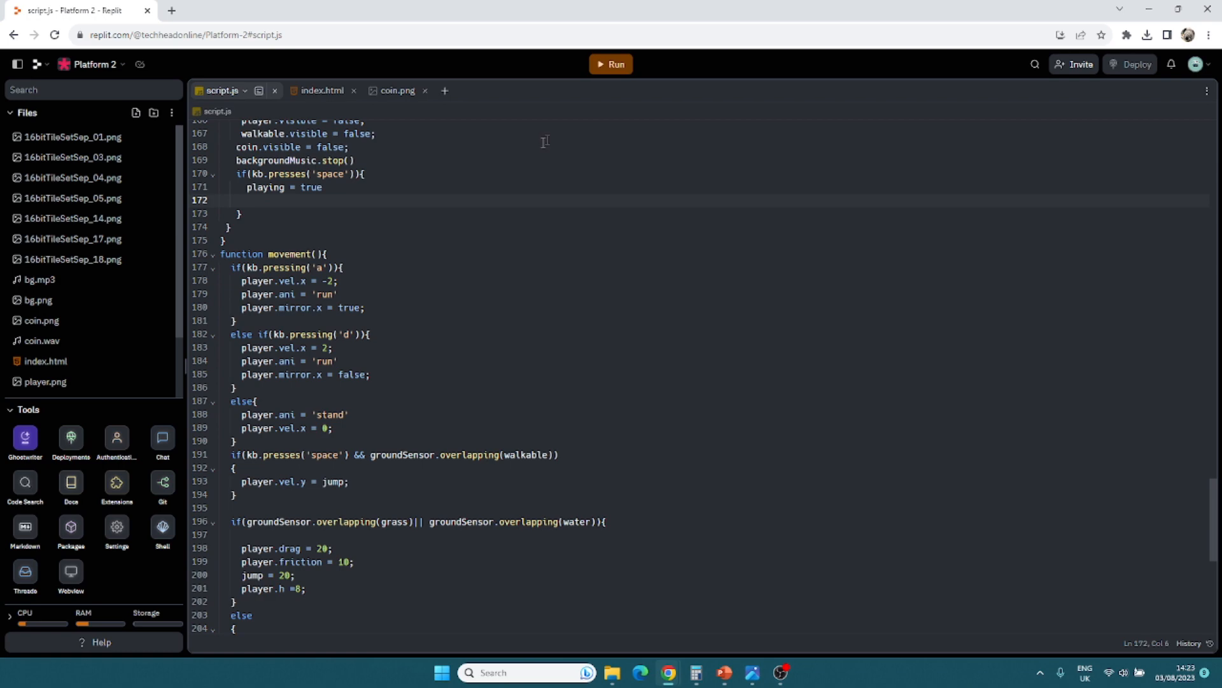
{"action": "scroll", "scroll_direction": "up", "scroll_amount": 3}
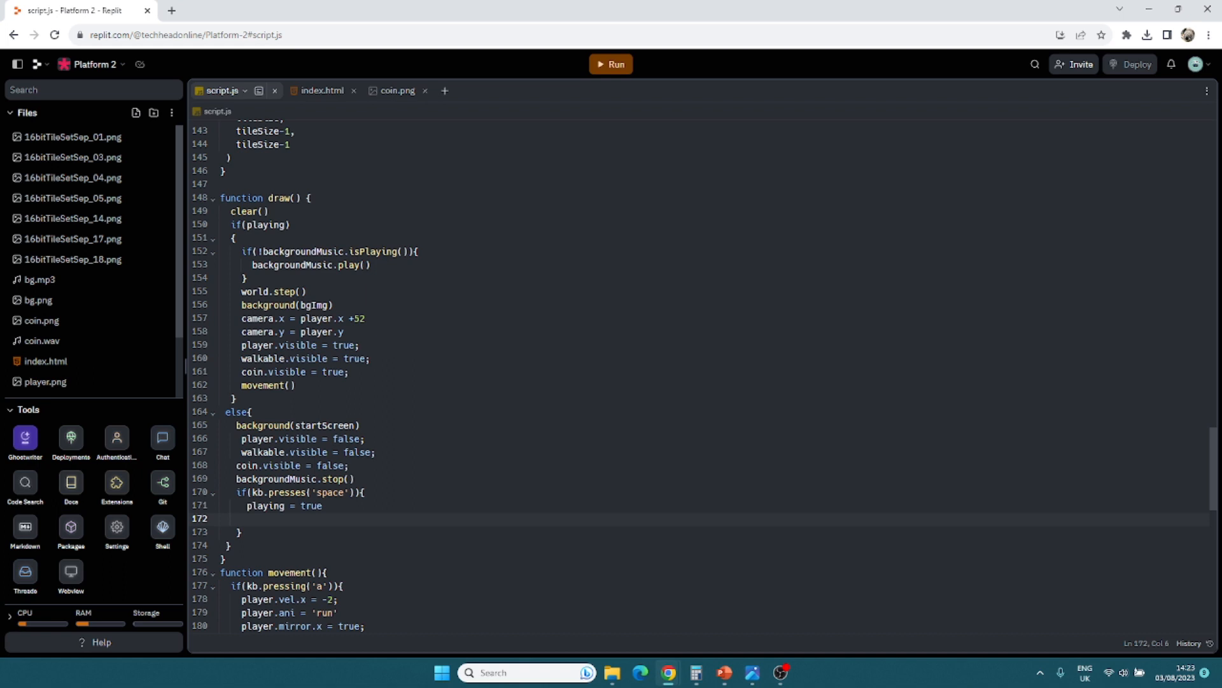
{"action": "mouse_move", "coordinate": [426, 360]}
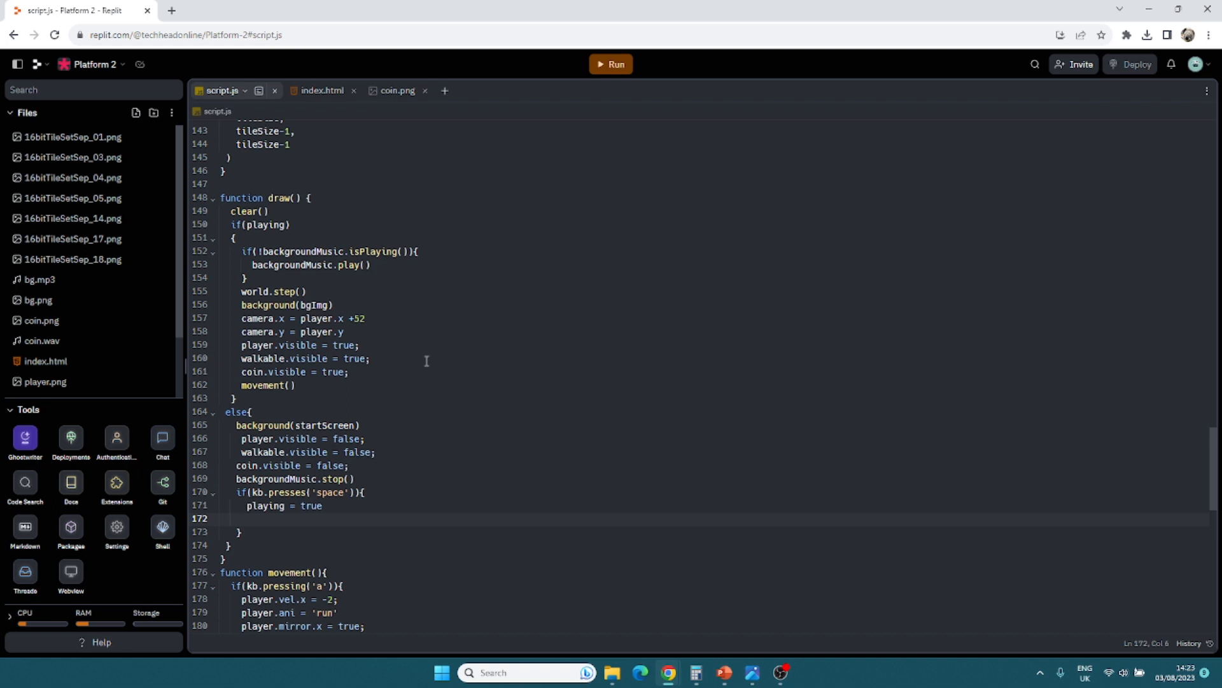
{"action": "mouse_move", "coordinate": [277, 418]}
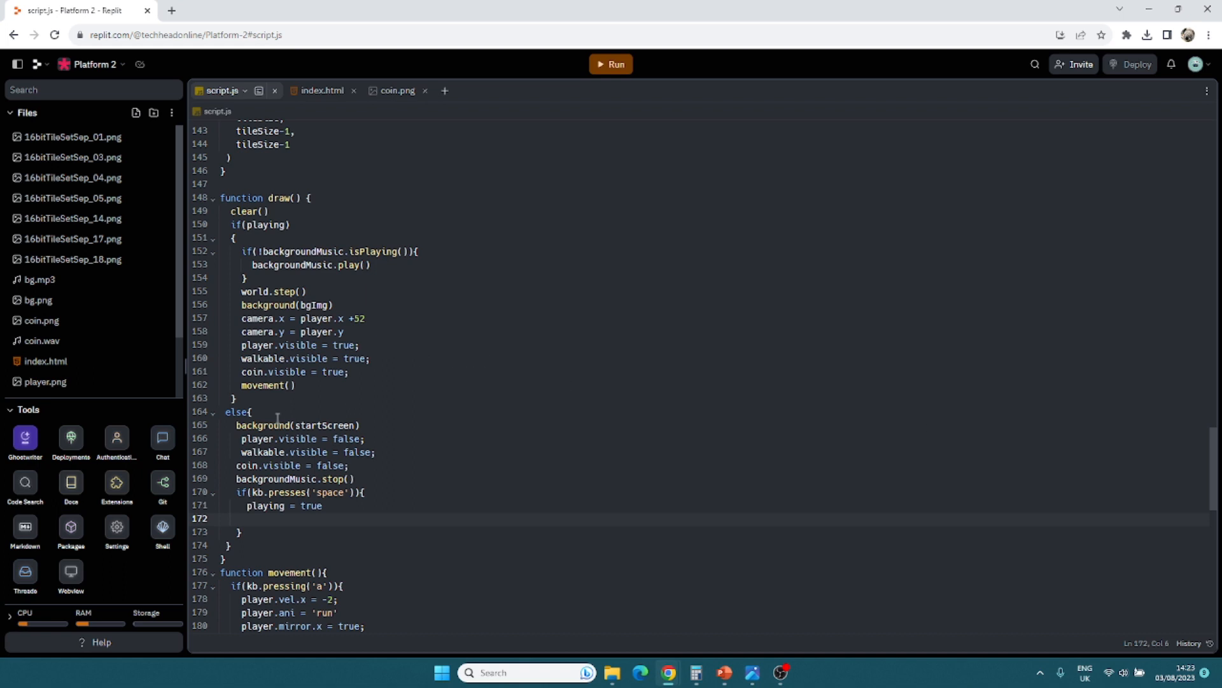
{"action": "left_click", "coordinate": [335, 304]}
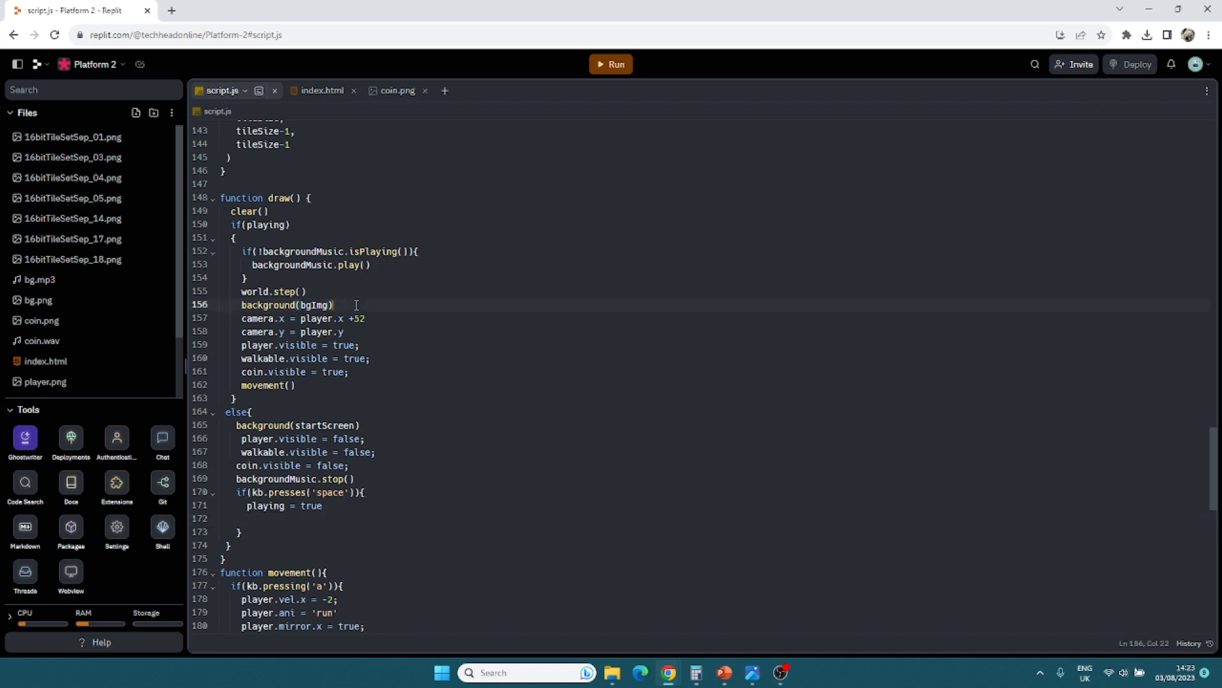
{"action": "type", "text": "fill(0)"}
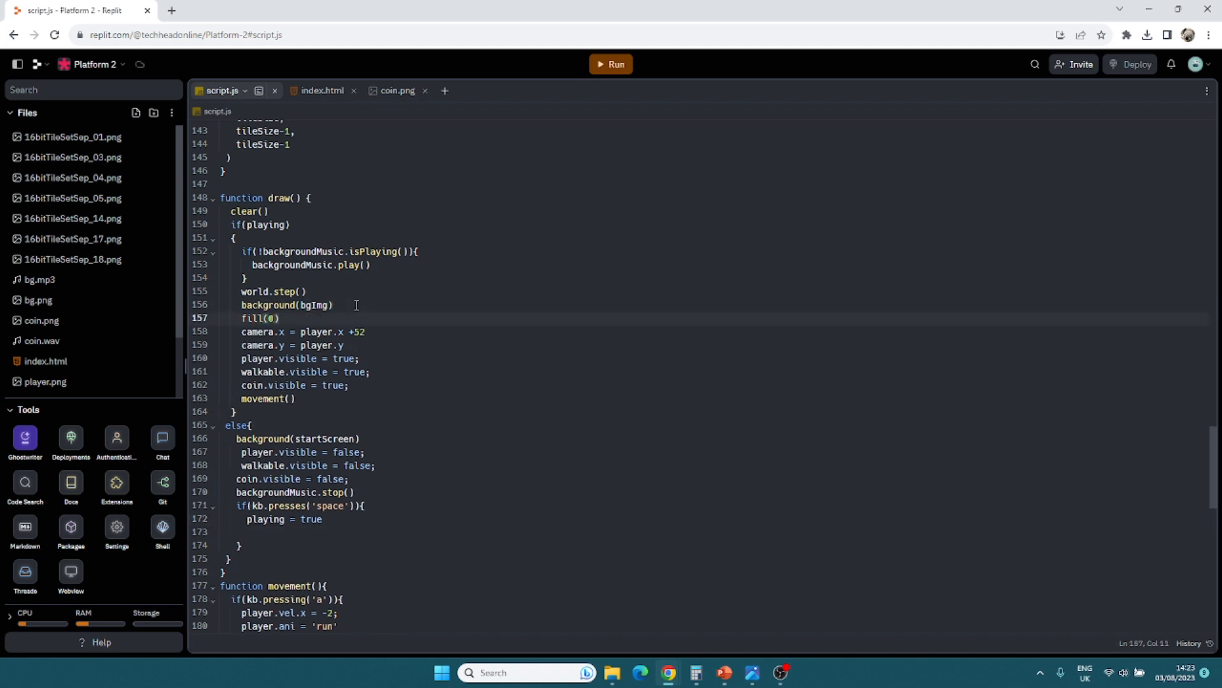
{"action": "key", "text": "enter"}
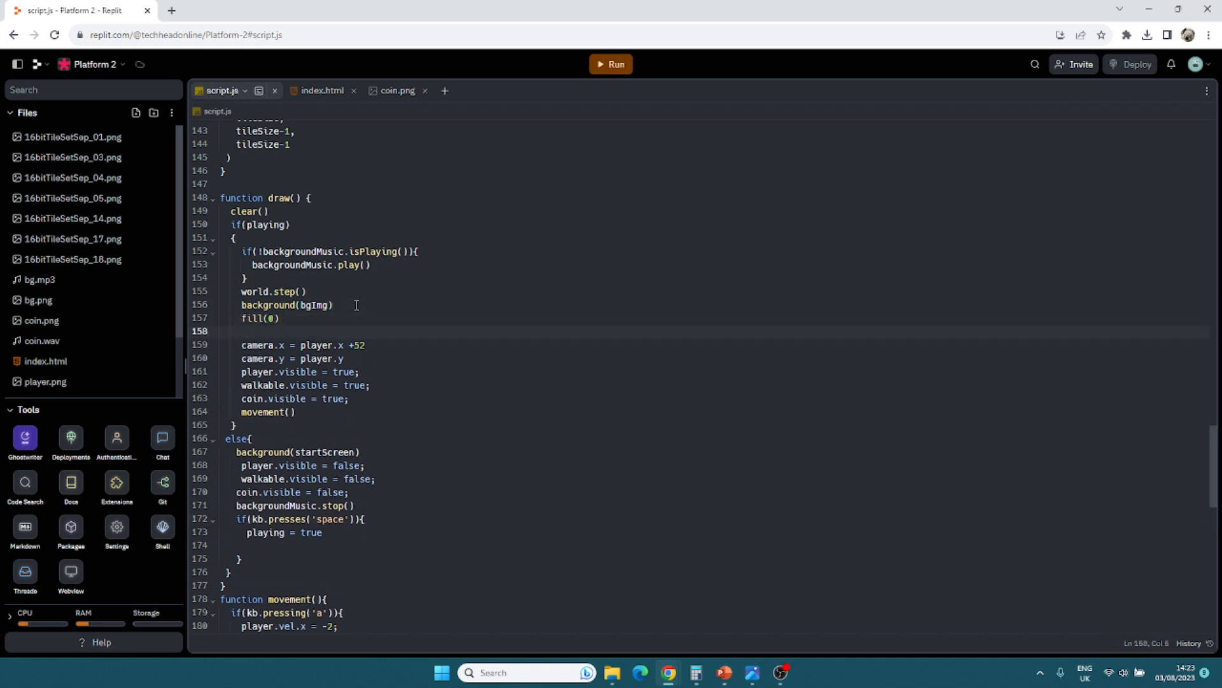
{"action": "type", "text": "textSize*"}
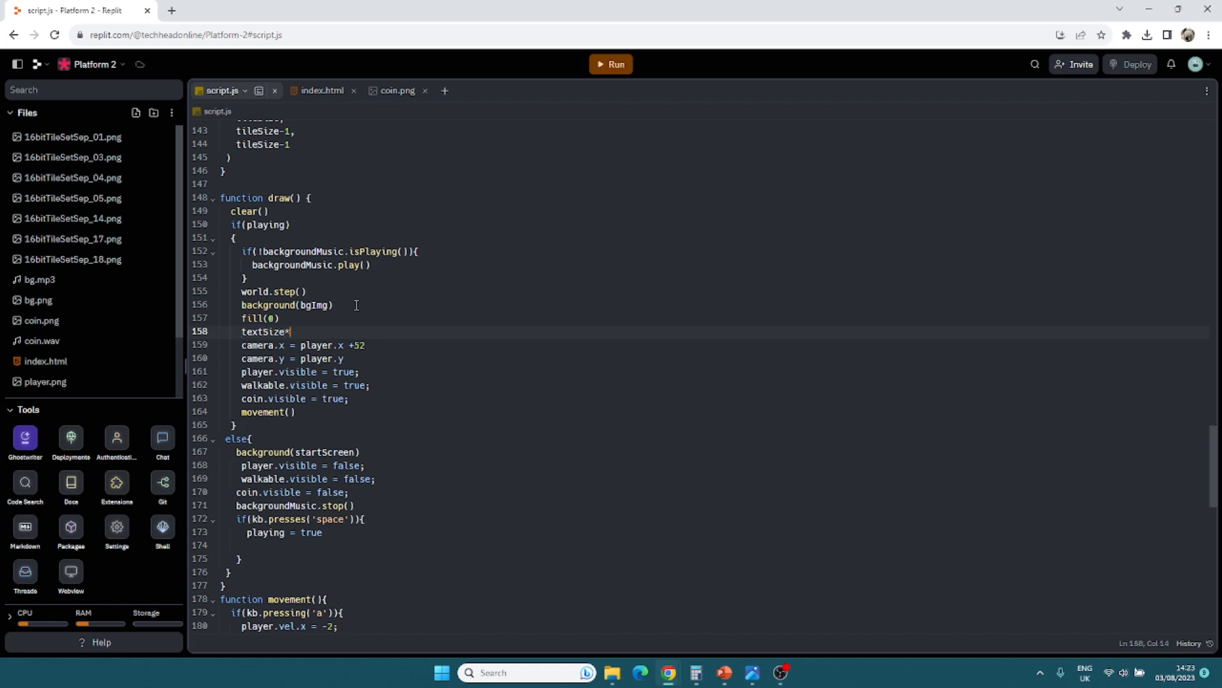
{"action": "type", "text": "(10)"}
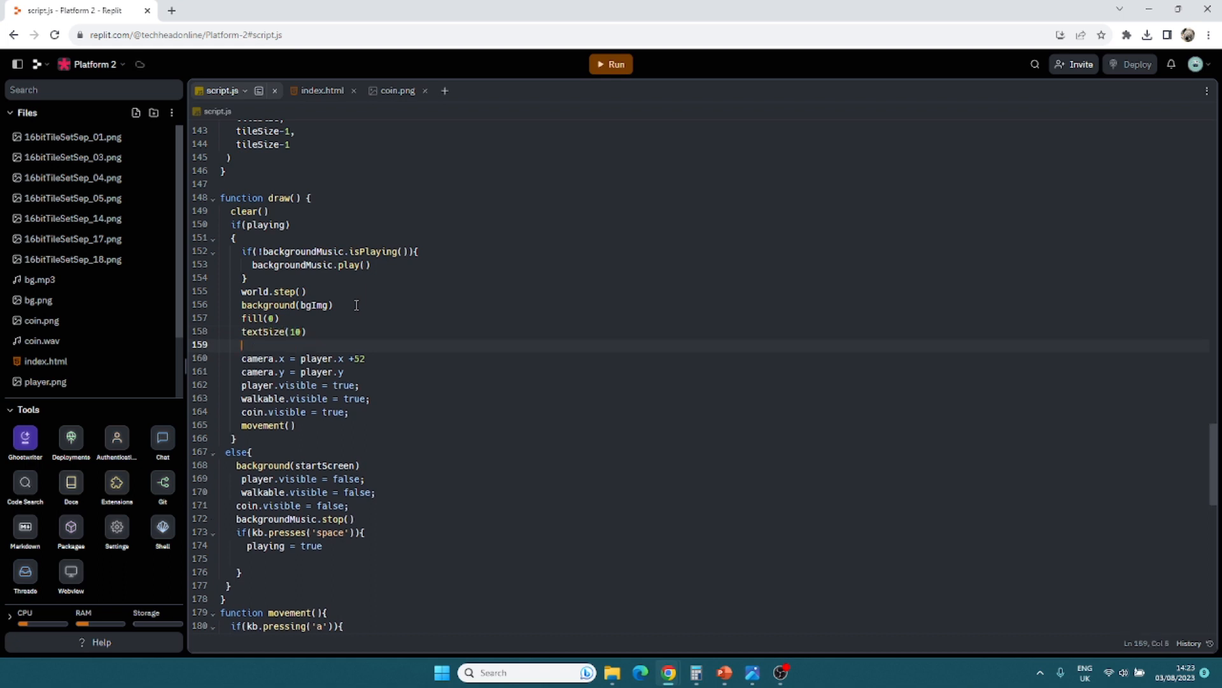
Step: Draw the score label with text("Coins:"+score,5,15)
{"action": "type", "text": "text()"}
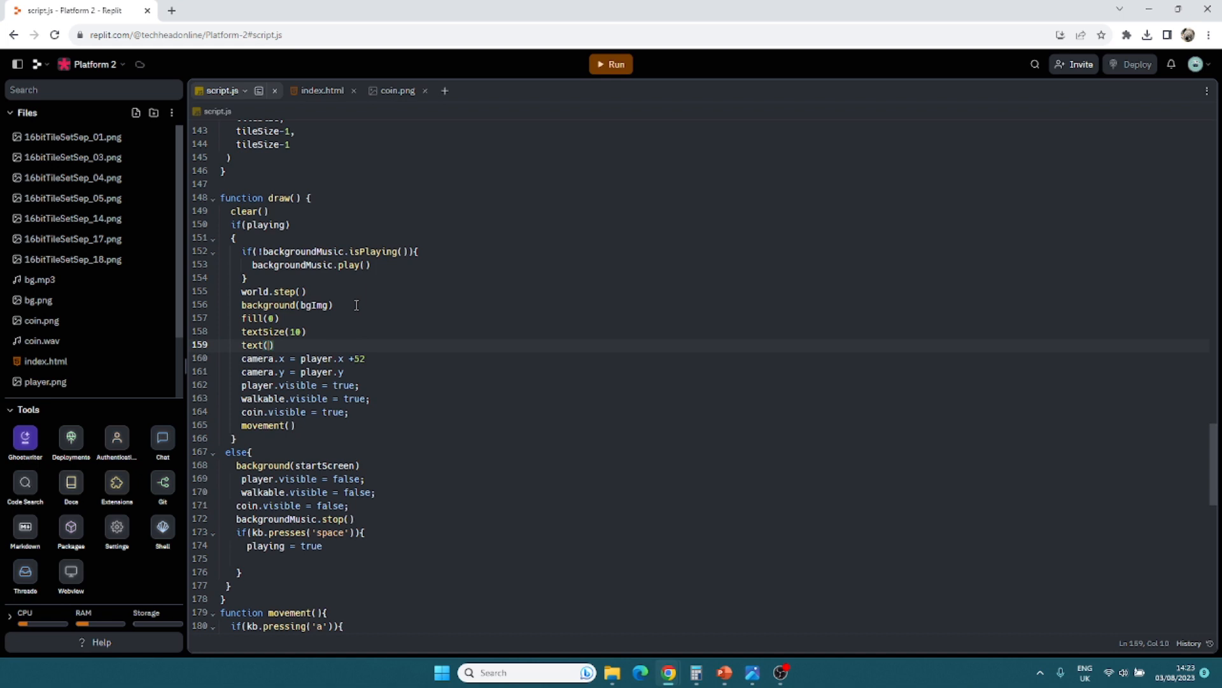
{"action": "type", "text": "\"Coins:\""}
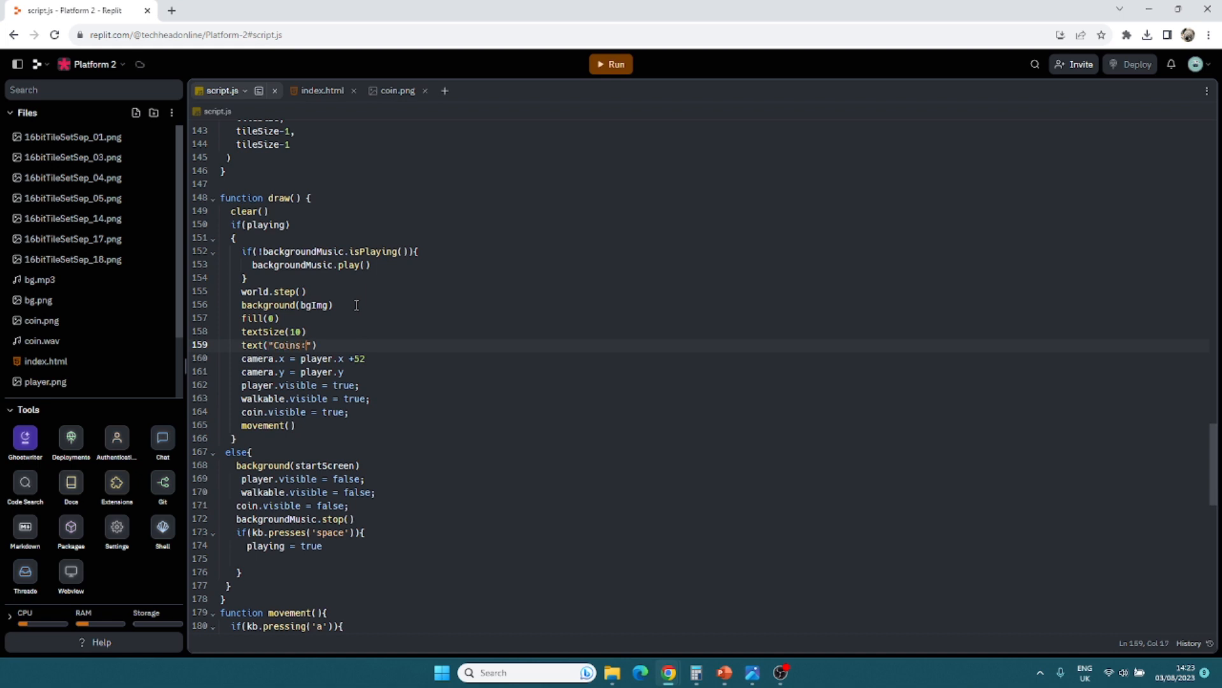
{"action": "type", "text": "+score"}
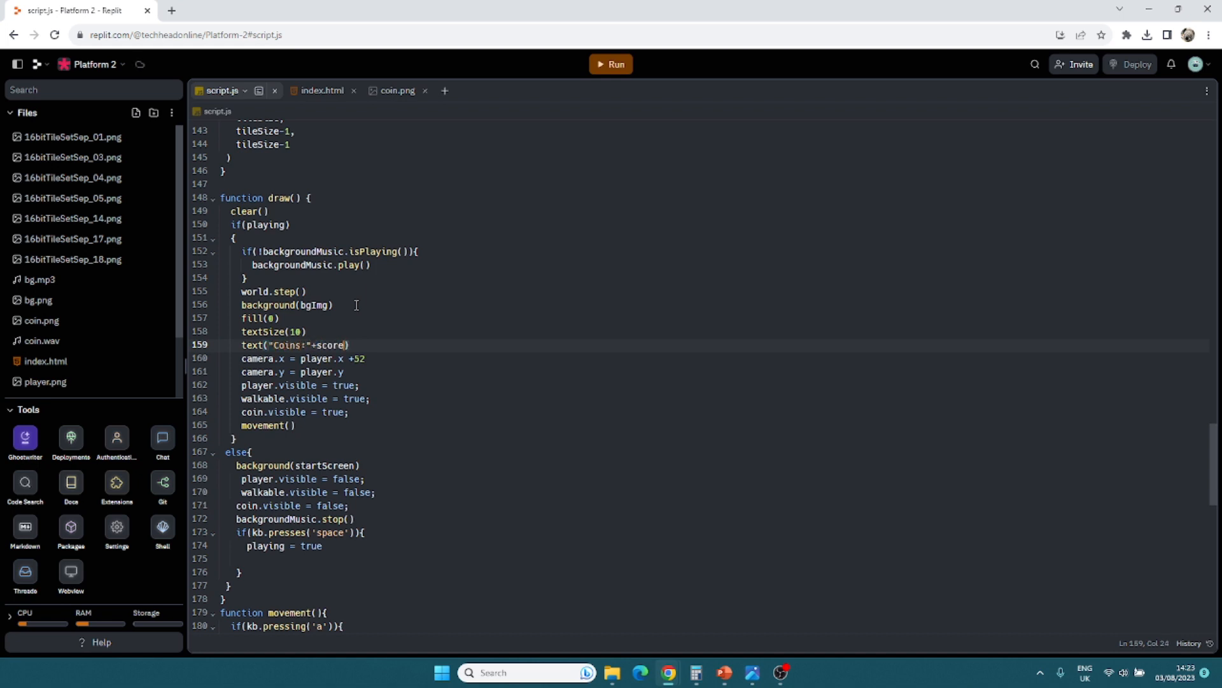
{"action": "type", "text": ","}
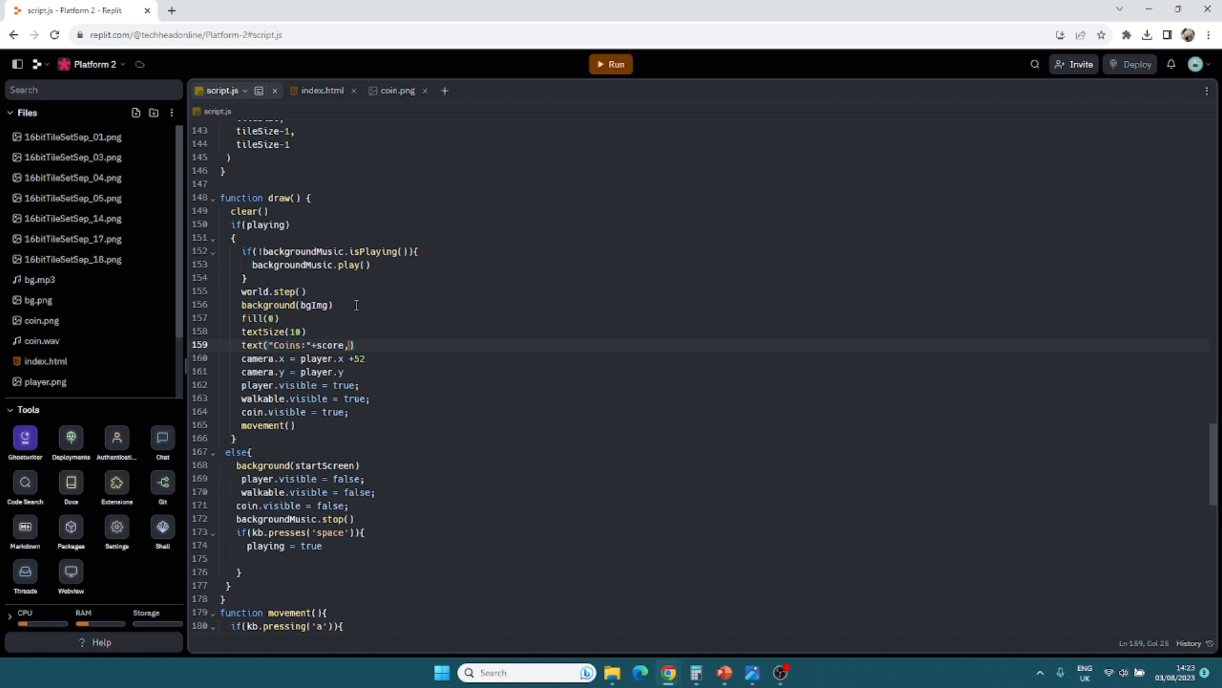
{"action": "type", "text": "5,15"}
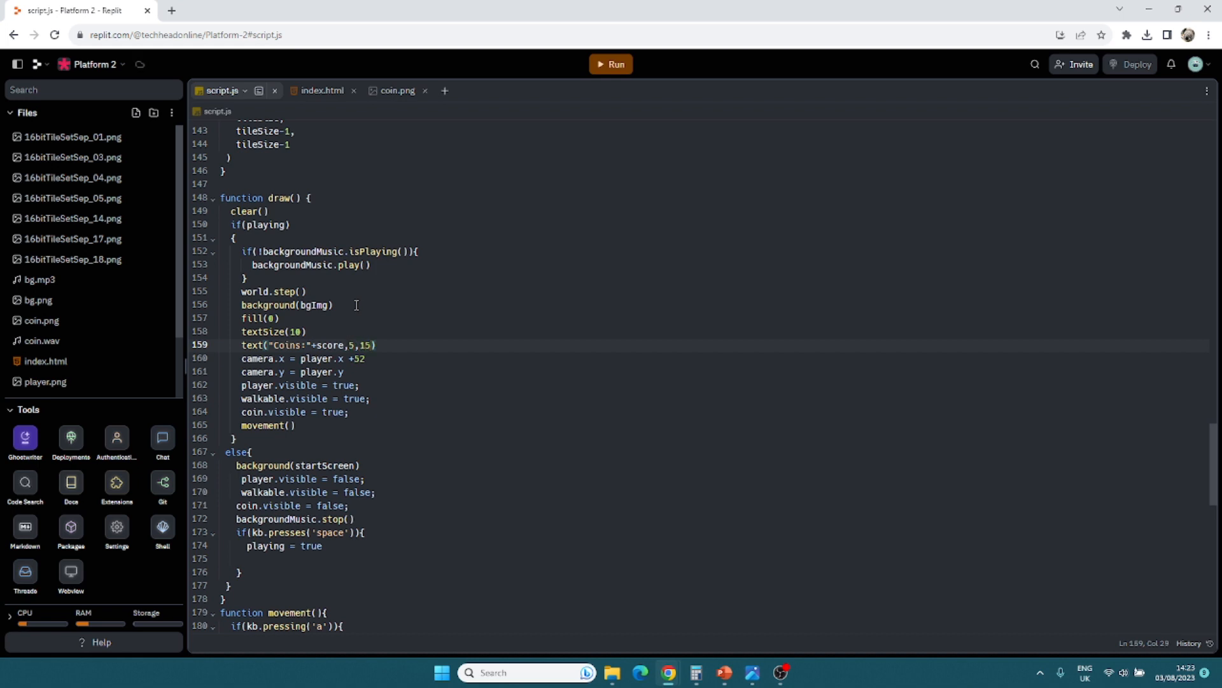
{"action": "mouse_move", "coordinate": [436, 404]}
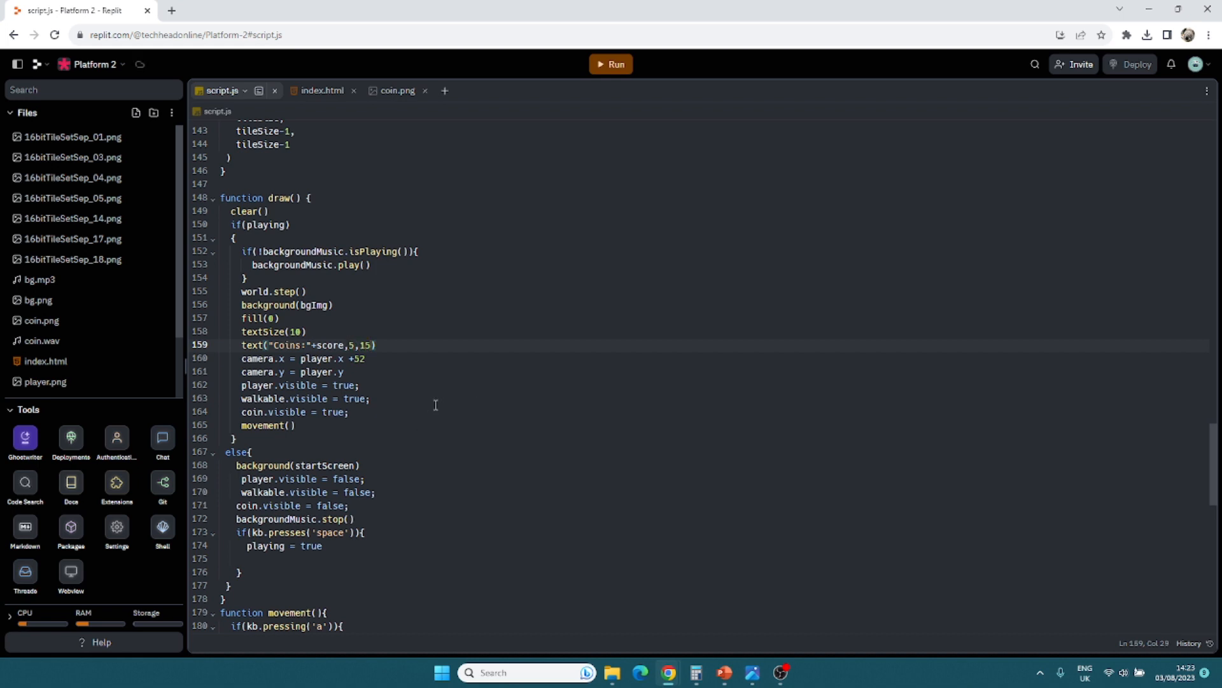
Step: Change the declaration to let score = 0, rerun to confirm Coins:1, then close the Webview
{"action": "left_click", "coordinate": [613, 64]}
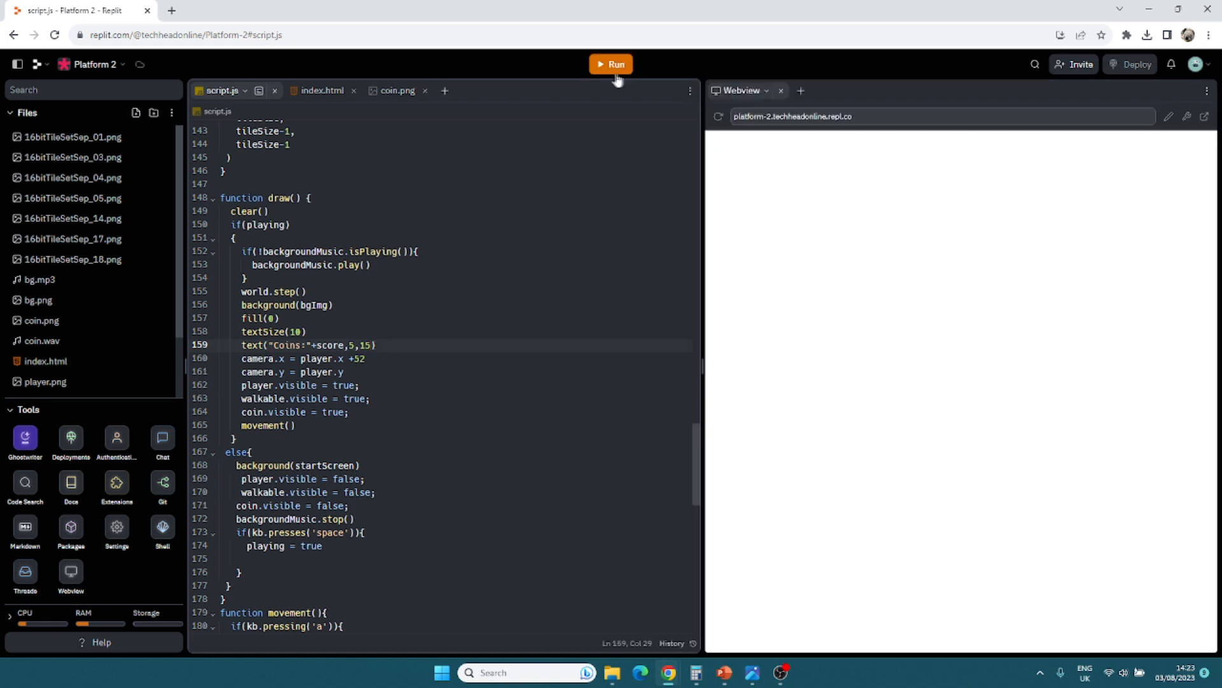
{"action": "left_click", "coordinate": [612, 63]}
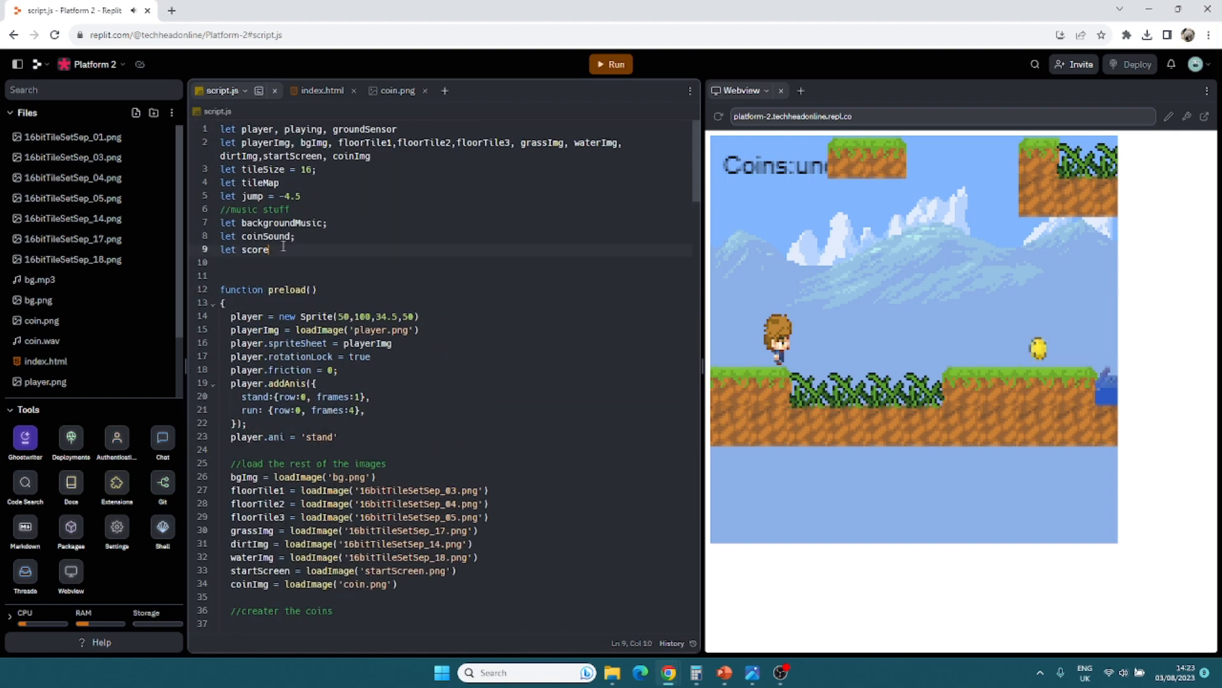
{"action": "type", "text": "= 0"}
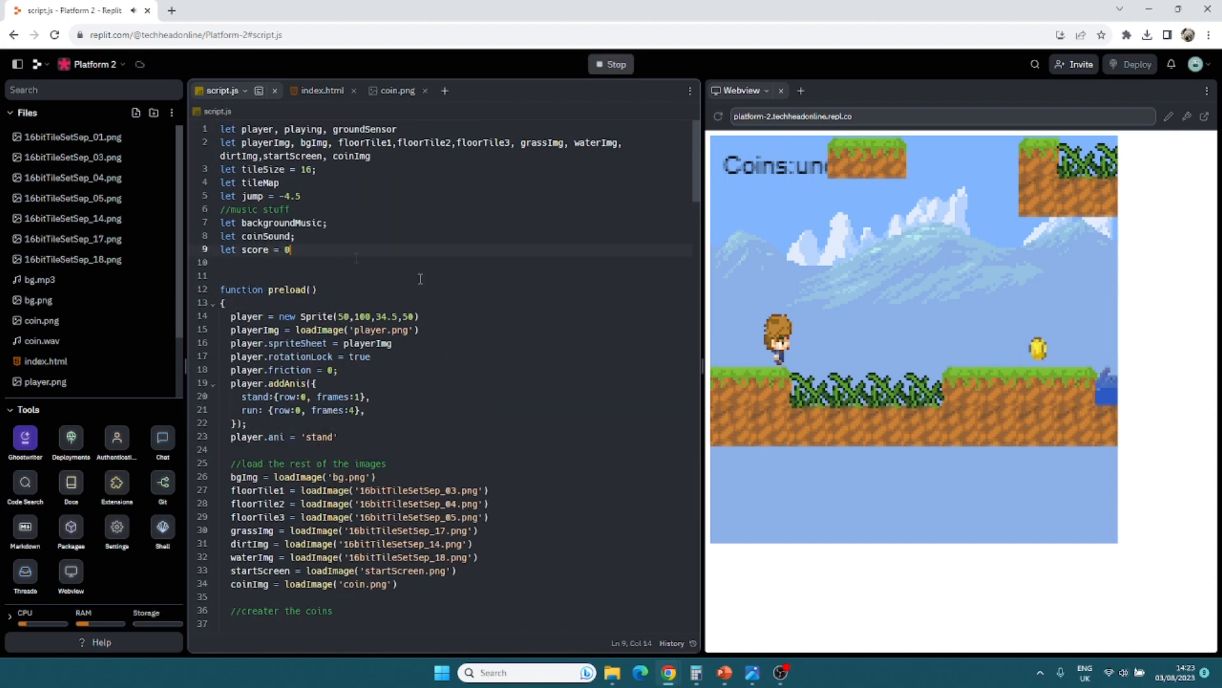
{"action": "left_click", "coordinate": [611, 63]}
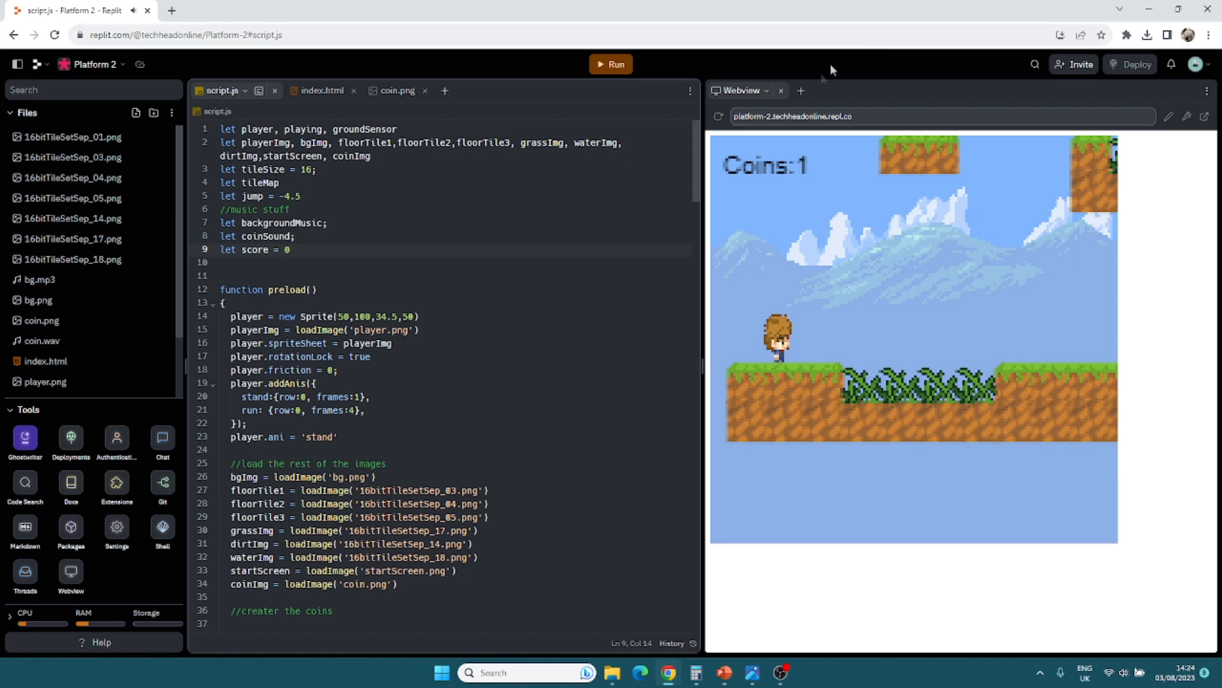
{"action": "left_click", "coordinate": [780, 91]}
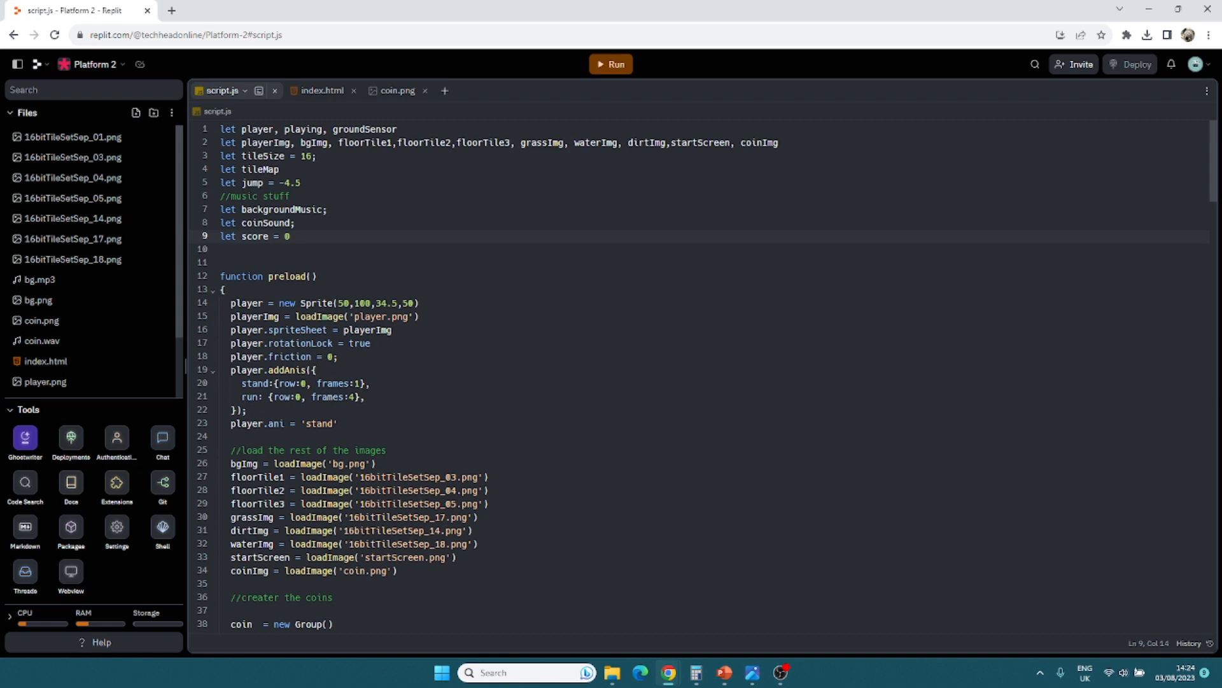
{"action": "mouse_move", "coordinate": [597, 361]}
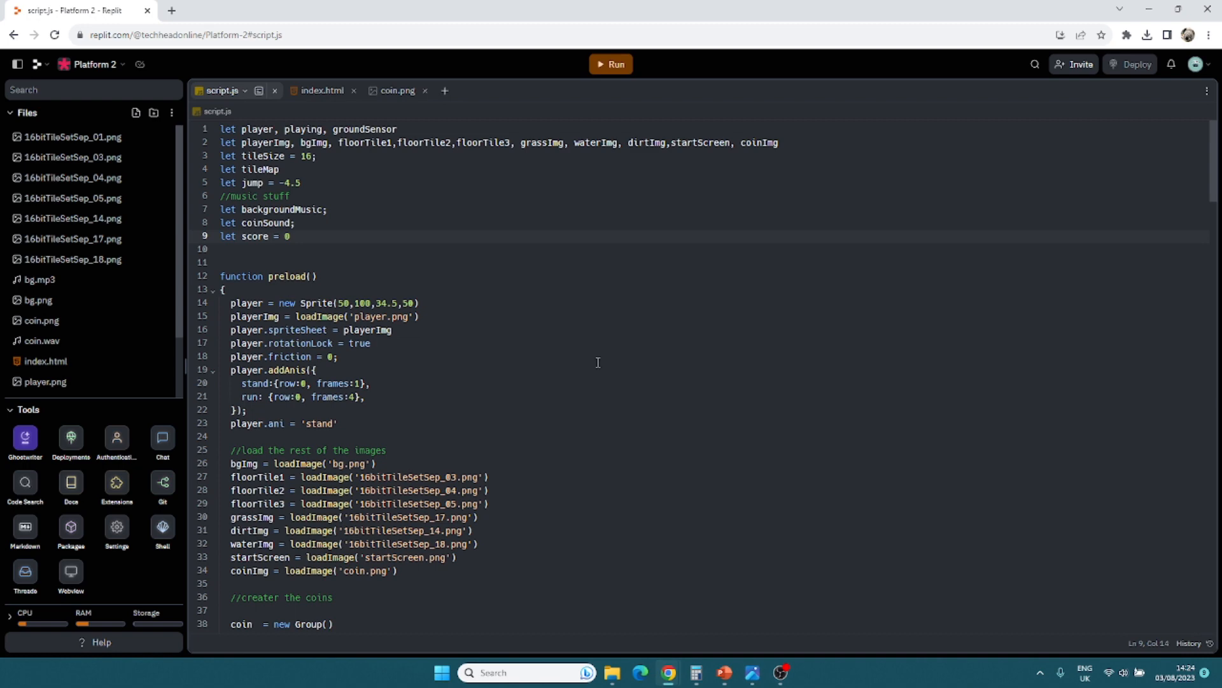
Step: Add an x door tile to the map's first row for the static doorImg door group
{"action": "scroll", "scroll_direction": "down", "scroll_amount": 3}
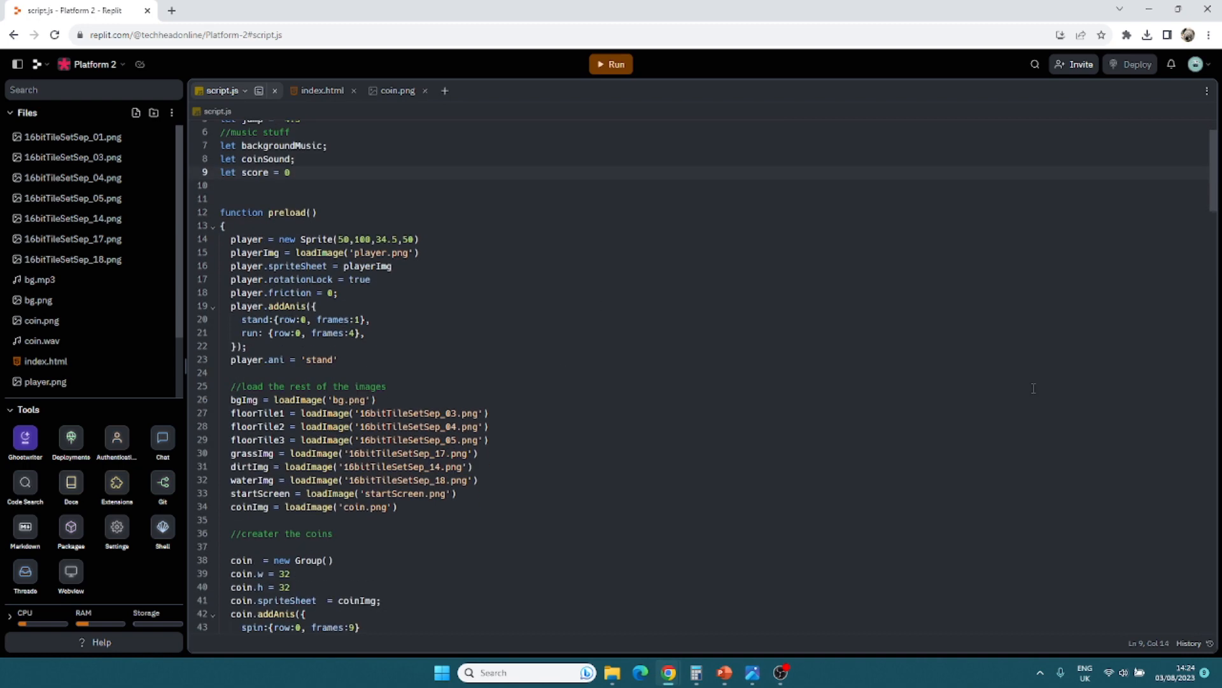
{"action": "scroll", "scroll_direction": "down", "scroll_amount": 3}
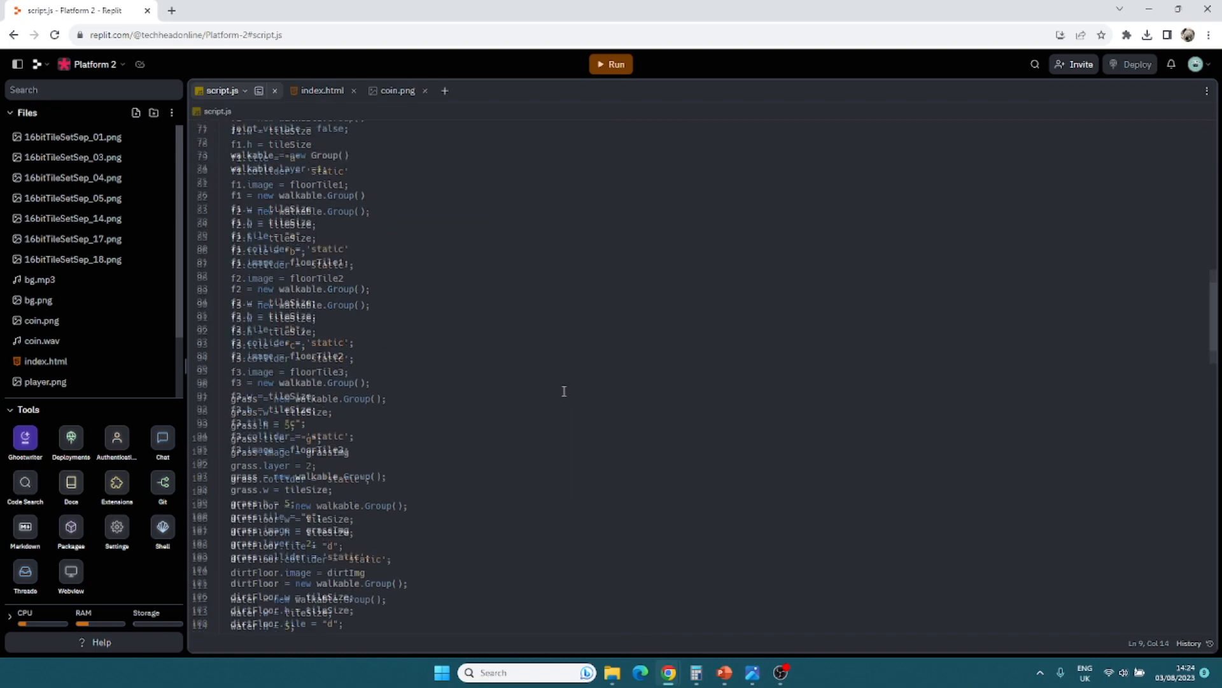
{"action": "scroll", "scroll_direction": "down", "scroll_amount": 3}
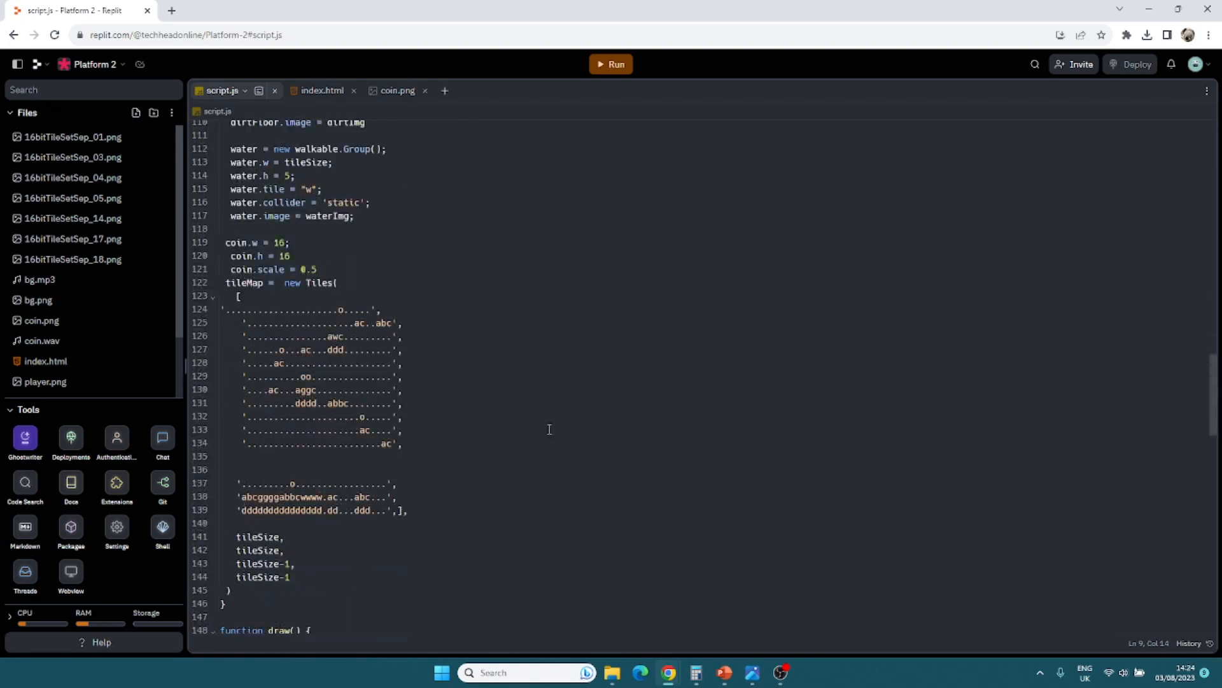
{"action": "scroll", "scroll_direction": "up", "scroll_amount": 3}
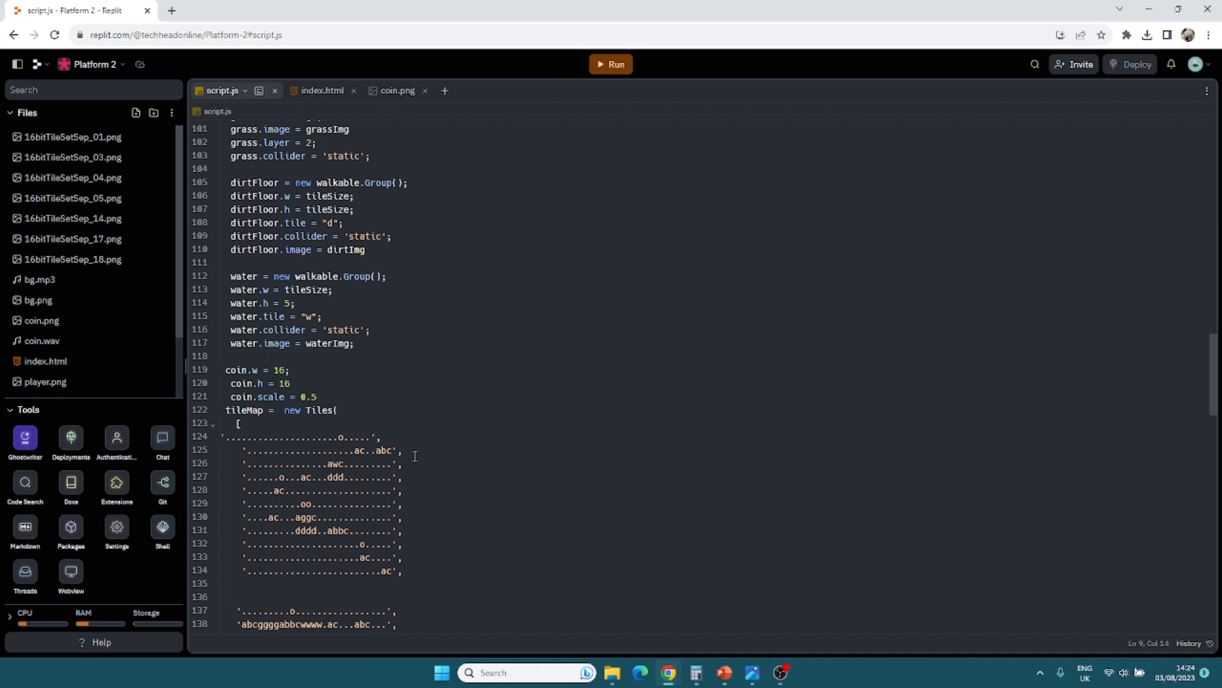
{"action": "left_click", "coordinate": [220, 436]}
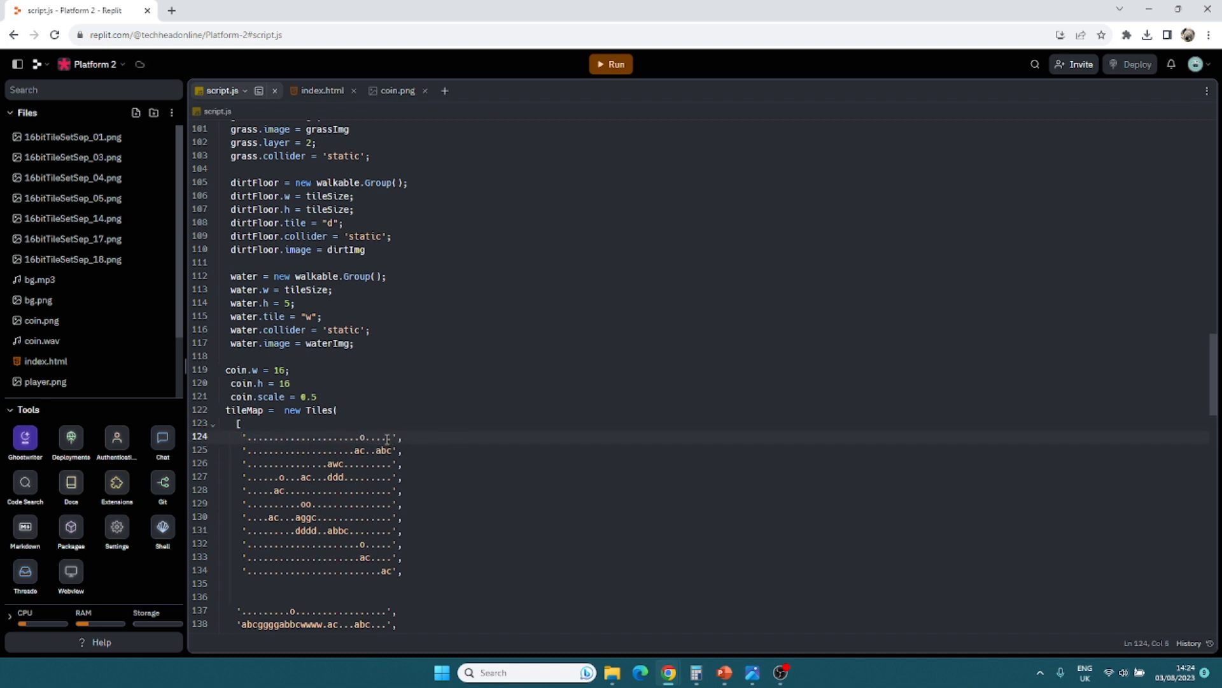
{"action": "type", "text": "x"}
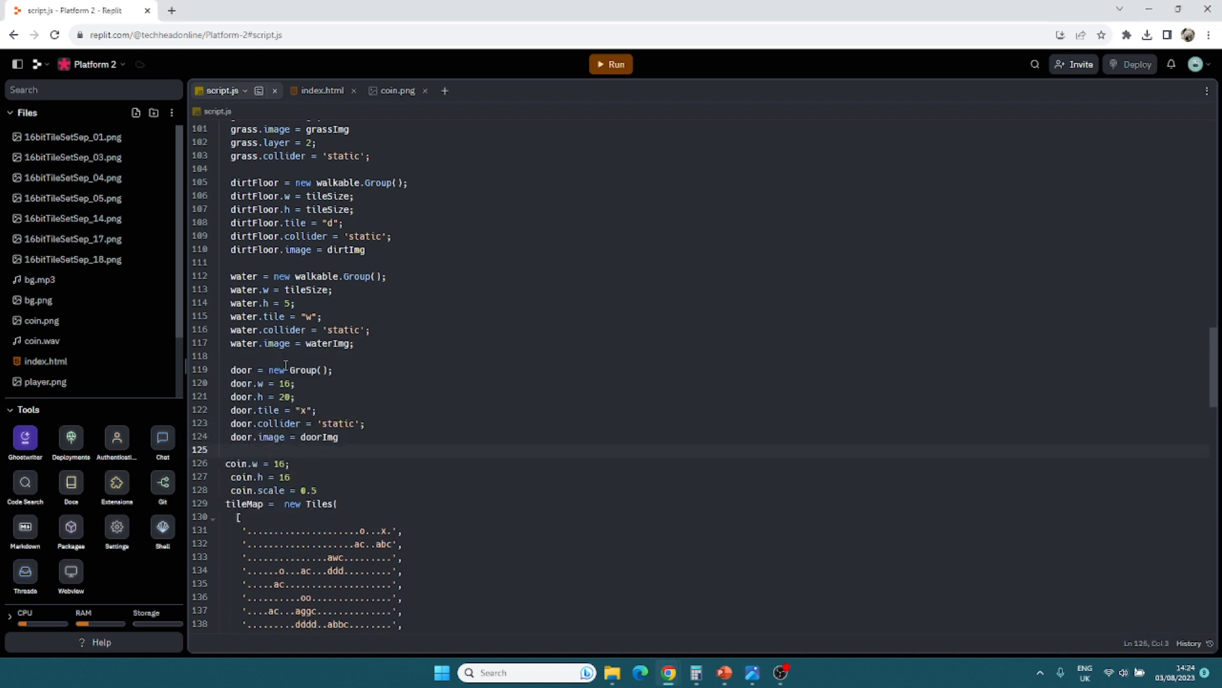
{"action": "left_click", "coordinate": [234, 449]}
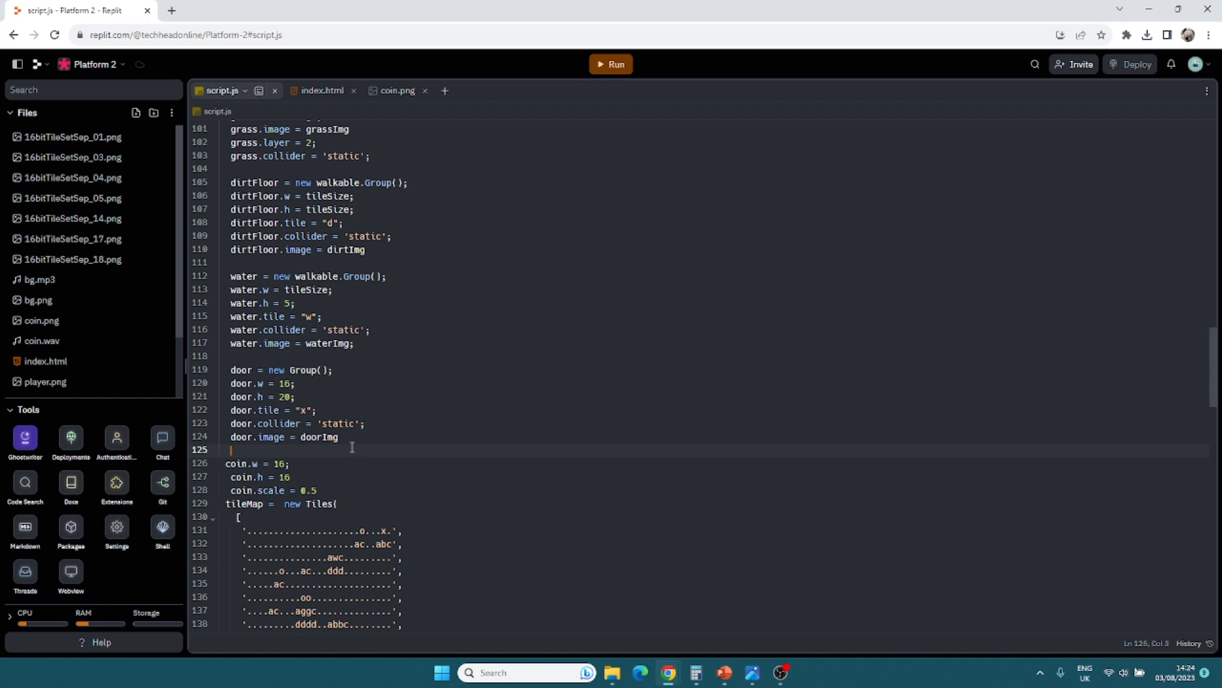
Step: Add player.overlaps(door,(p,d)=>{ levelTwo() }) after the door group
{"action": "scroll", "scroll_direction": "down", "scroll_amount": 3}
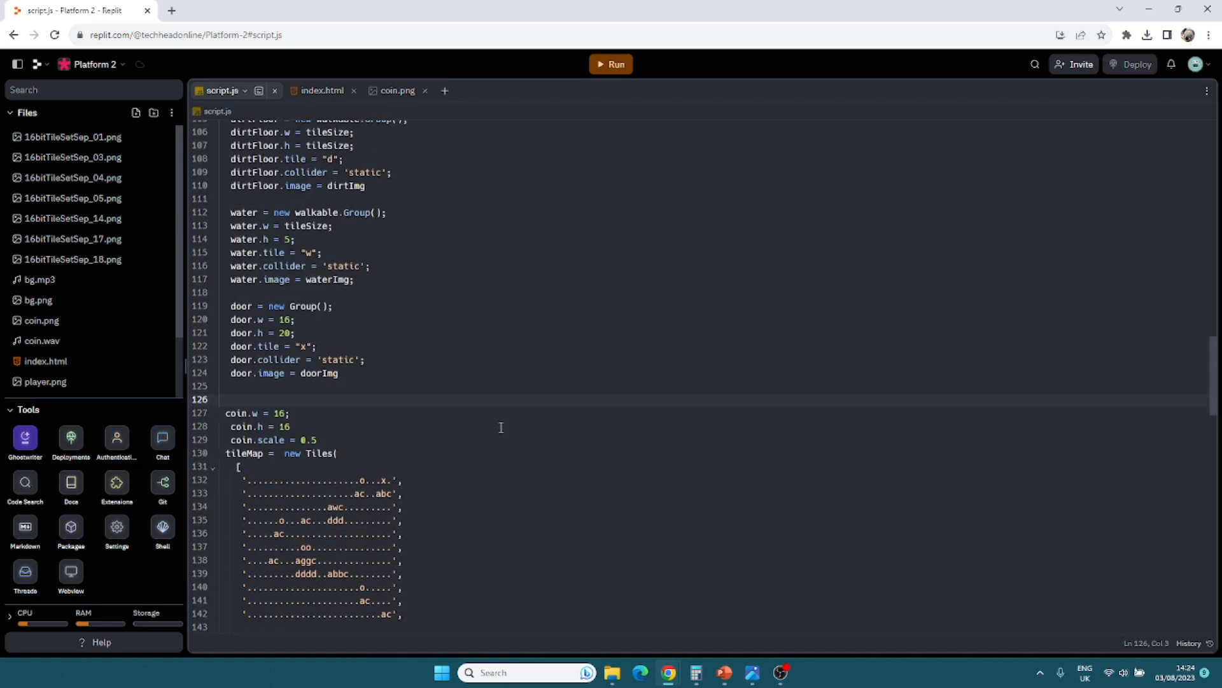
{"action": "type", "text": "player."}
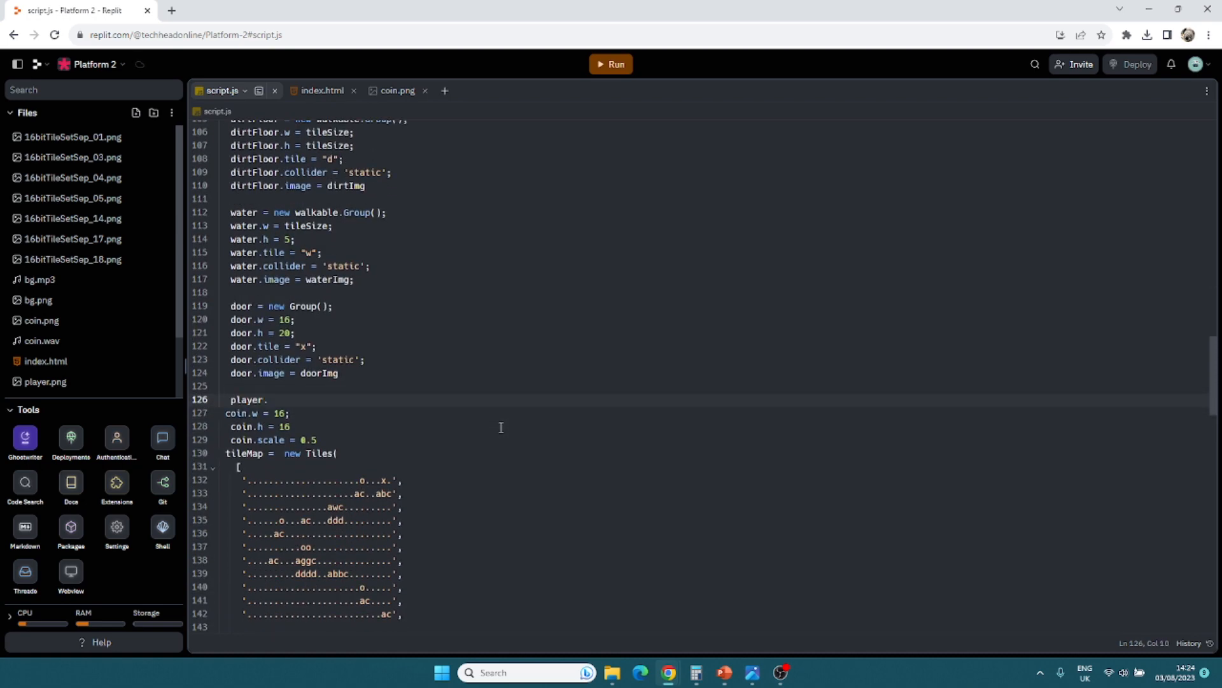
{"action": "type", "text": "d"}
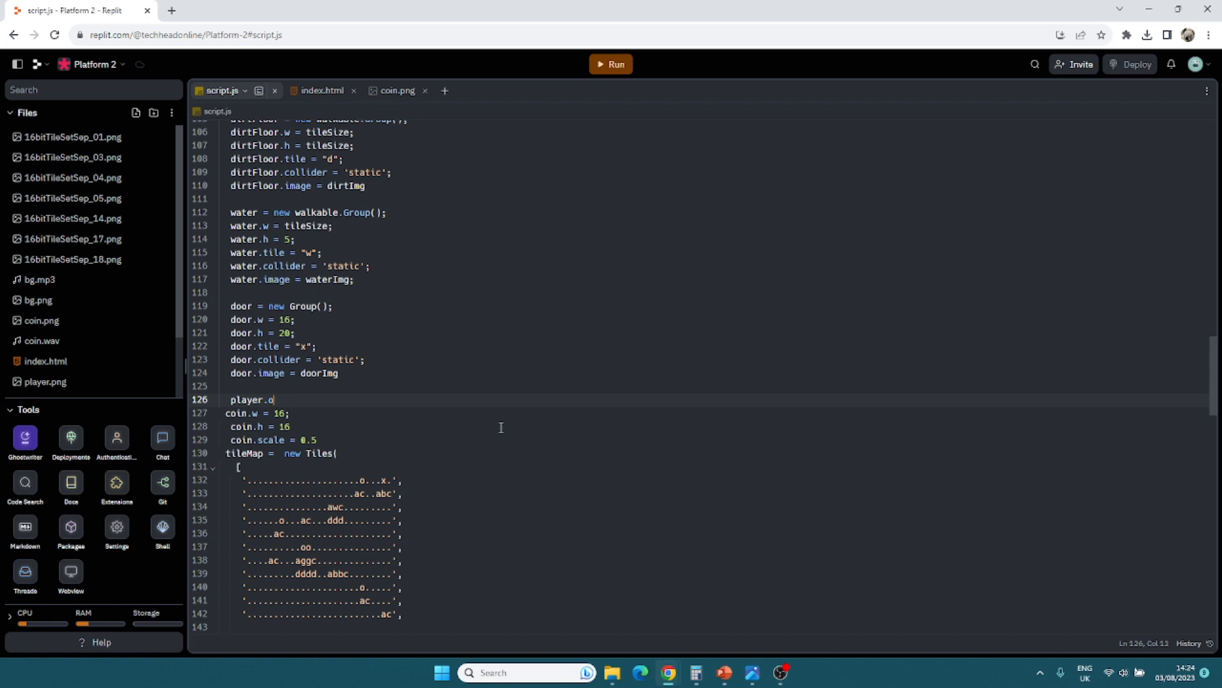
{"action": "type", "text": "verlaps"}
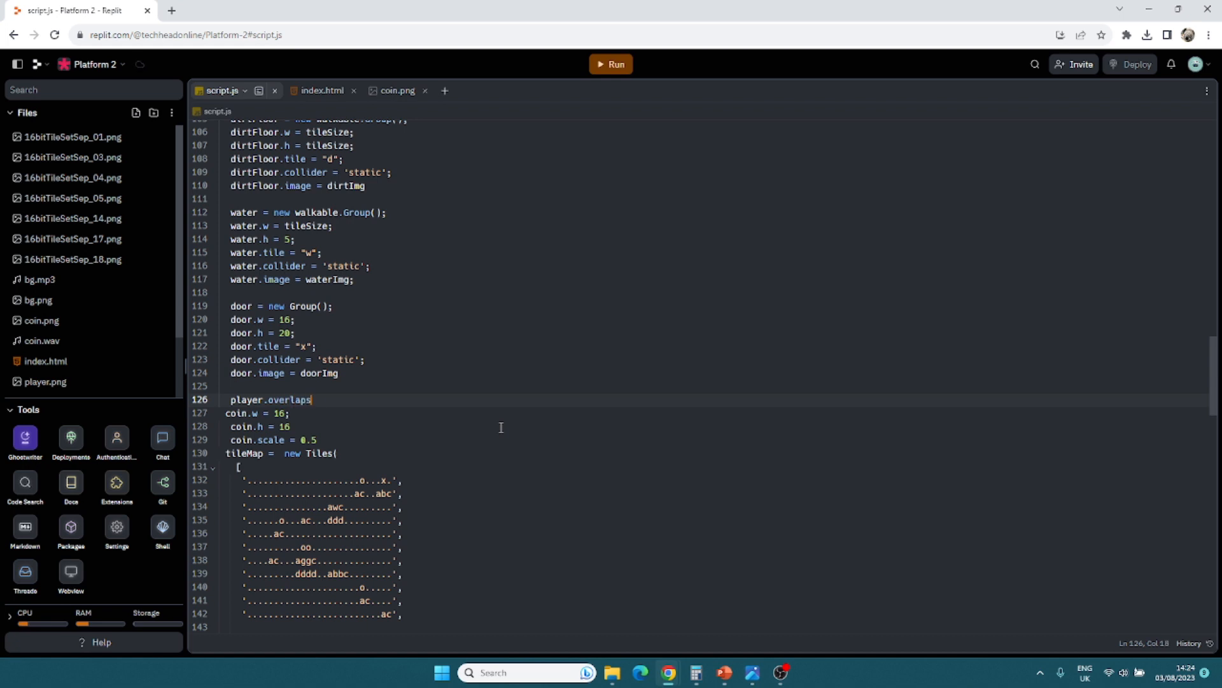
{"action": "type", "text": "(door,("}
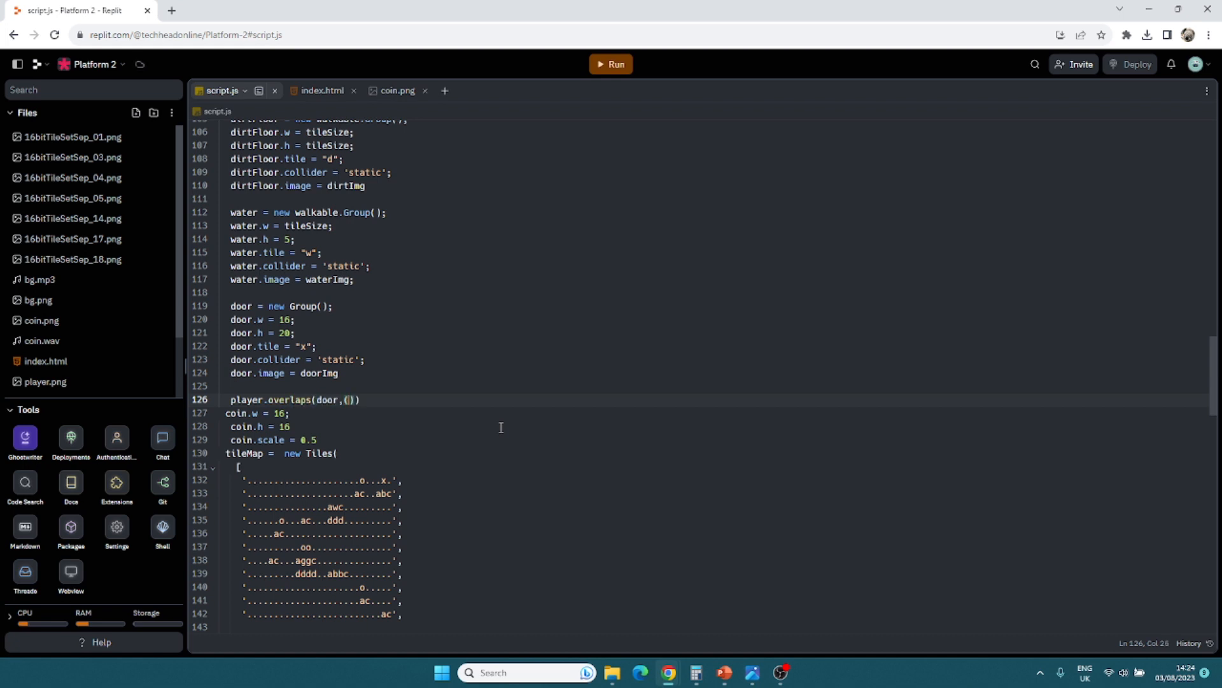
{"action": "type", "text": "p,d"}
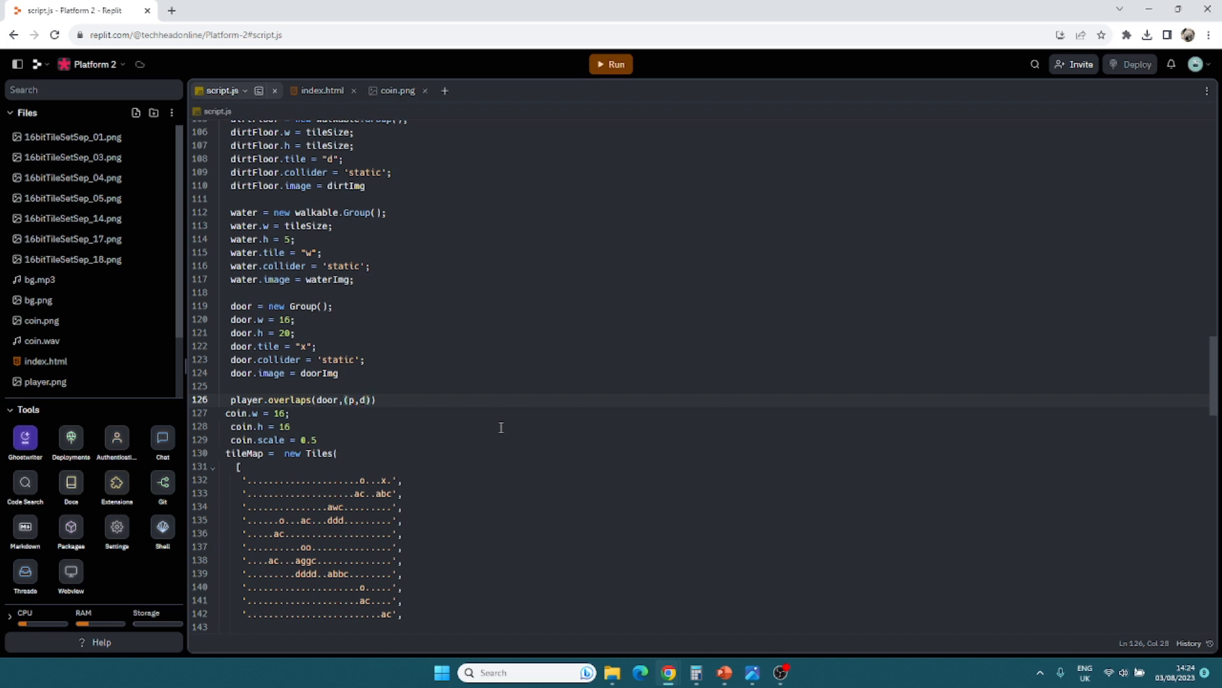
{"action": "type", "text": "="}
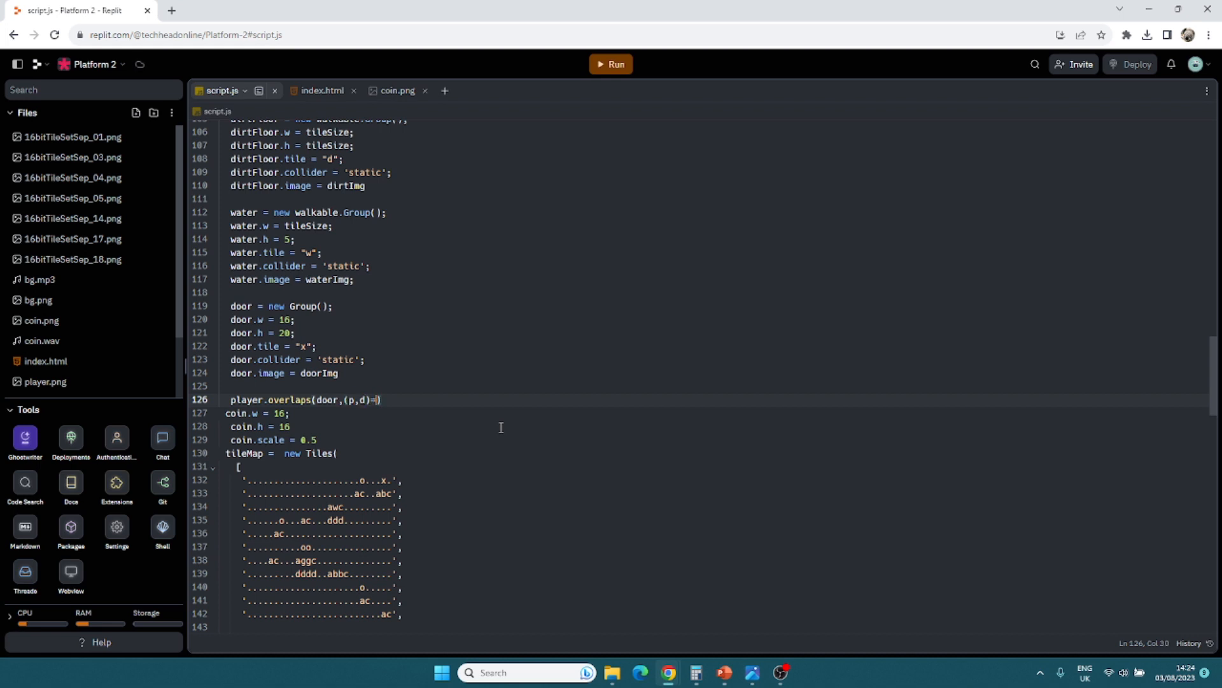
{"action": "type", "text": ">{"}
{"action": "type", "text": "lev"}
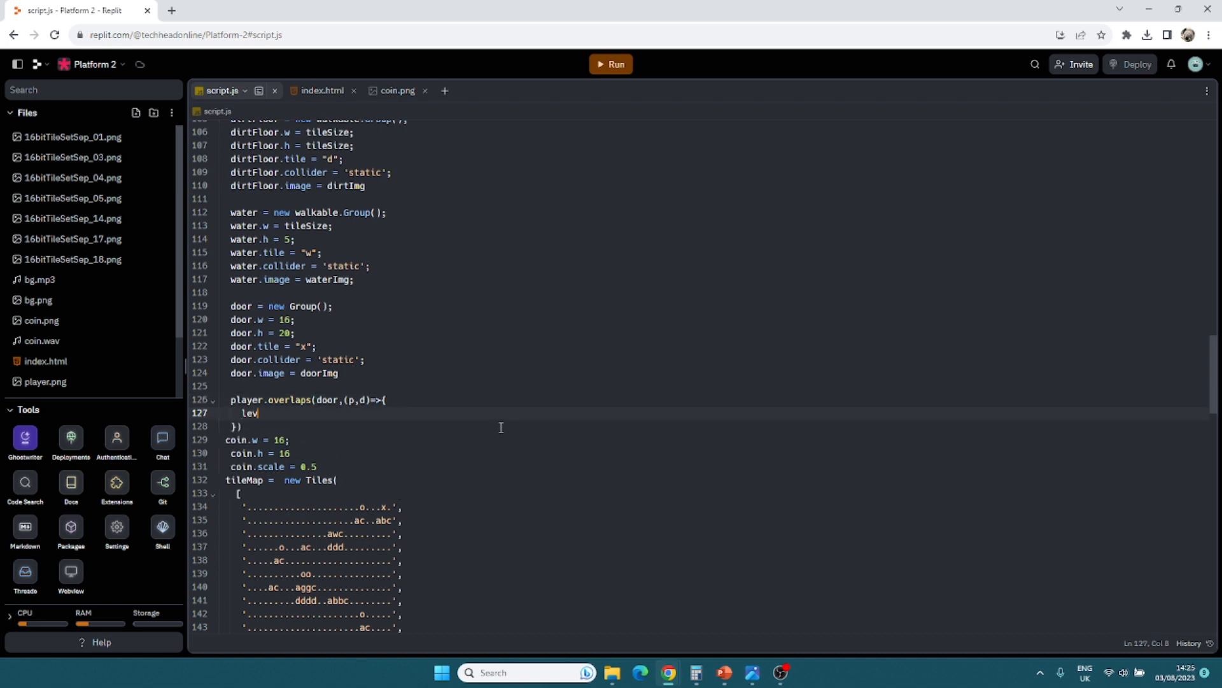
{"action": "type", "text": "elTwo()"}
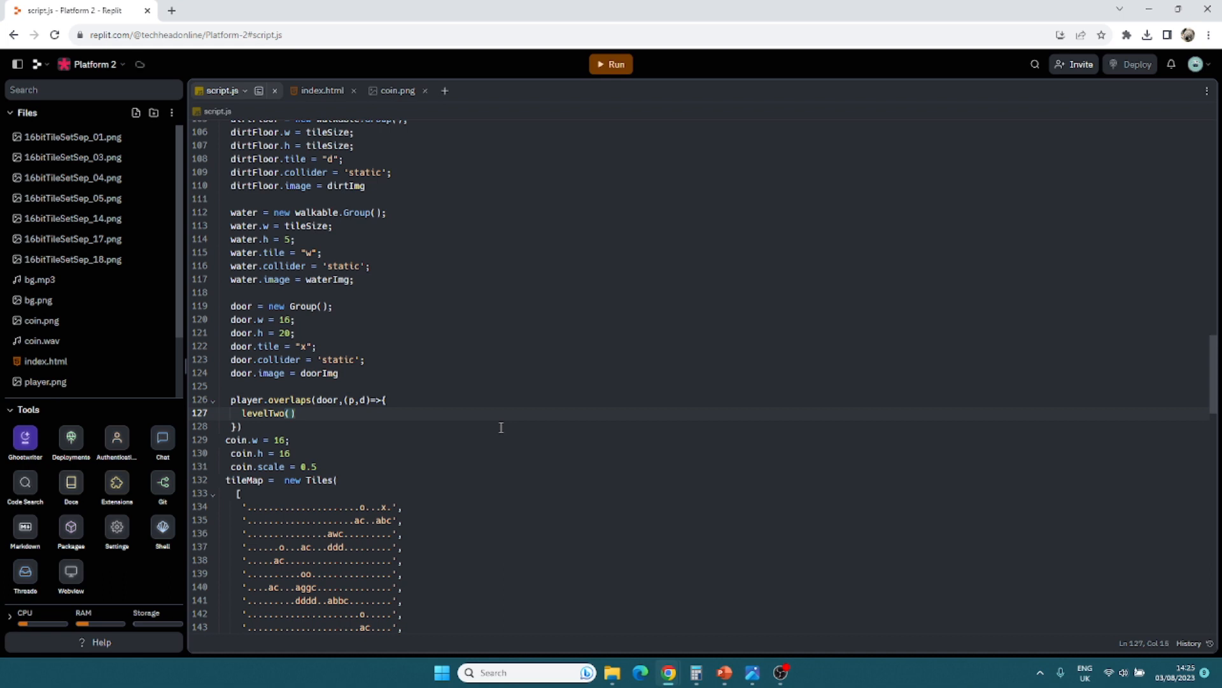
{"action": "scroll", "scroll_direction": "down", "scroll_amount": 3}
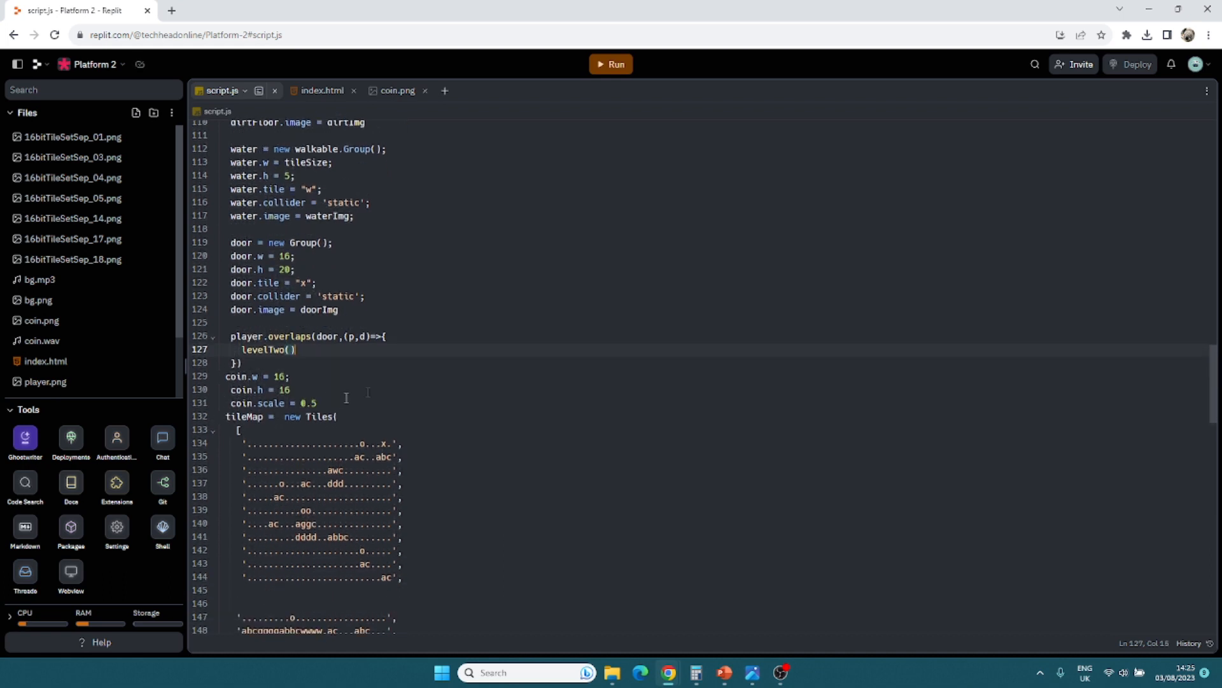
Step: Start a function levelTwo(){ definition at the end of script.js
{"action": "scroll", "scroll_direction": "down", "scroll_amount": 3}
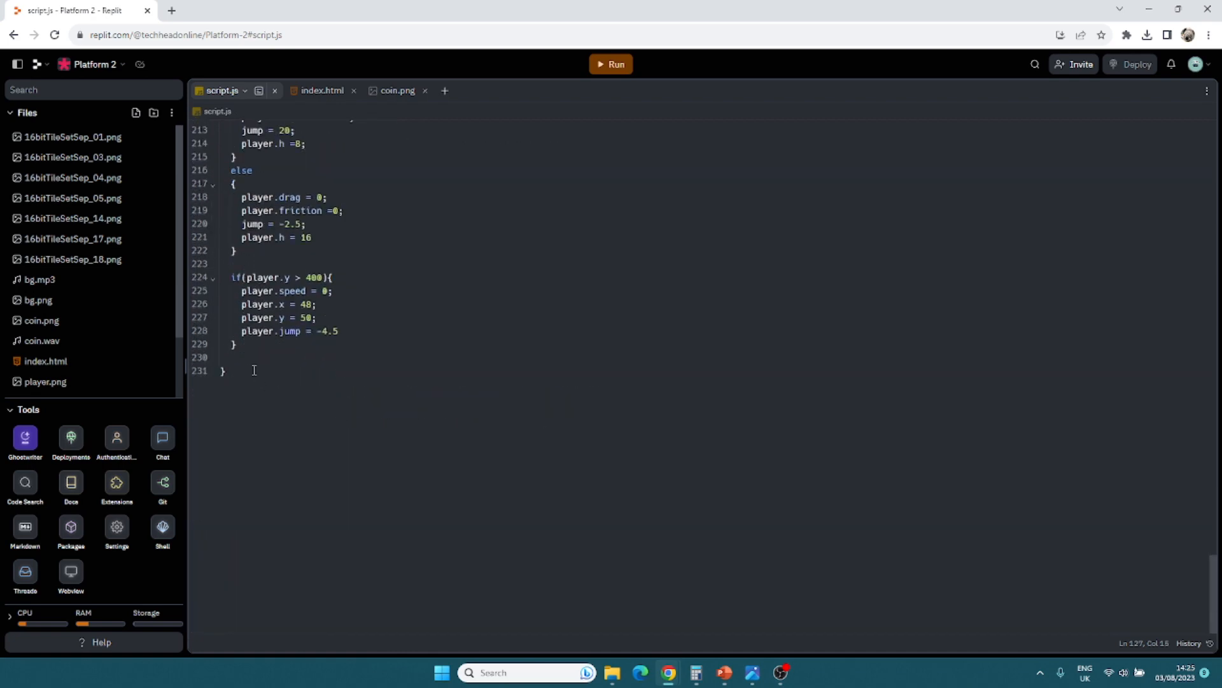
{"action": "type", "text": "function le"}
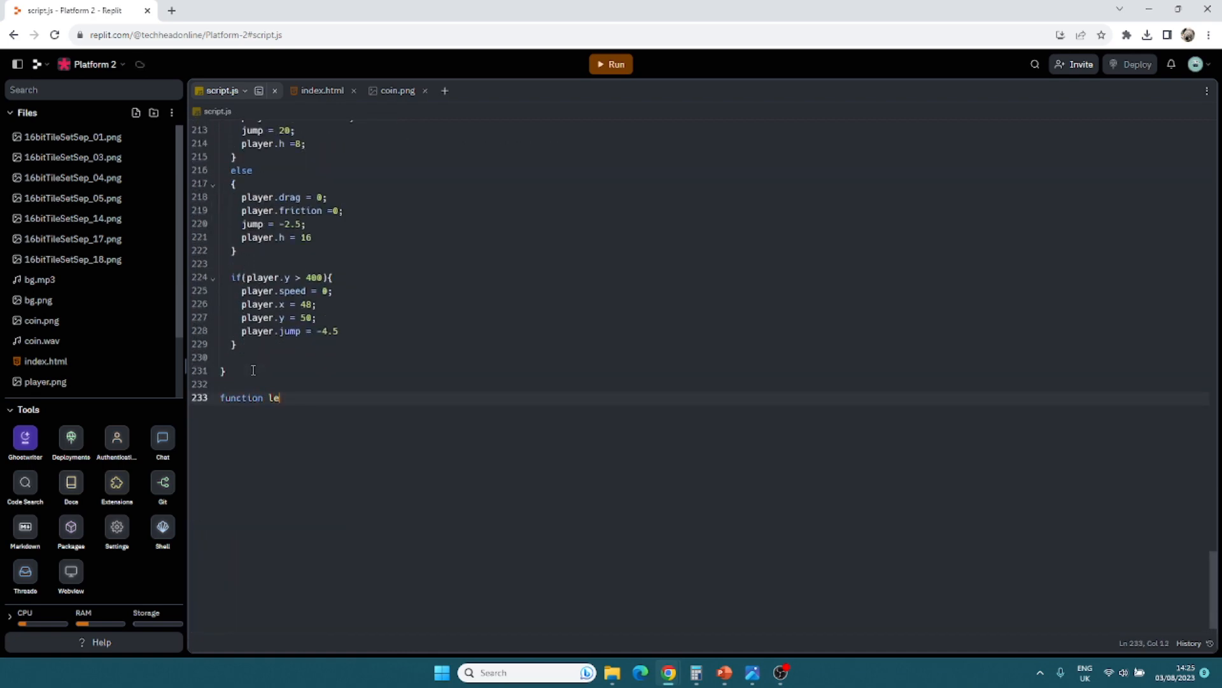
{"action": "type", "text": "velT"}
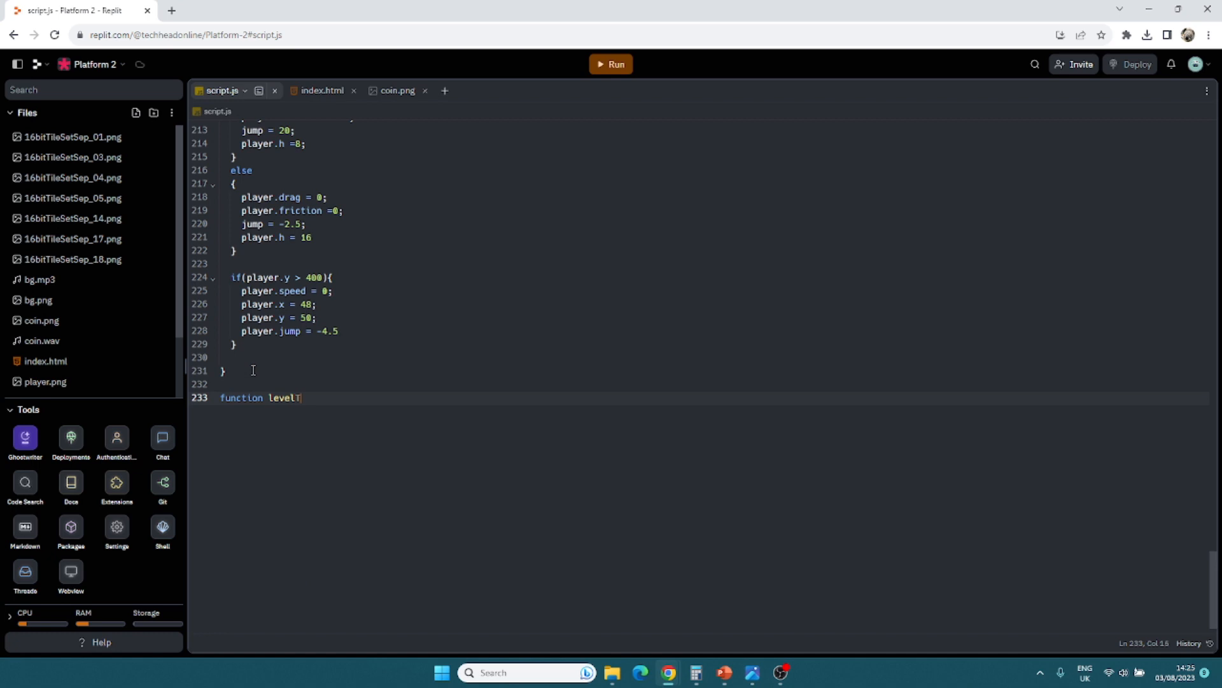
{"action": "type", "text": "Two(){"}
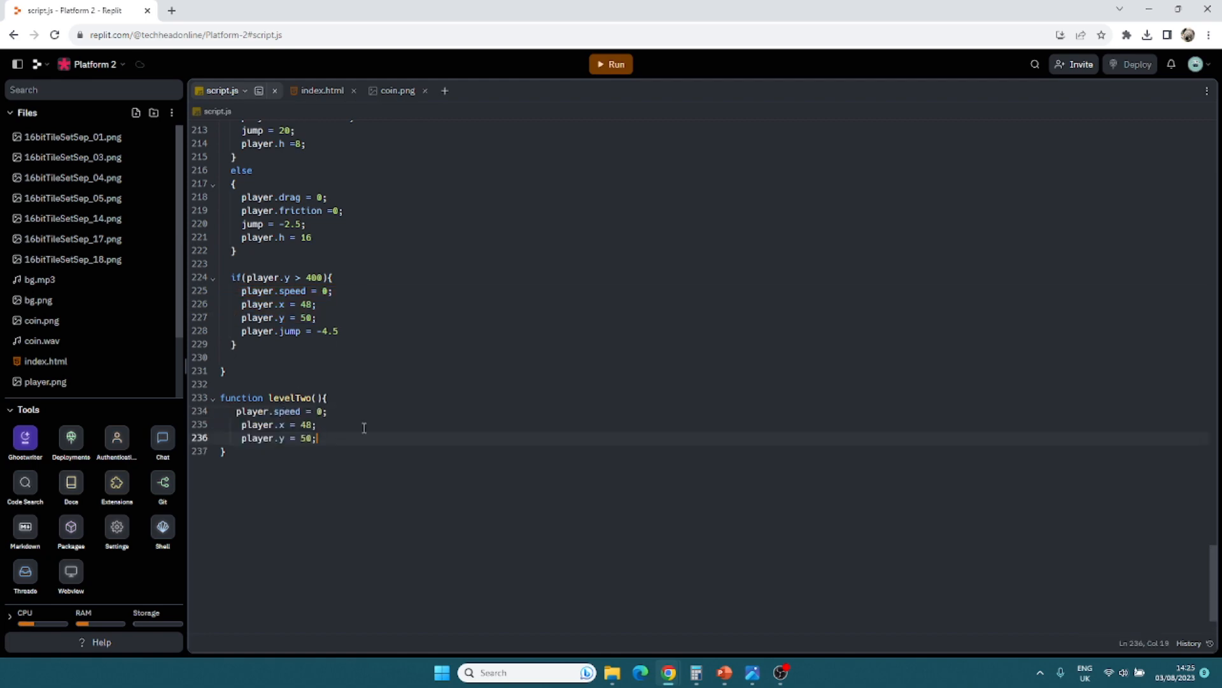
{"action": "scroll", "scroll_direction": "up", "scroll_amount": 3}
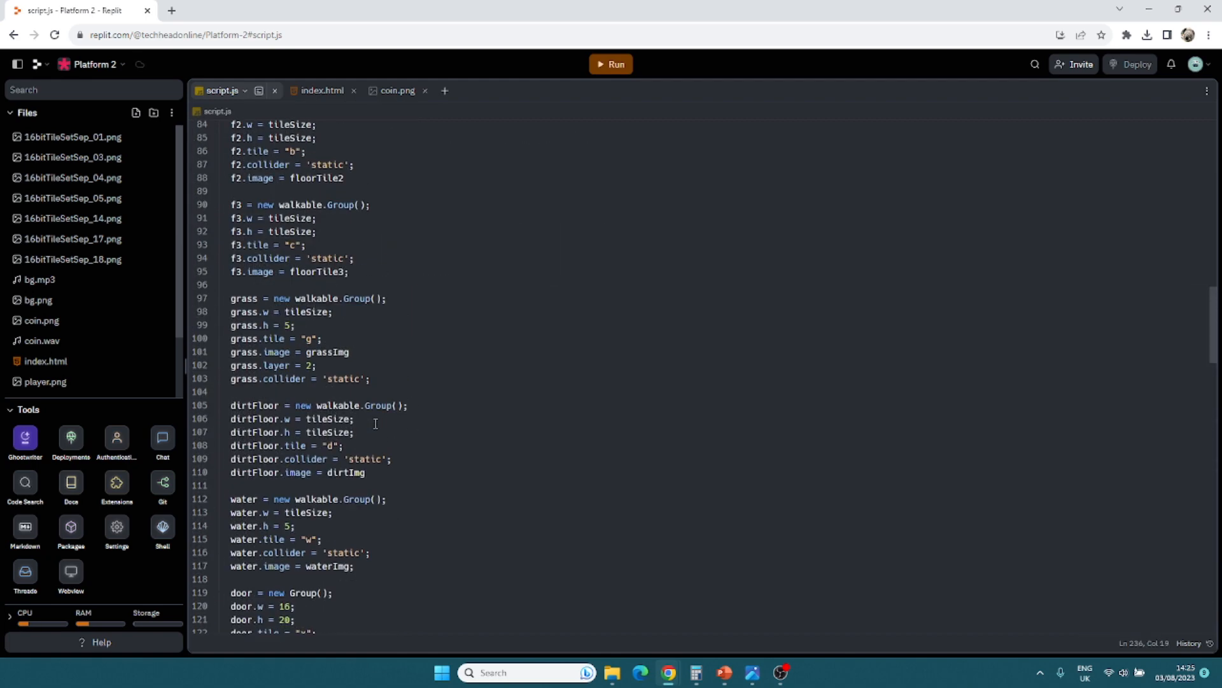
{"action": "scroll", "scroll_direction": "up", "scroll_amount": 3}
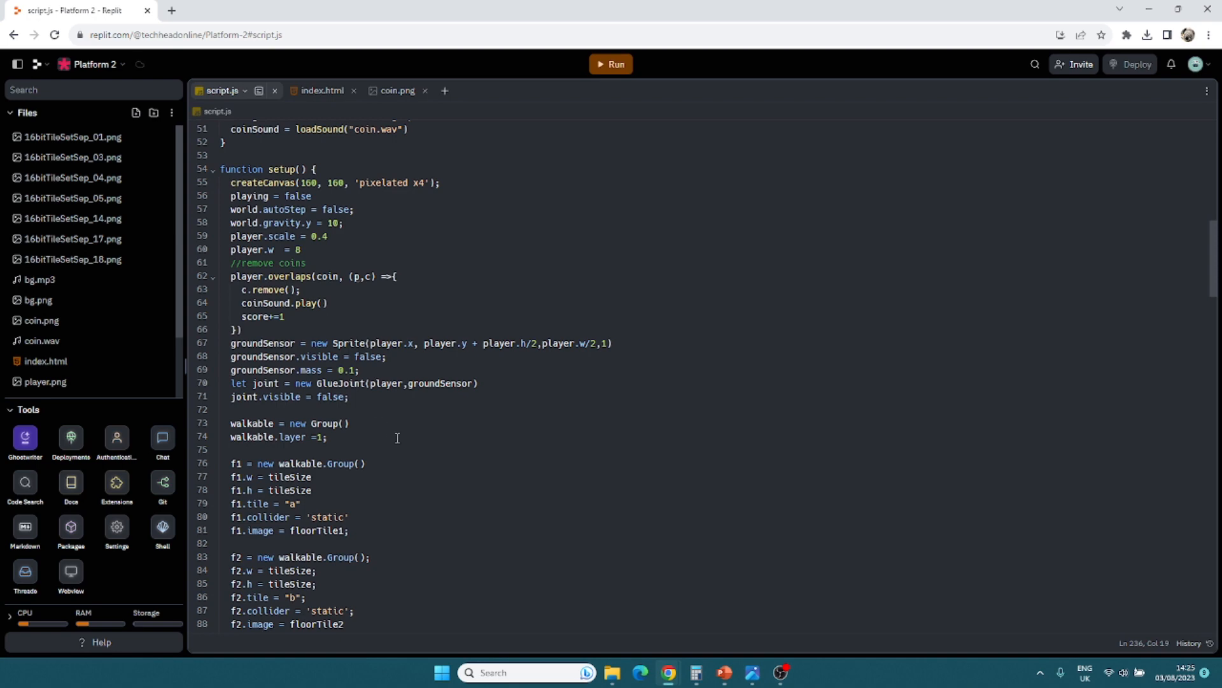
{"action": "scroll", "scroll_direction": "down", "scroll_amount": 3}
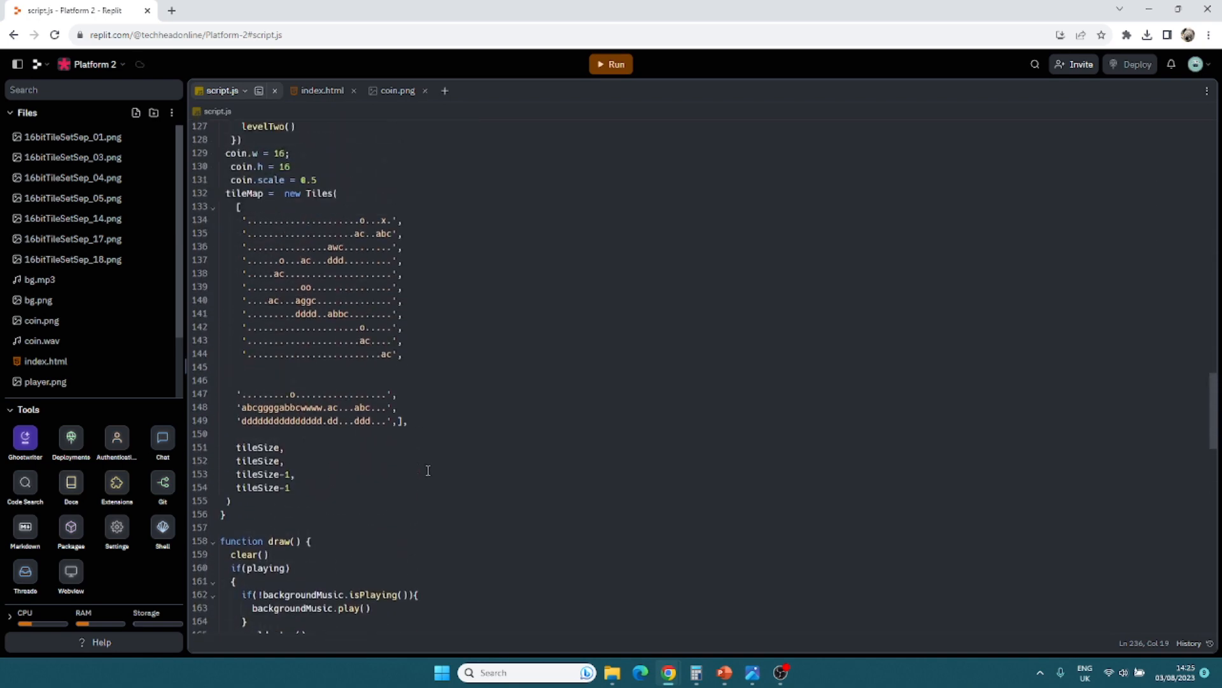
{"action": "mouse_move", "coordinate": [221, 210]}
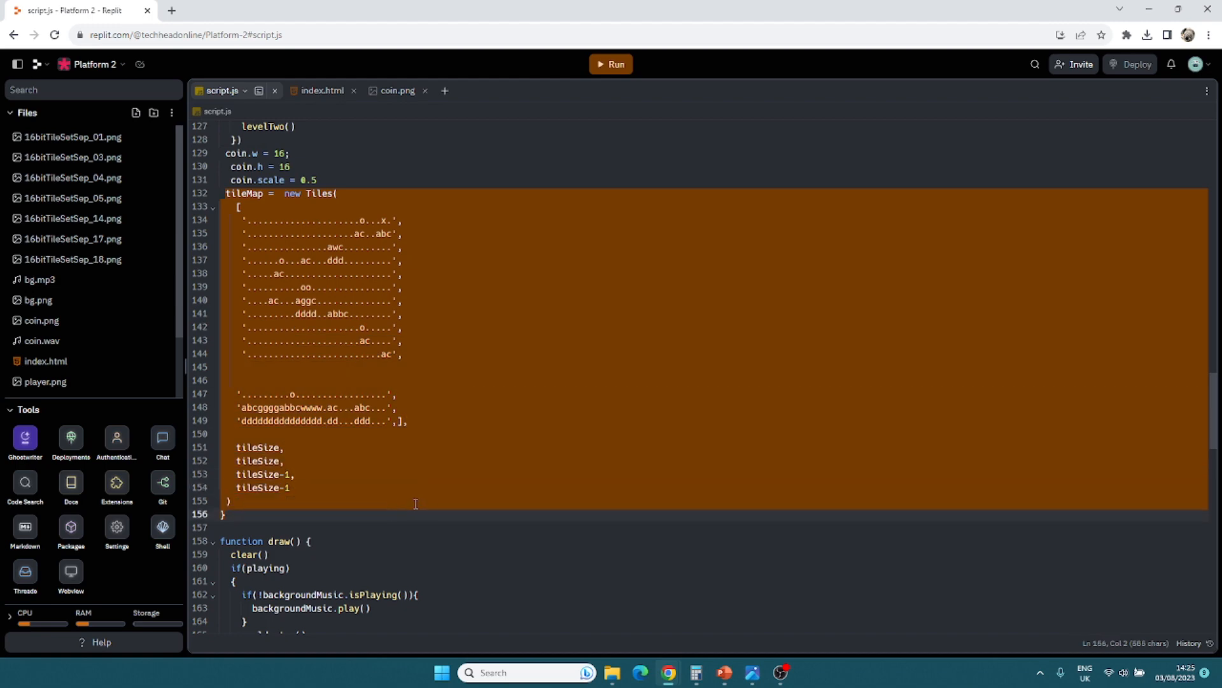
{"action": "scroll", "scroll_direction": "down", "scroll_amount": 3}
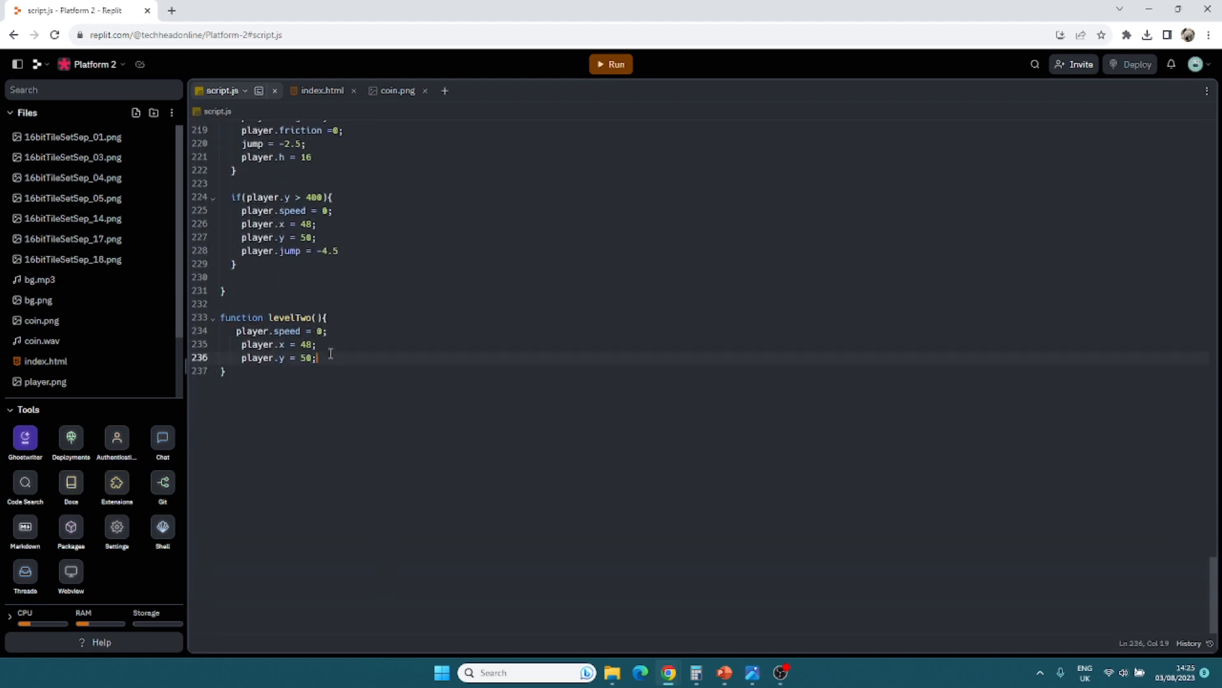
Step: Have levelTwo call tileMap.remove() and paste in a new Tiles grid with empty rows above a dirt floor
{"action": "type", "text": "tilem"}
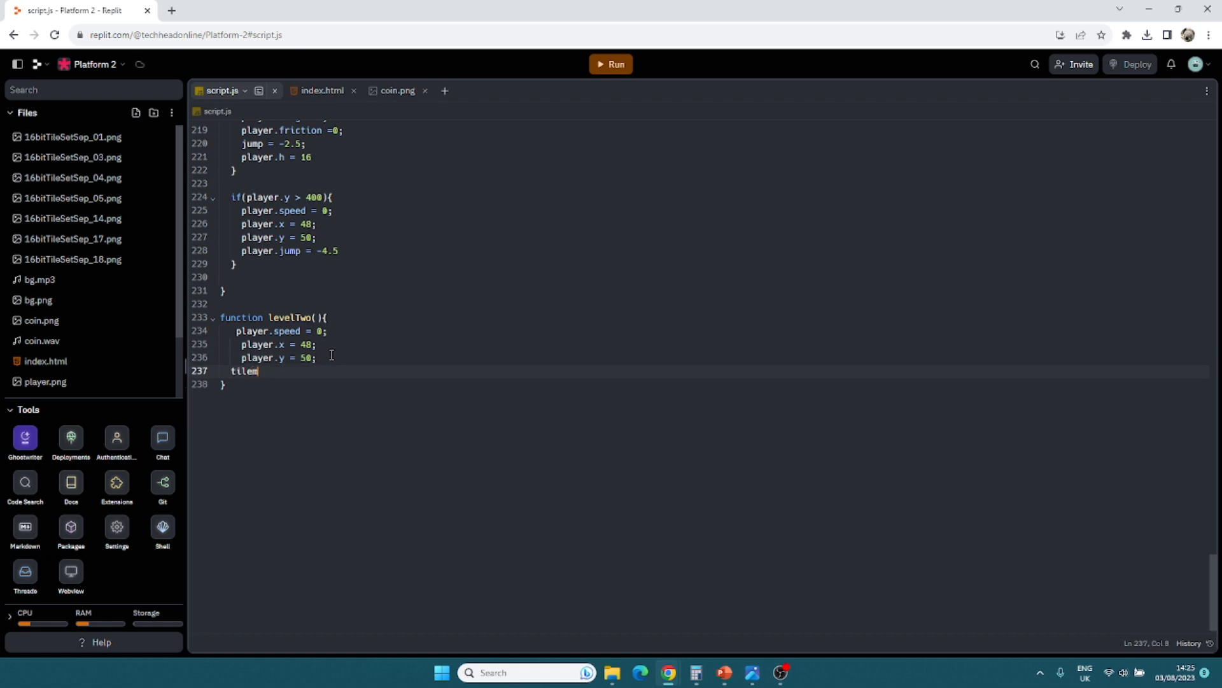
{"action": "type", "text": "Map.remove()"}
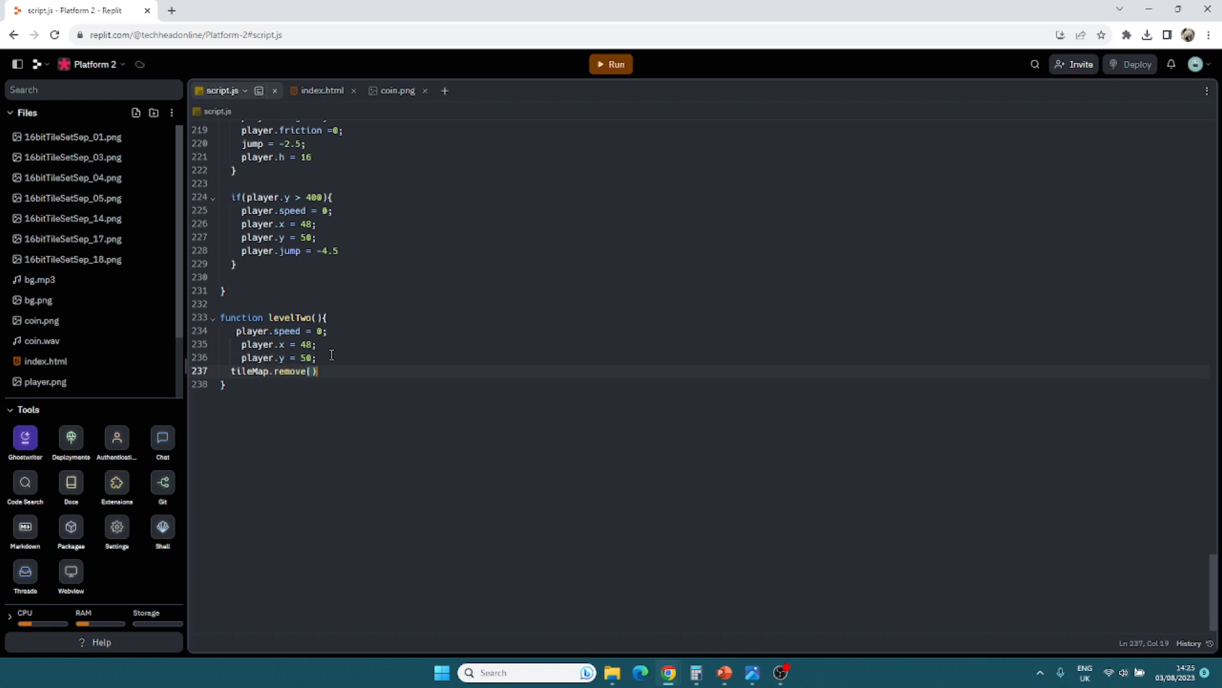
{"action": "key", "text": "enter"}
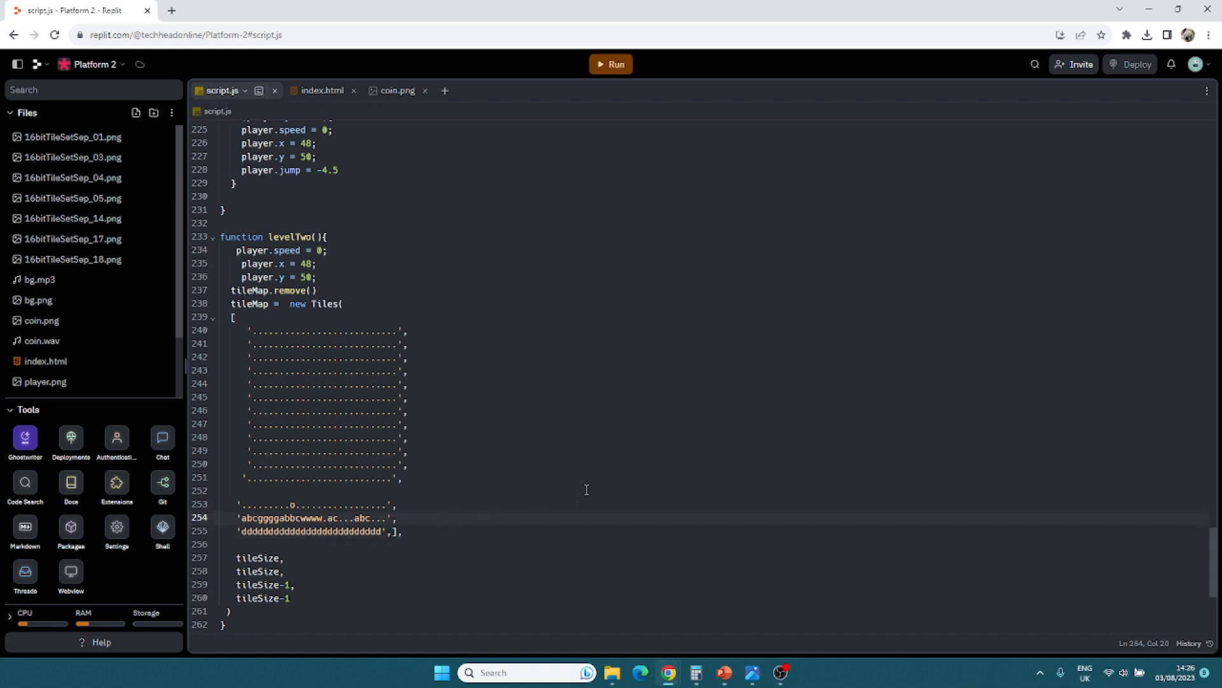
{"action": "mouse_move", "coordinate": [451, 361]}
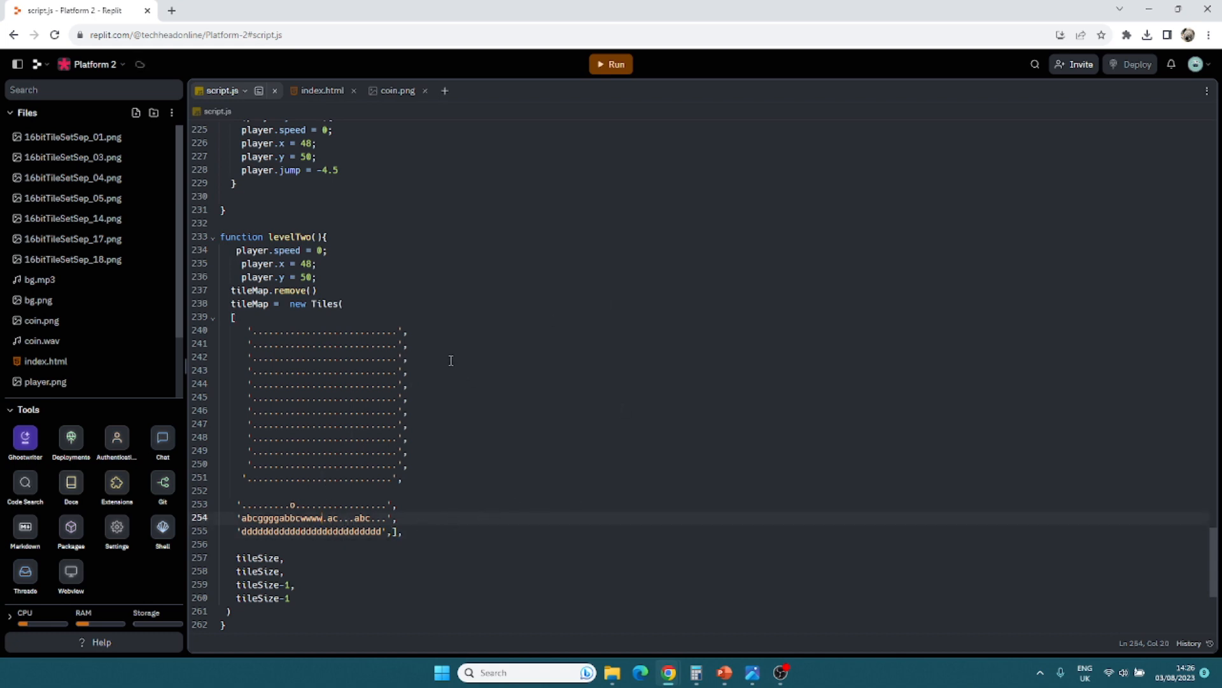
Step: Run, delete the stray closing brace flagged on line 263, and rerun with the console hidden
{"action": "left_click", "coordinate": [613, 64]}
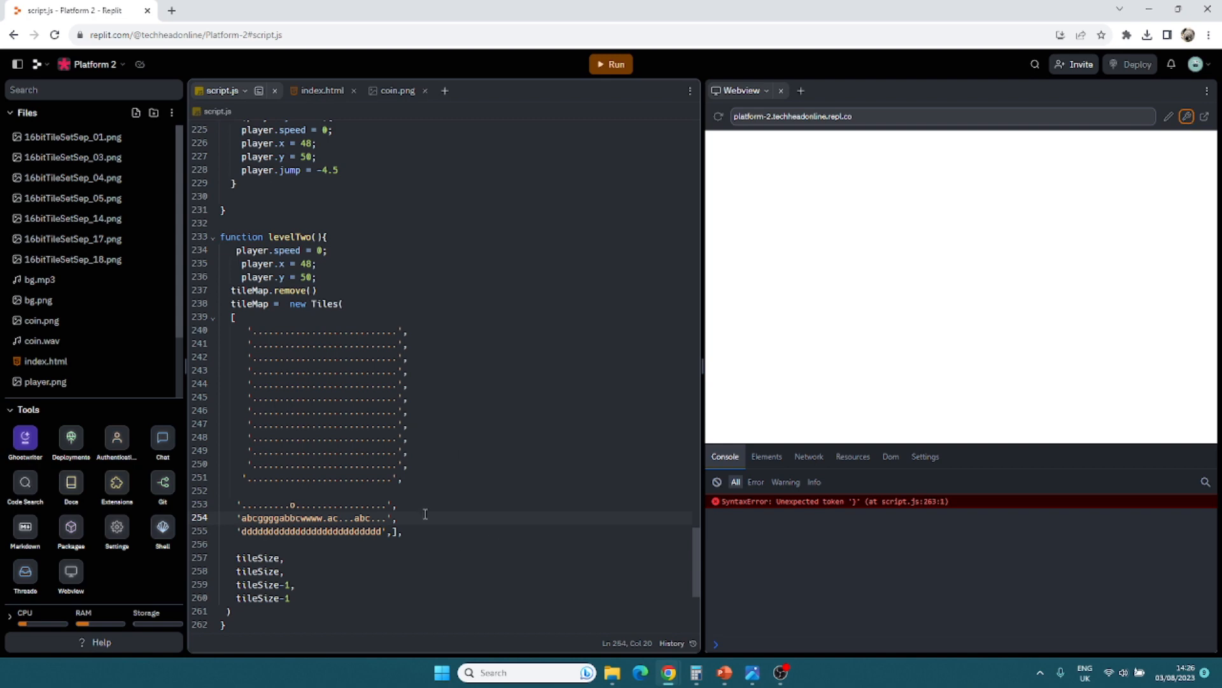
{"action": "mouse_move", "coordinate": [303, 583]}
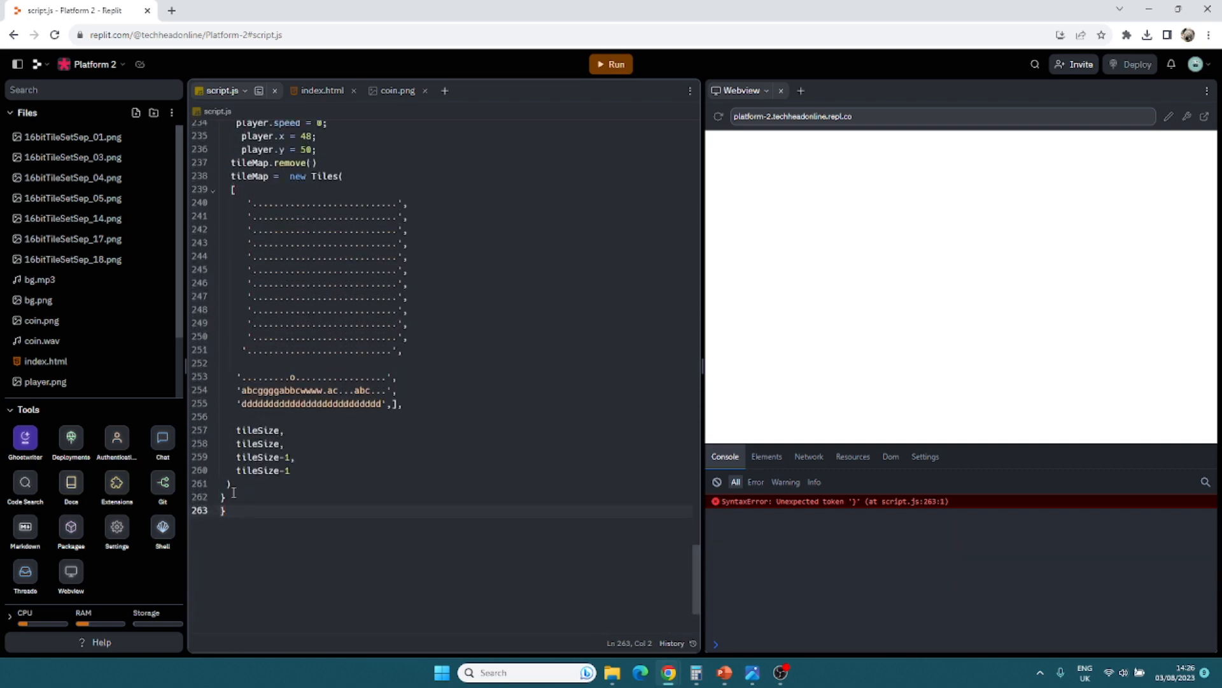
{"action": "left_click", "coordinate": [226, 497]}
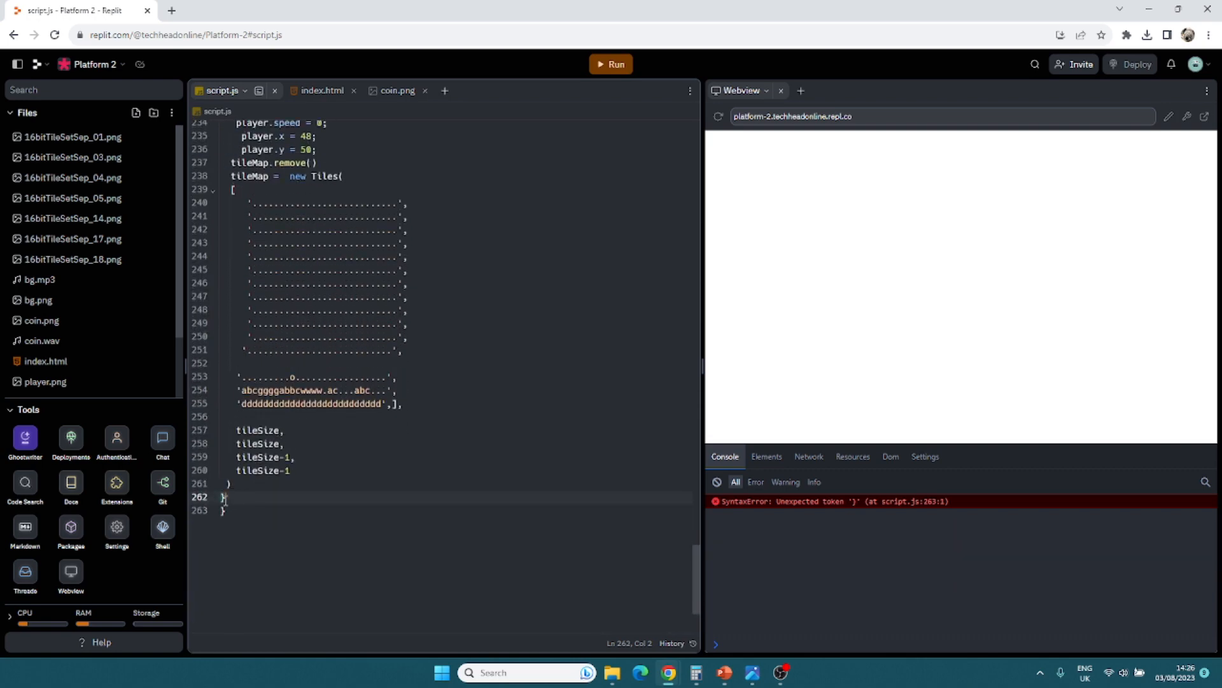
{"action": "scroll", "scroll_direction": "up", "scroll_amount": 3}
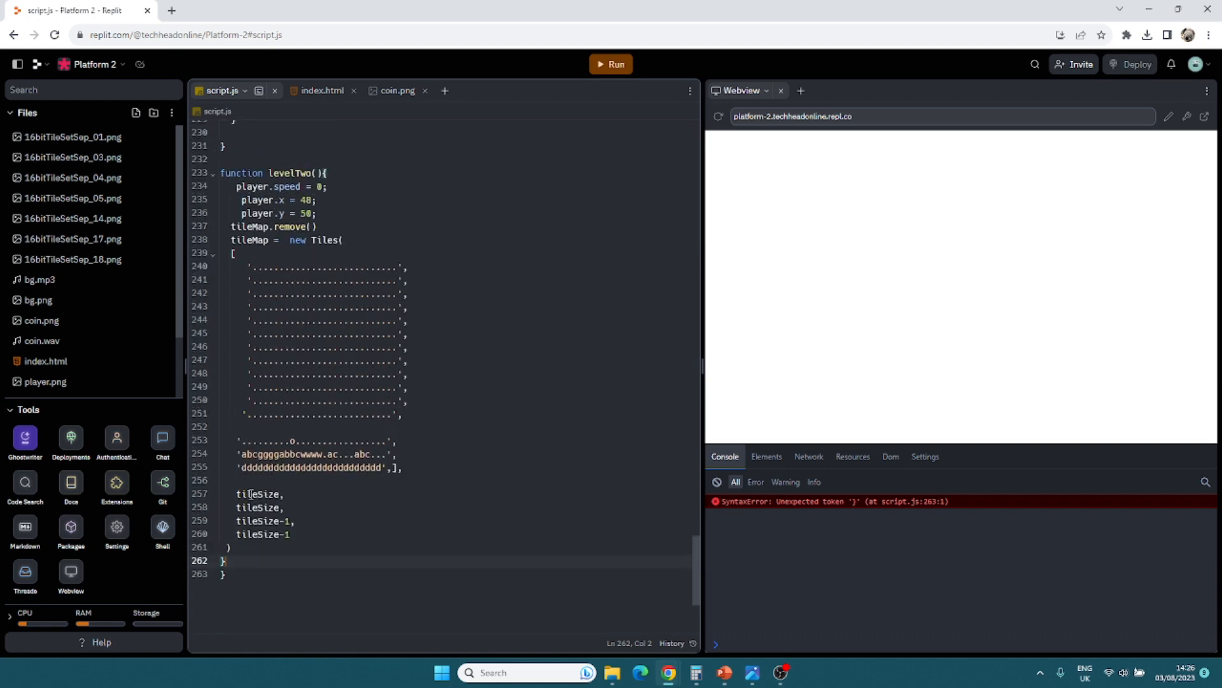
{"action": "left_click", "coordinate": [612, 64]}
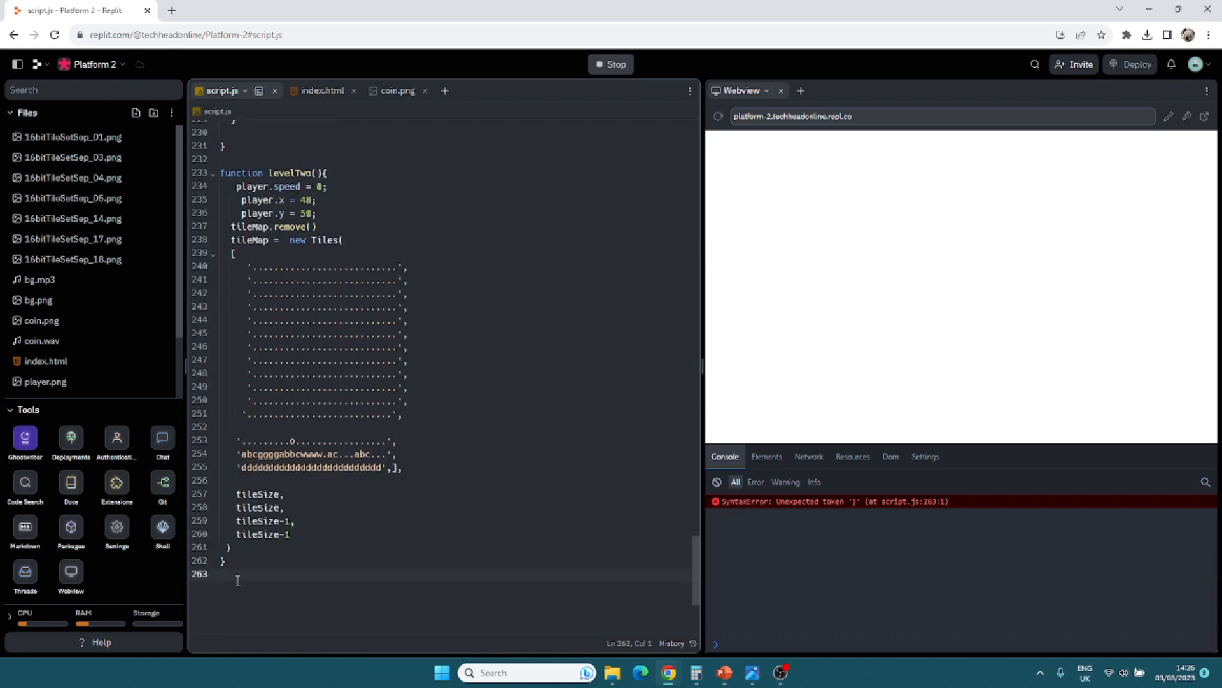
{"action": "left_click", "coordinate": [611, 64]}
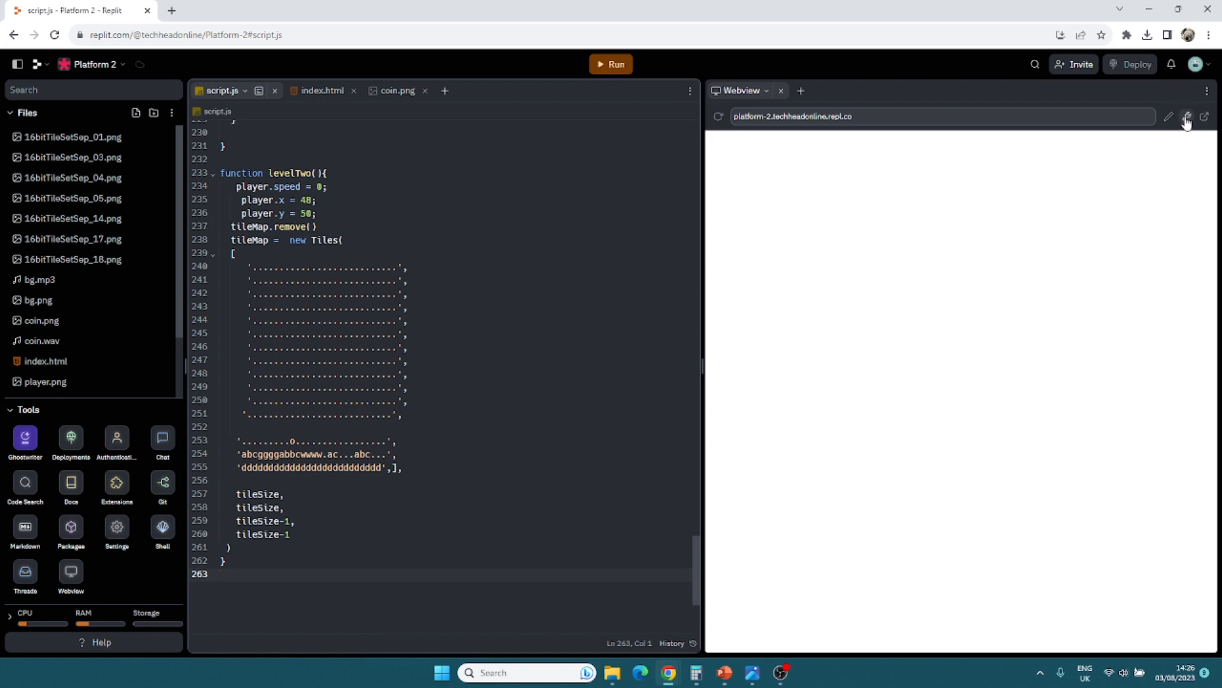
Step: Add doorImg = loadImage('door.png') to preload
{"action": "left_click", "coordinate": [1186, 116]}
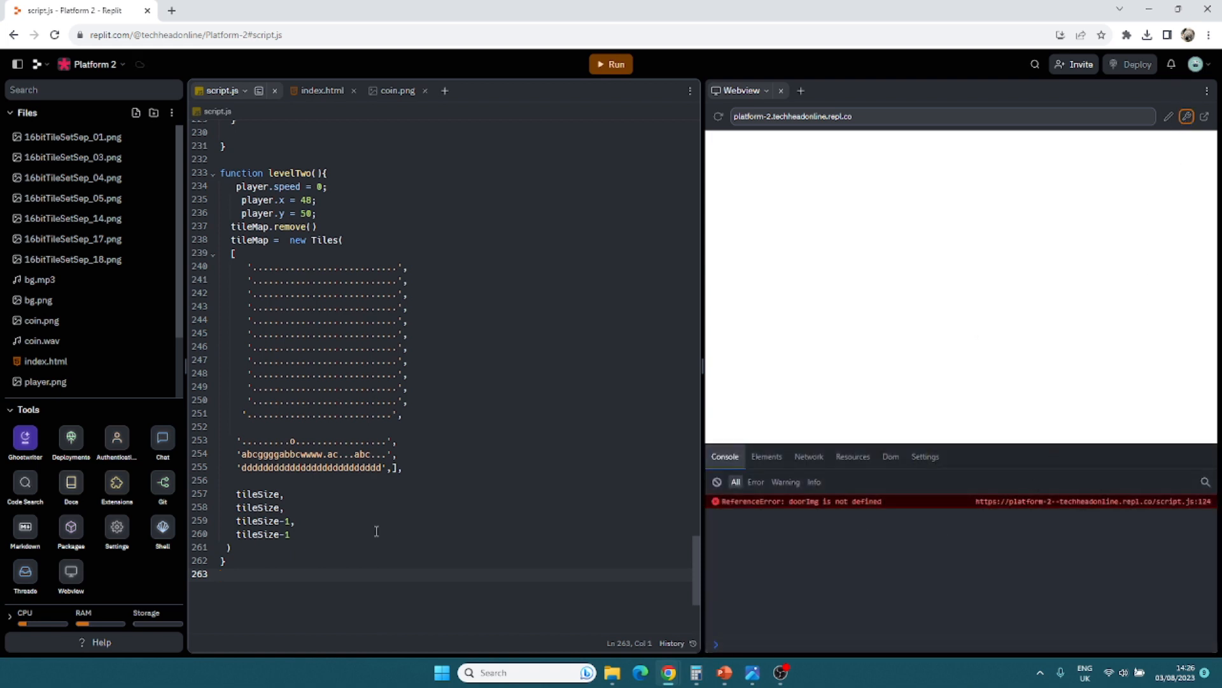
{"action": "scroll", "scroll_direction": "down", "scroll_amount": 3}
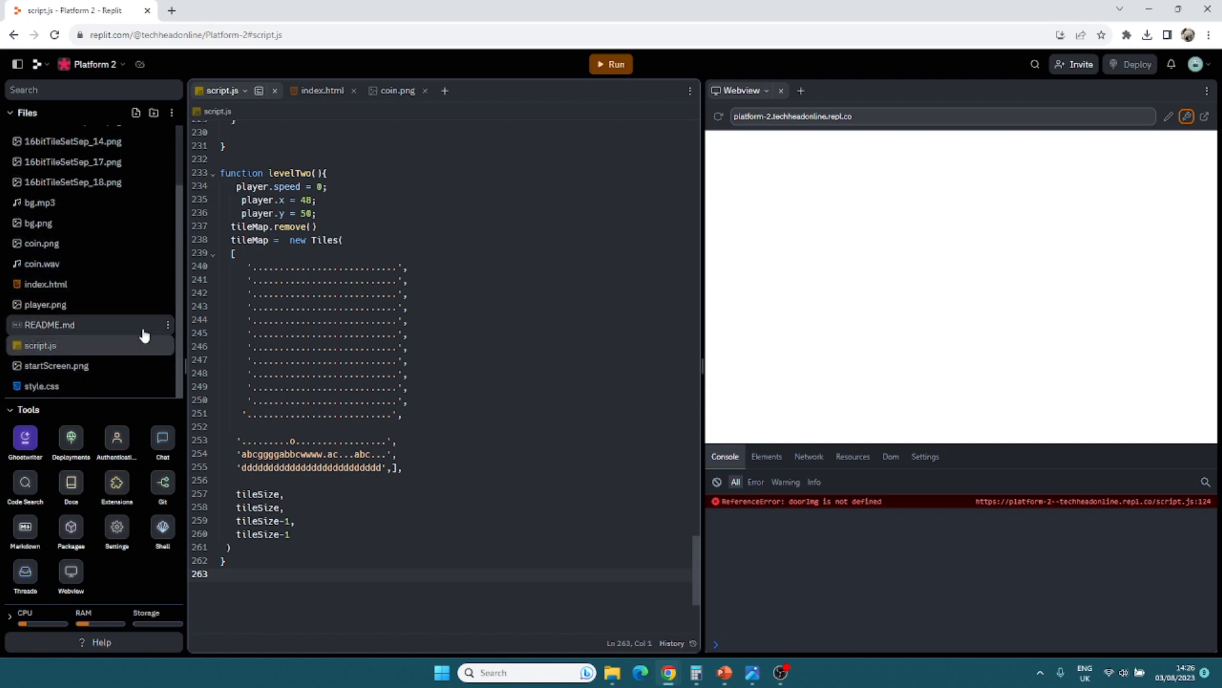
{"action": "mouse_move", "coordinate": [611, 672]}
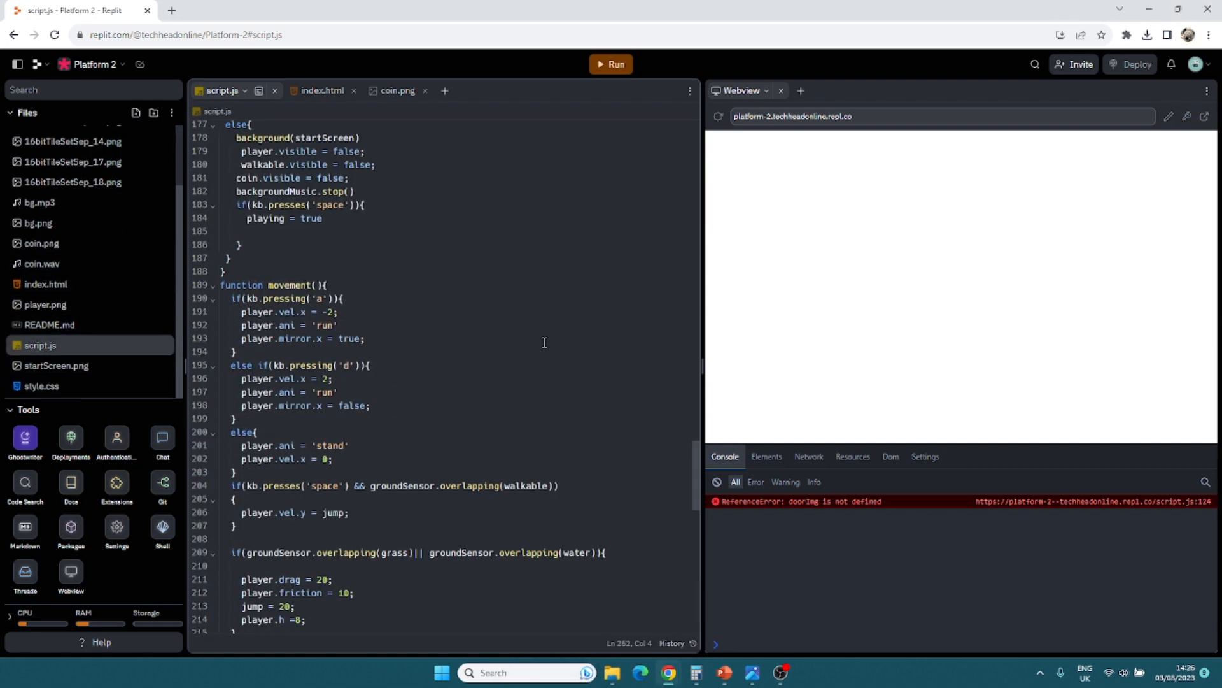
{"action": "scroll", "scroll_direction": "up", "scroll_amount": 3}
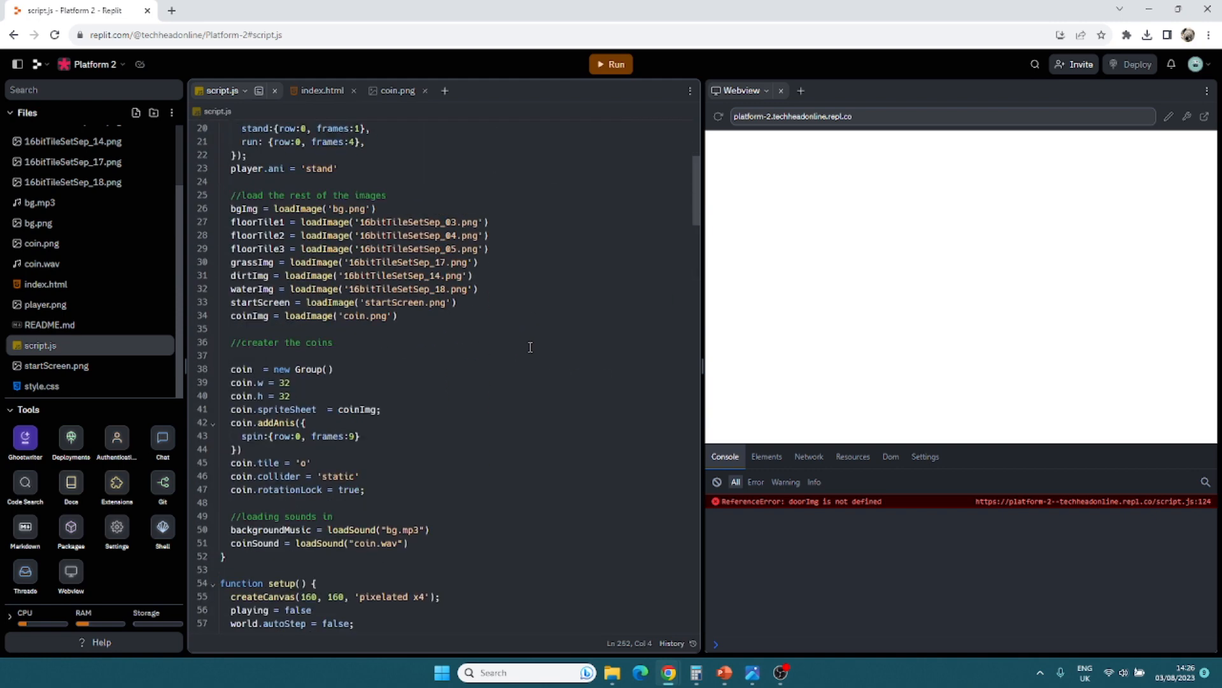
{"action": "mouse_move", "coordinate": [279, 329]}
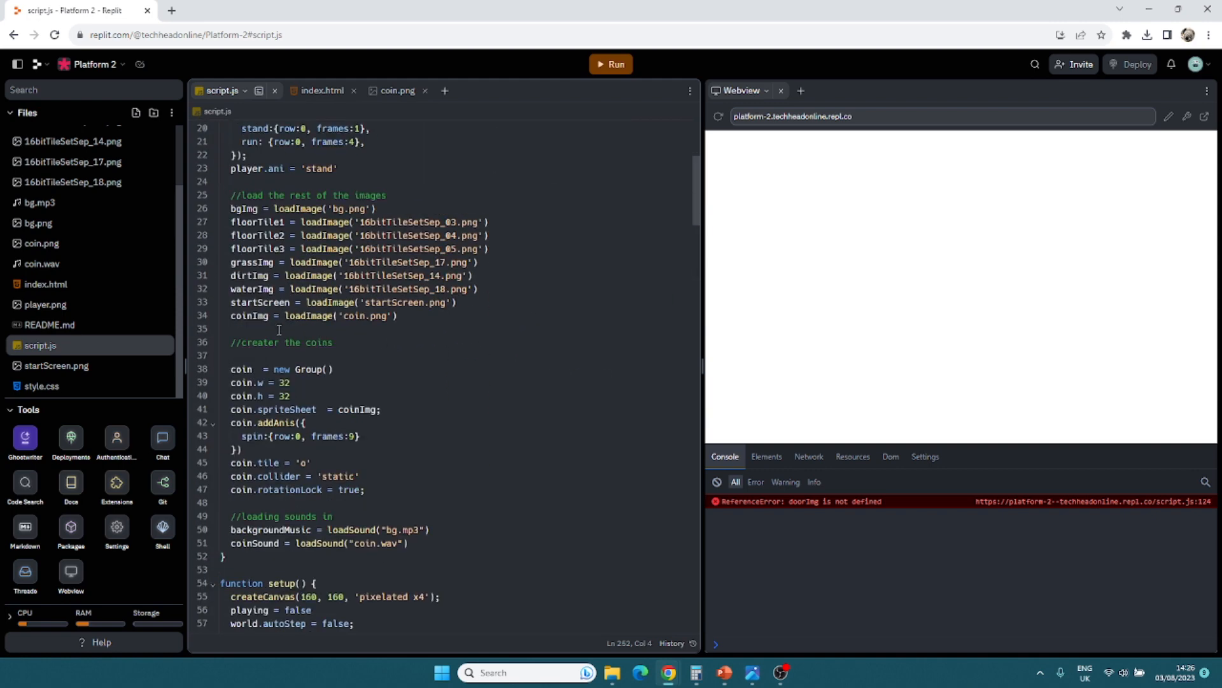
{"action": "left_click", "coordinate": [269, 328]}
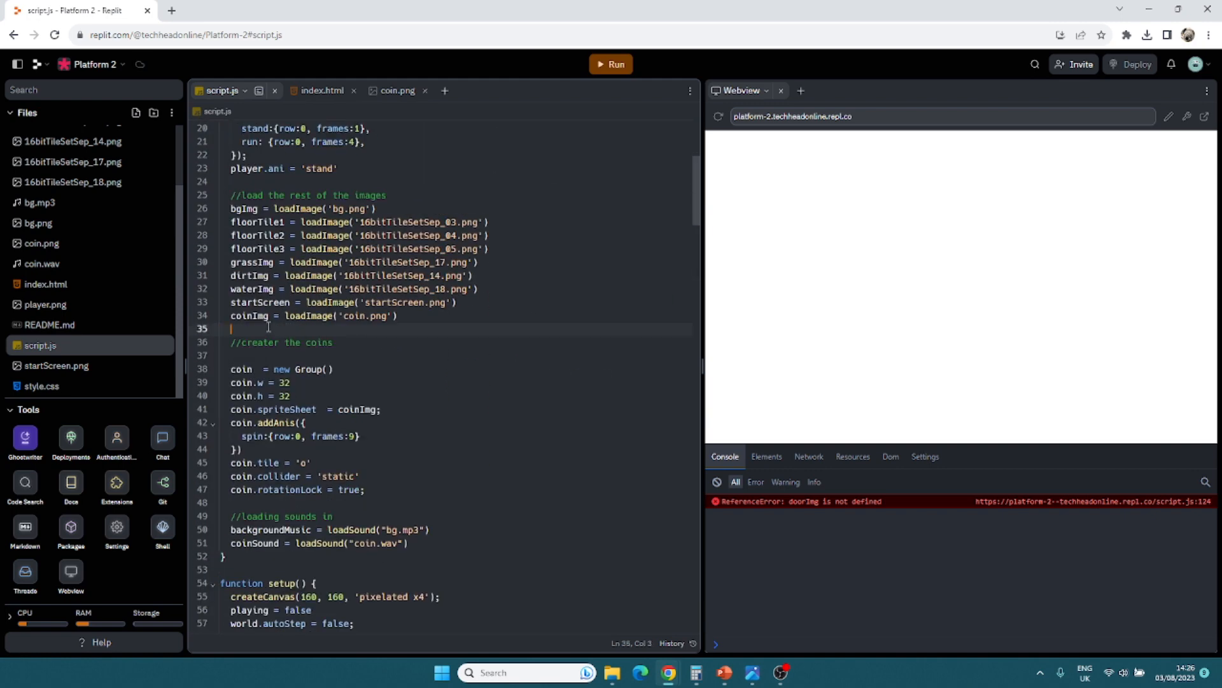
{"action": "type", "text": "doorImg"}
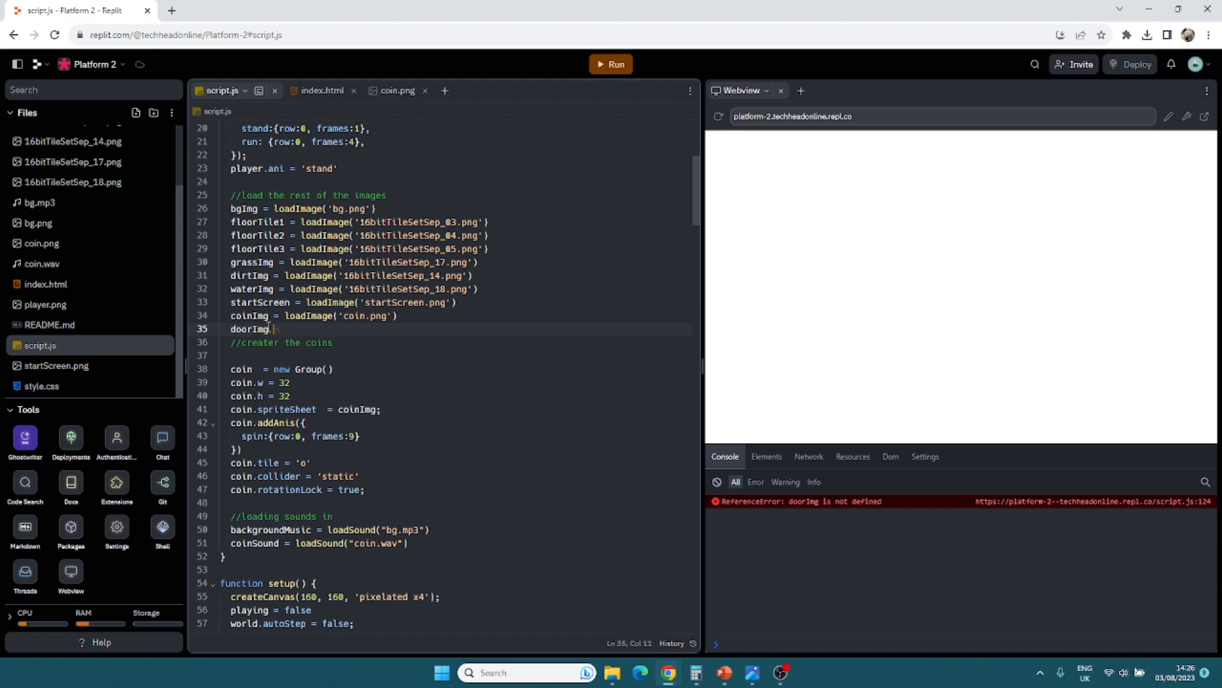
{"action": "type", "text": "= loadImage()"}
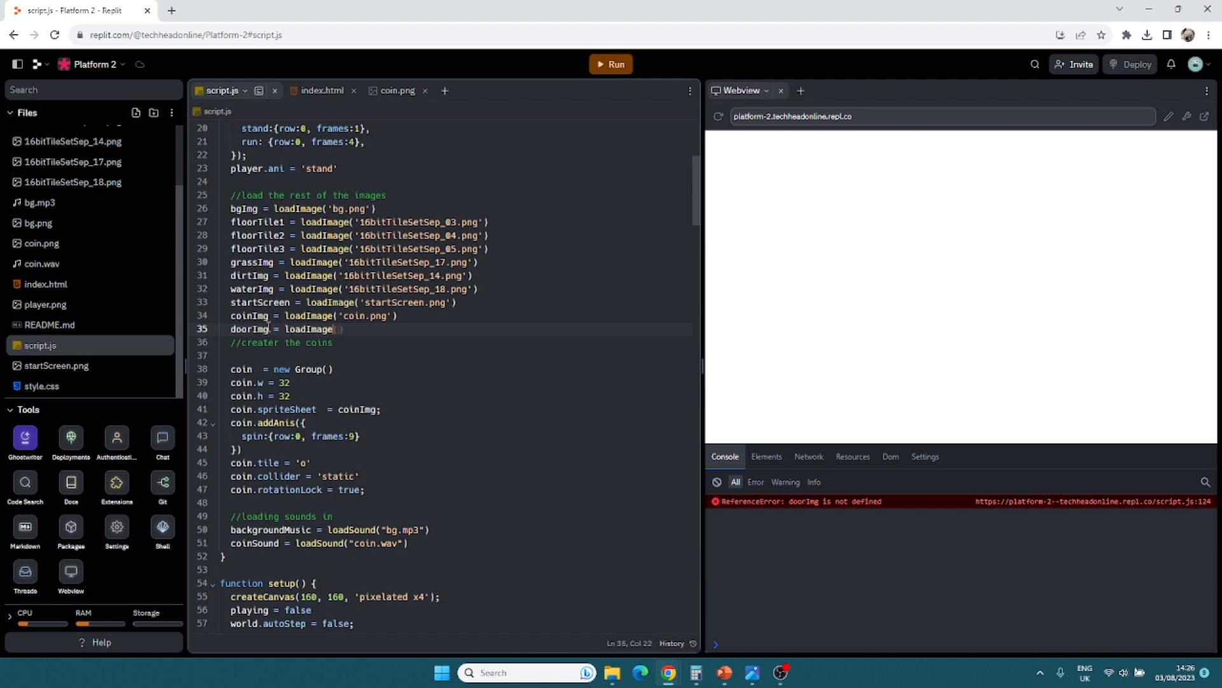
{"action": "type", "text": "'door.png'"}
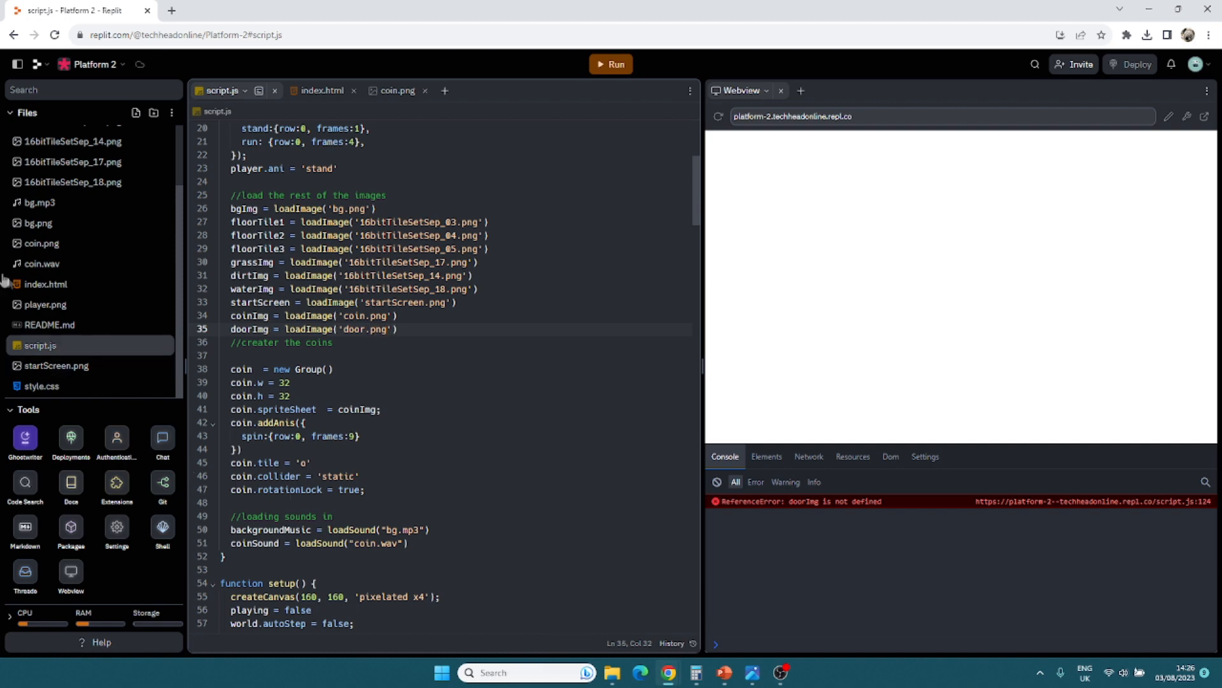
{"action": "mouse_move", "coordinate": [611, 672]}
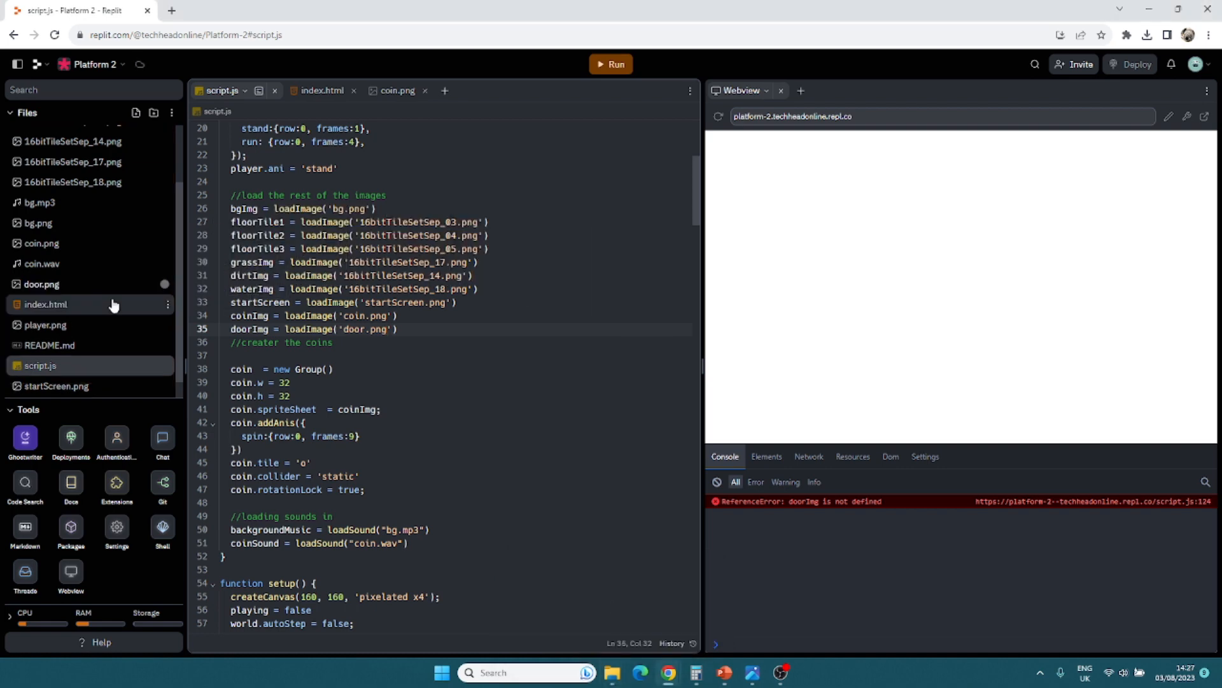
Step: Append doorImg to the global image variable declaration on line 2
{"action": "scroll", "scroll_direction": "up", "scroll_amount": 3}
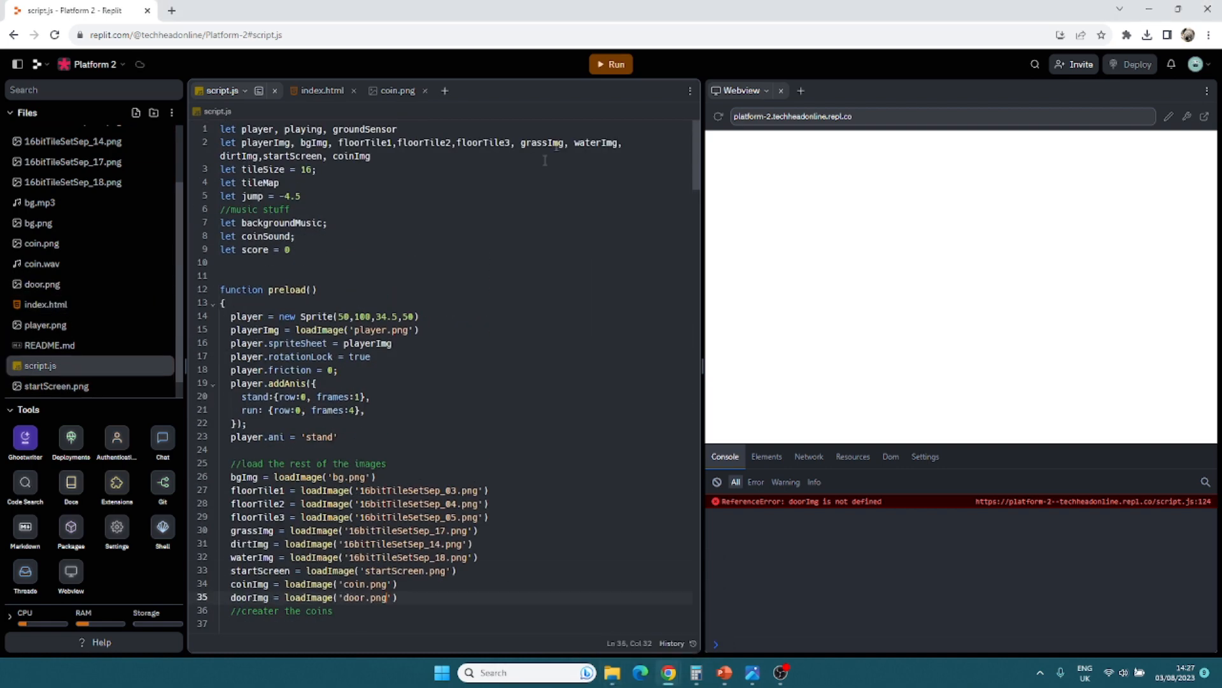
{"action": "left_click", "coordinate": [374, 155]}
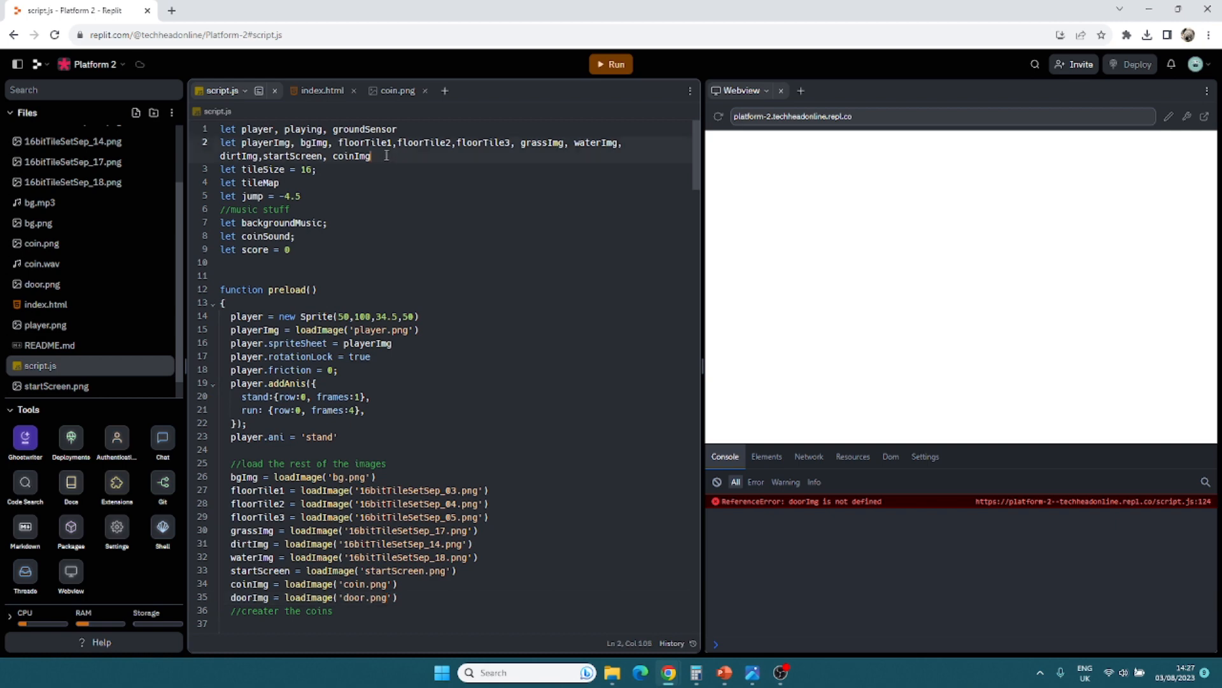
{"action": "type", "text": ", doorImg"}
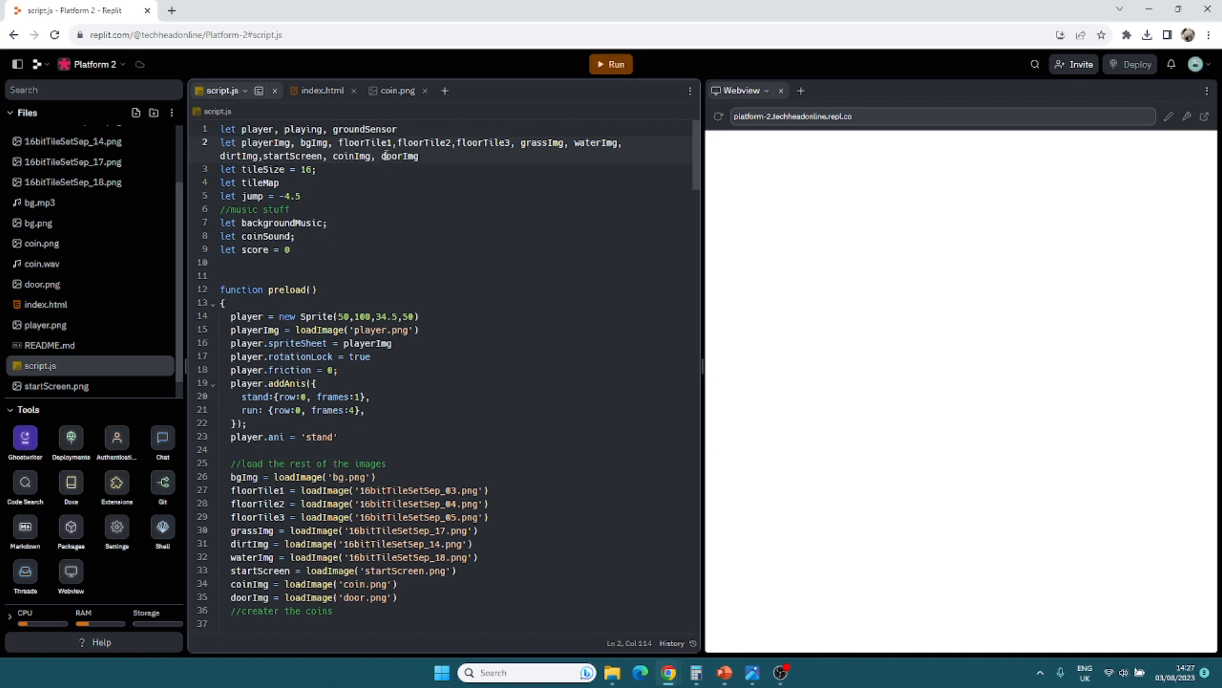
Step: Run the game, start from the title screen and play, collecting two coins
{"action": "left_click", "coordinate": [614, 64]}
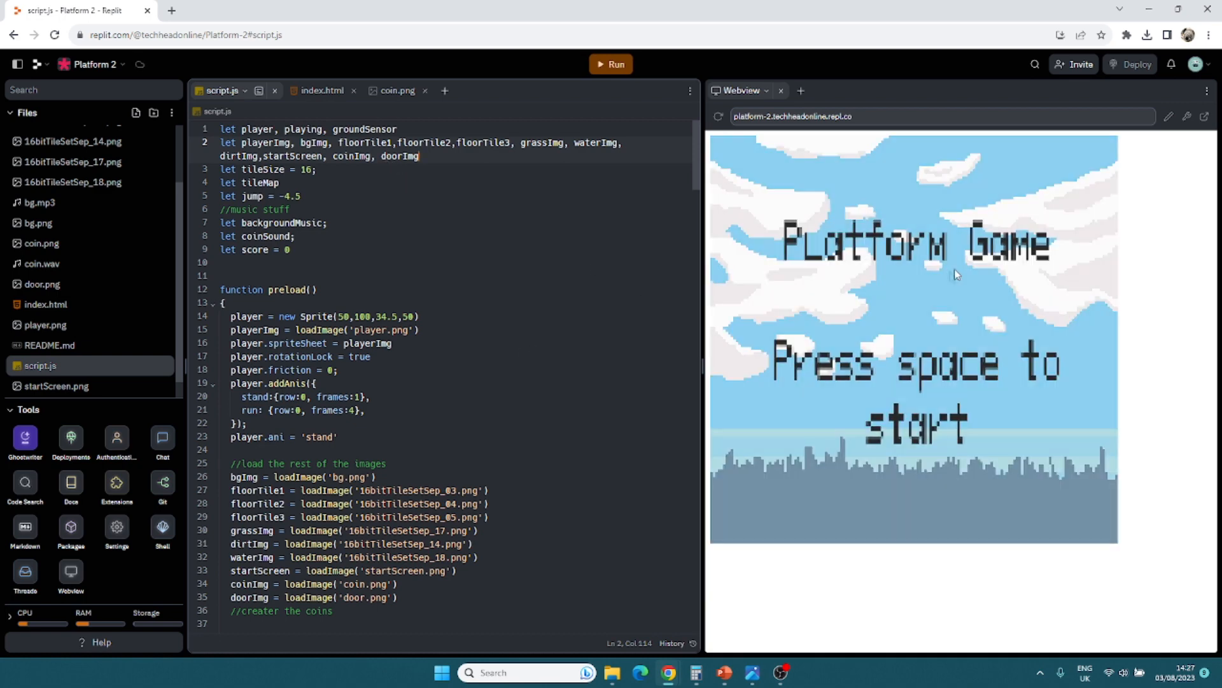
{"action": "key", "text": "space"}
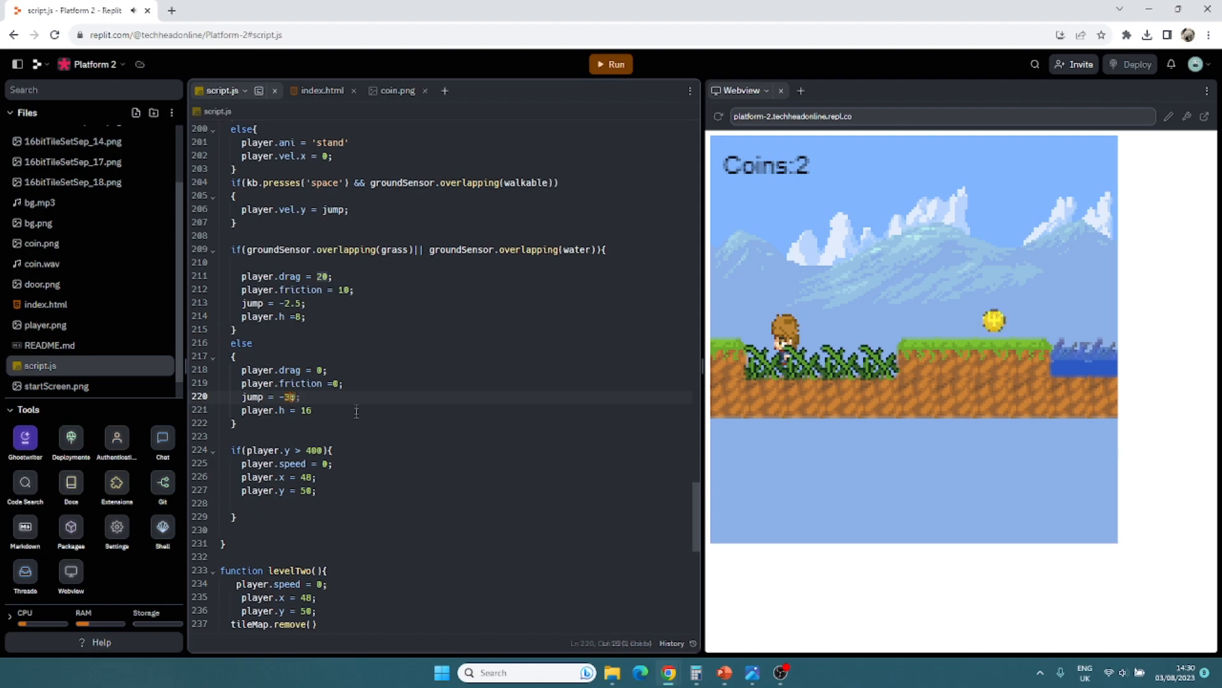
Step: Scroll through script.js reviewing the jump values: -5 globally, -3 on grass or water, -5 otherwise
{"action": "scroll", "scroll_direction": "up", "scroll_amount": 3}
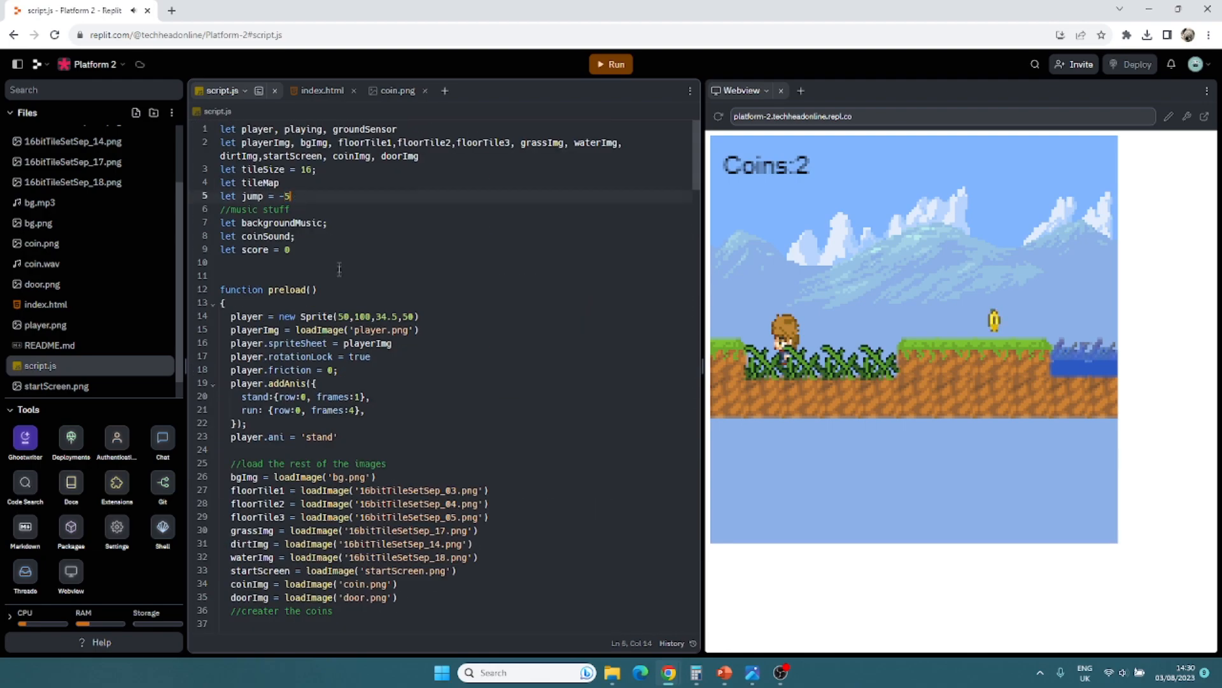
{"action": "scroll", "scroll_direction": "down", "scroll_amount": 3}
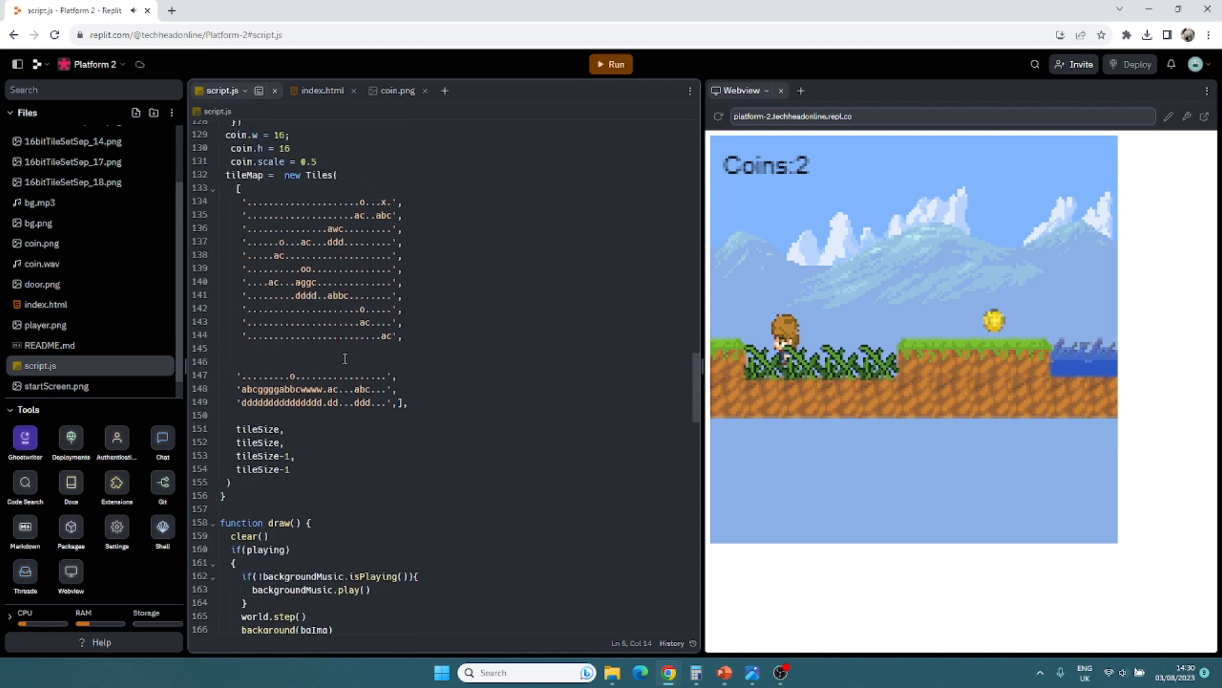
{"action": "scroll", "scroll_direction": "down", "scroll_amount": 3}
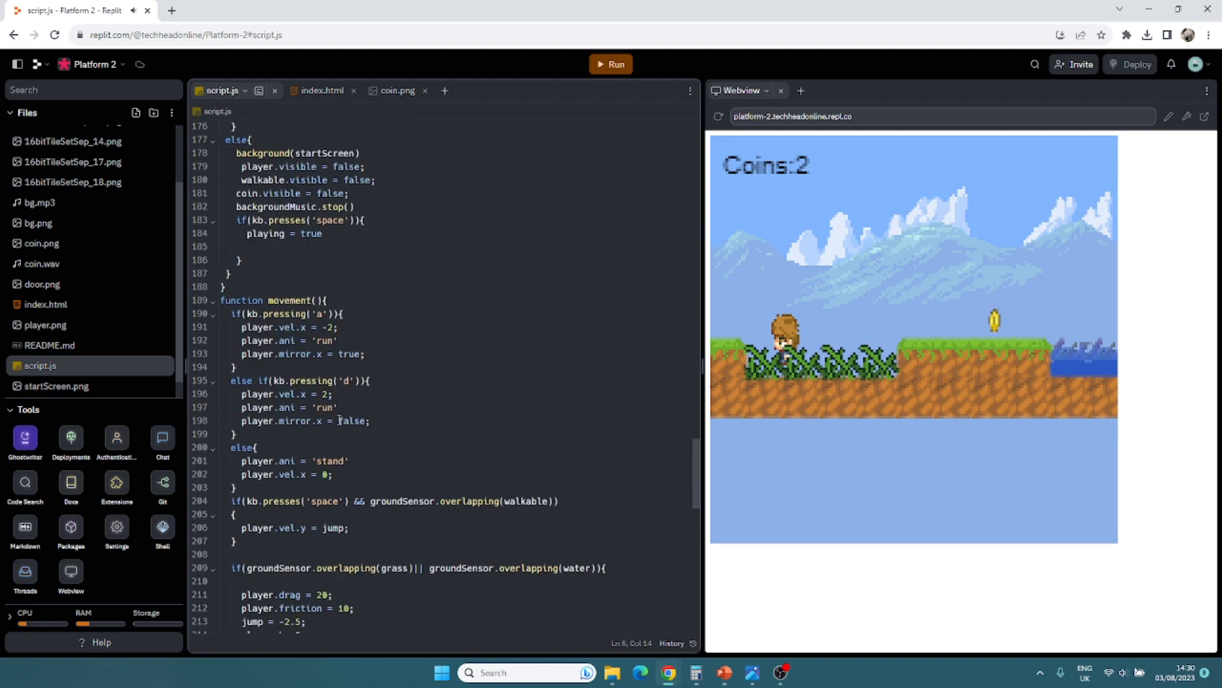
{"action": "scroll", "scroll_direction": "down", "scroll_amount": 3}
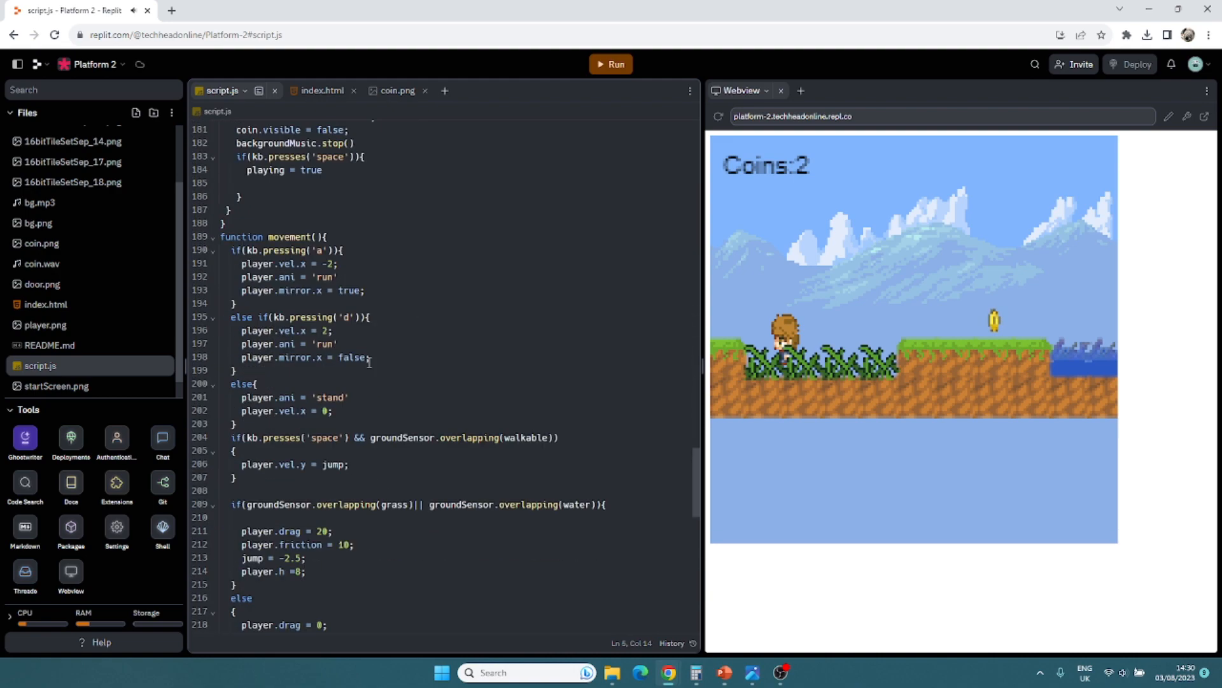
{"action": "scroll", "scroll_direction": "down", "scroll_amount": 3}
{"action": "type", "text": "3"}
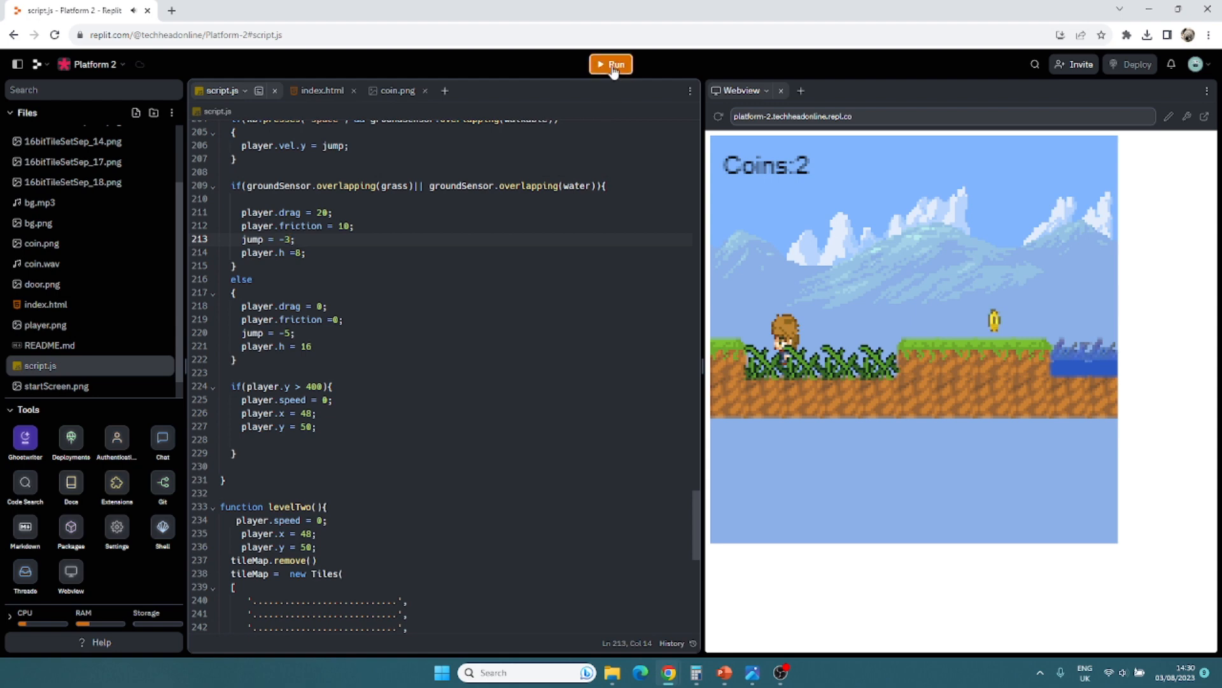
Step: Test-play the game, then raise the grass-and-water jump on line 213 toward -5 and restart
{"action": "left_click", "coordinate": [613, 64]}
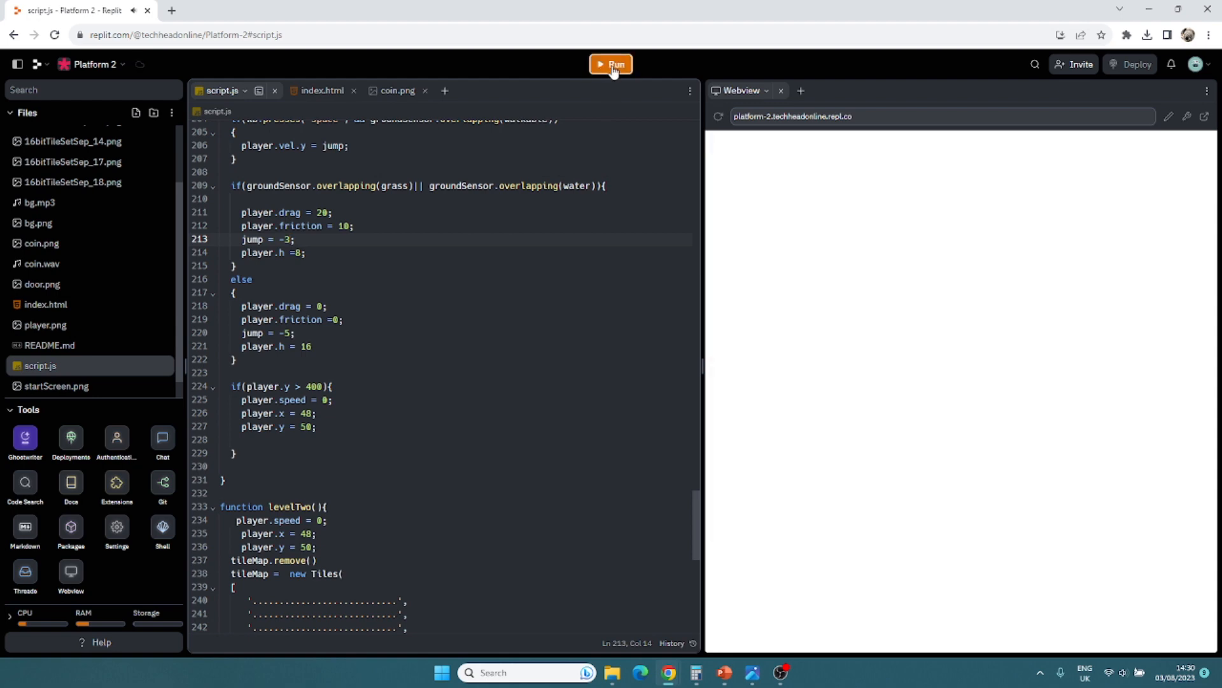
{"action": "left_click", "coordinate": [612, 64]}
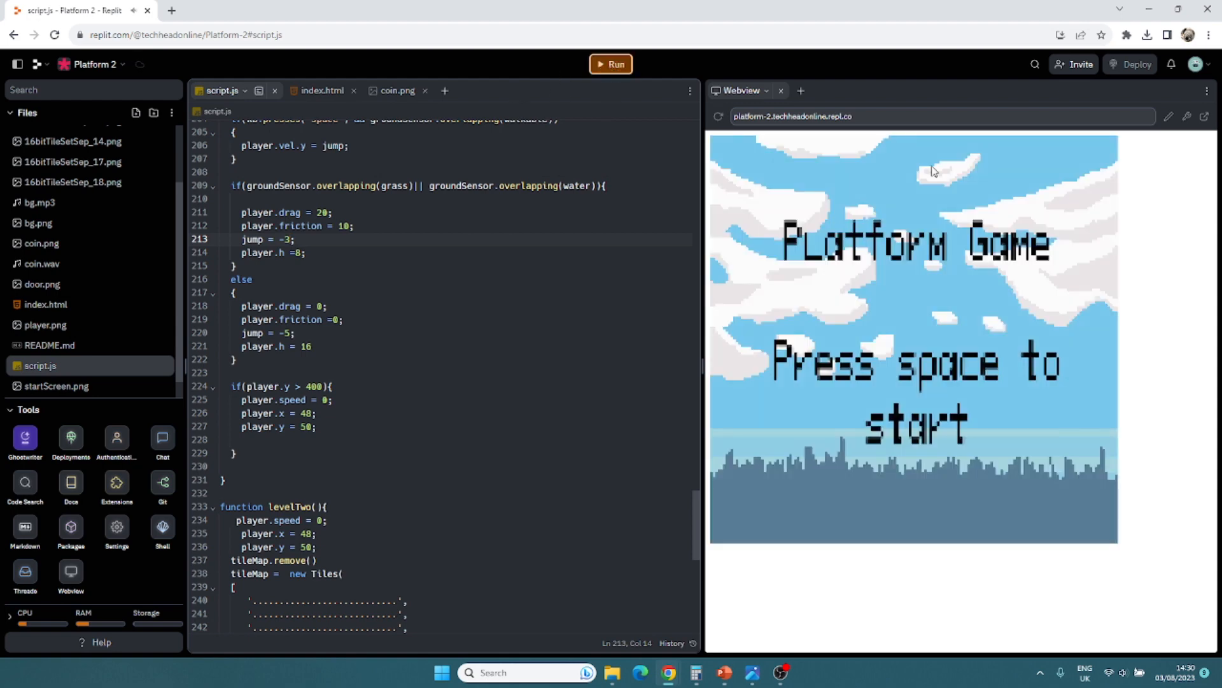
{"action": "key", "text": "space"}
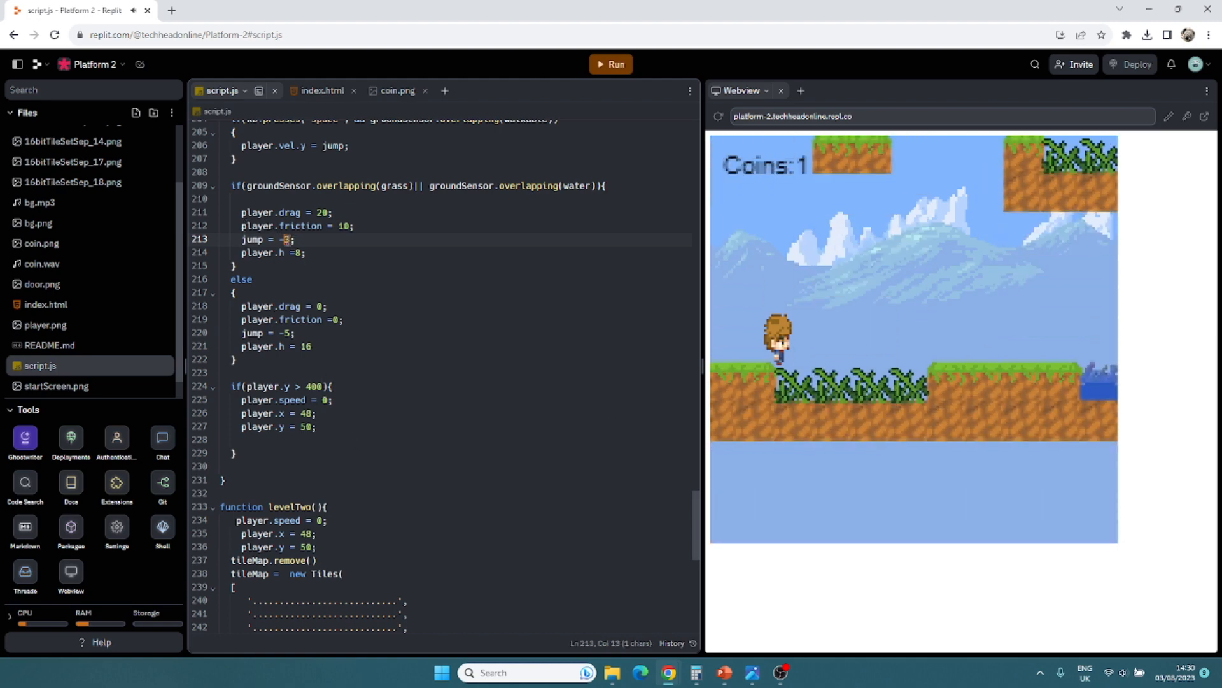
{"action": "type", "text": "3"}
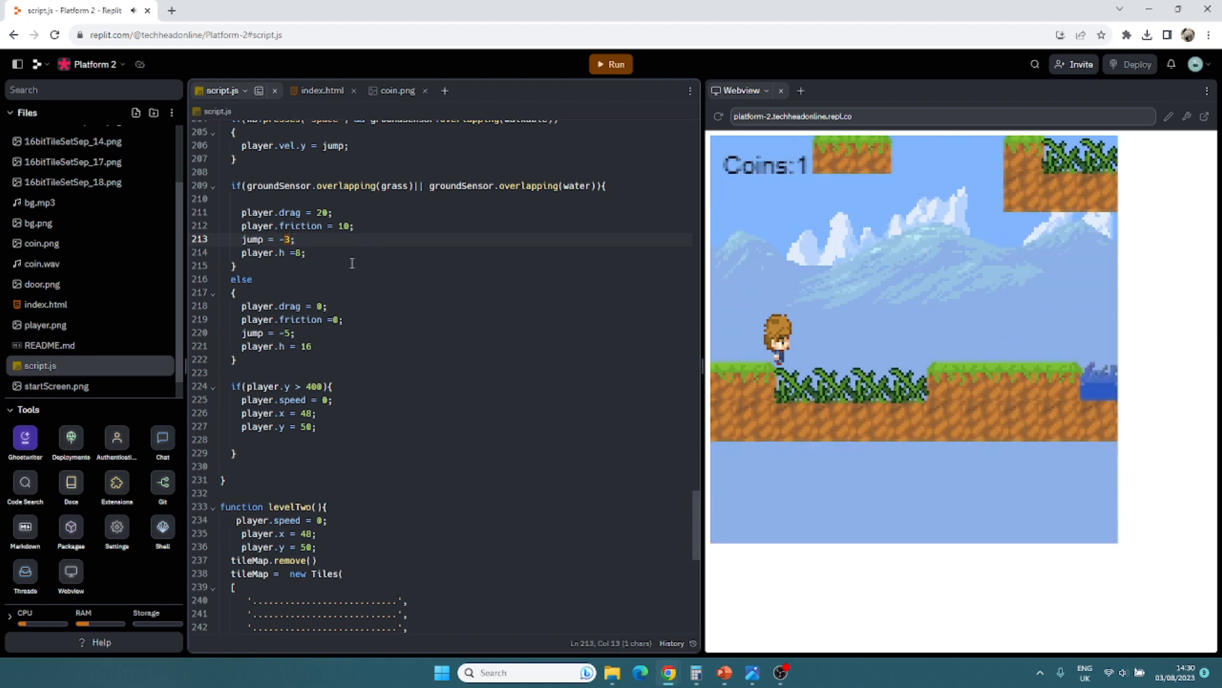
{"action": "left_click", "coordinate": [615, 64]}
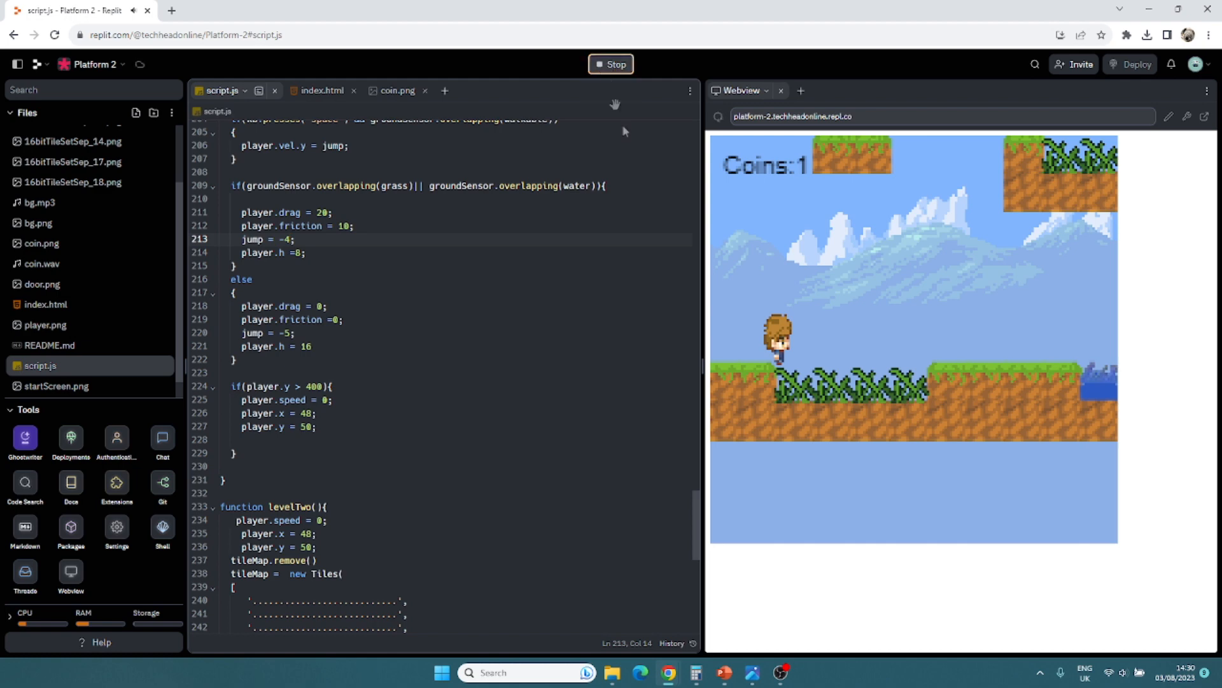
{"action": "left_click", "coordinate": [612, 63]}
{"action": "type", "text": "5"}
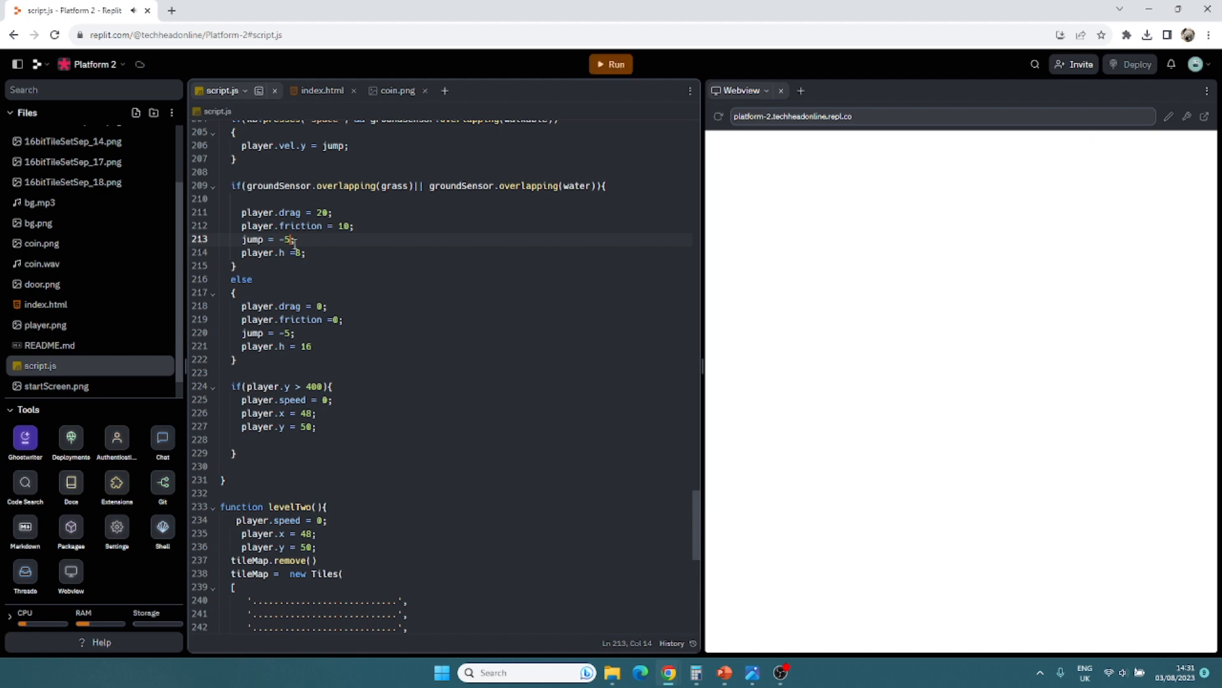
Step: Rerun the game and start a fresh play with the -5 grass-and-water jump
{"action": "left_click", "coordinate": [614, 63]}
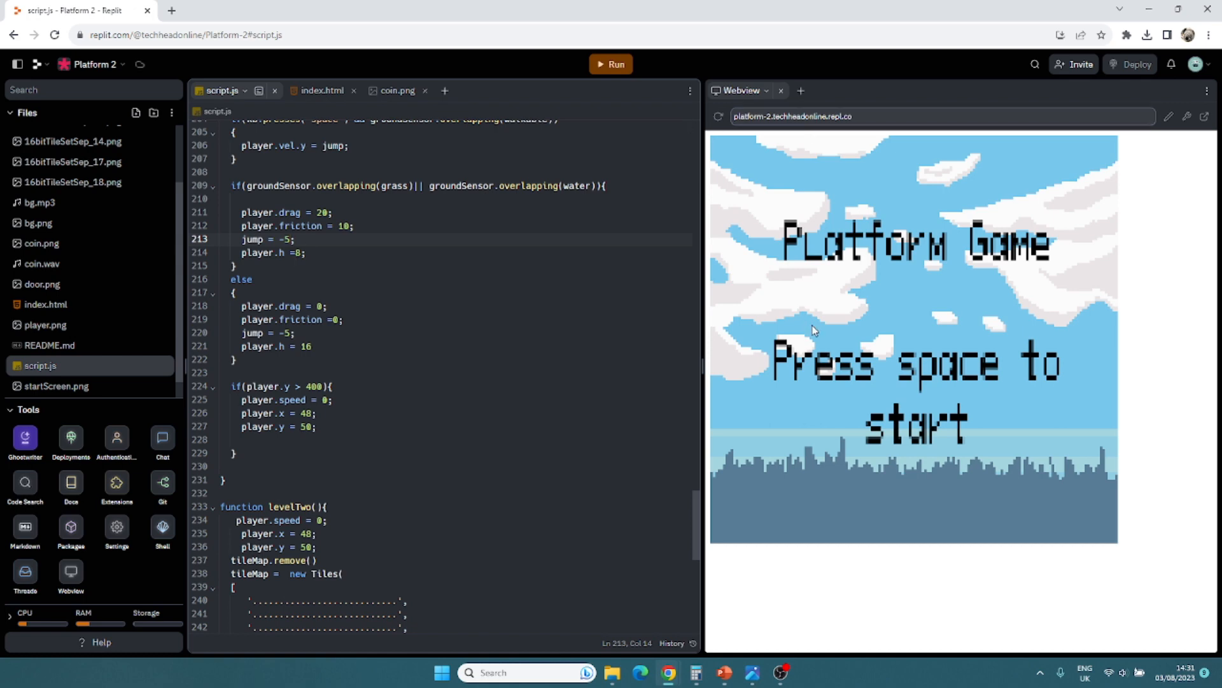
{"action": "key", "text": "space"}
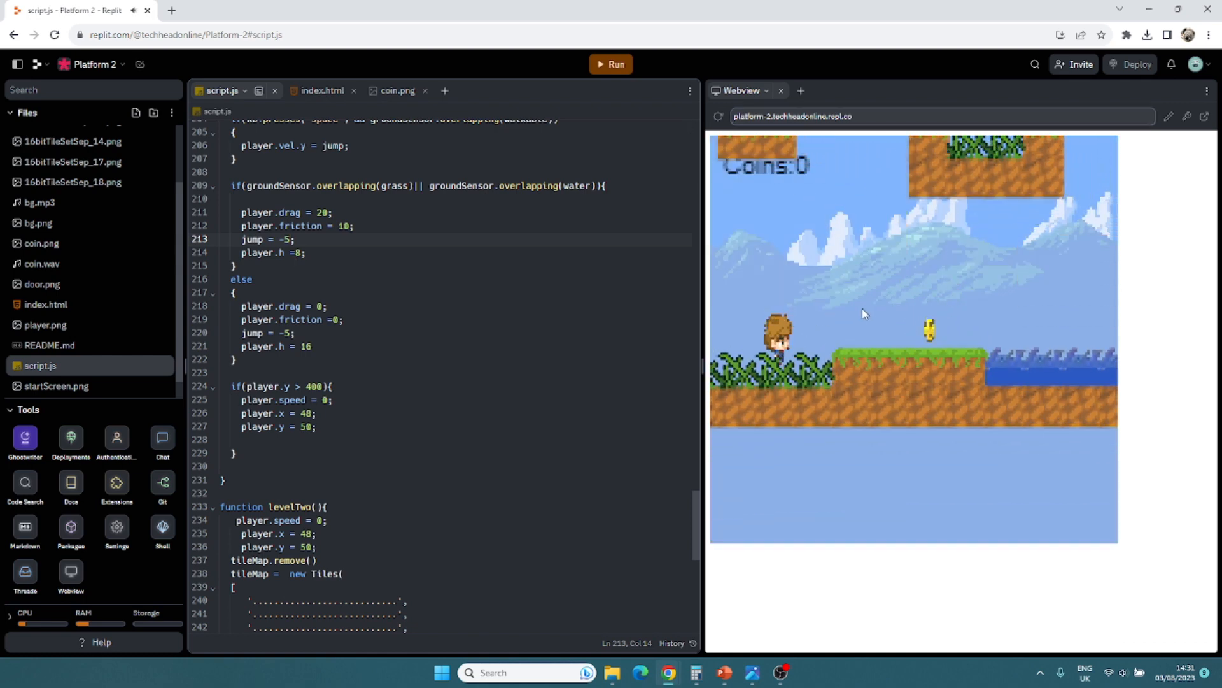